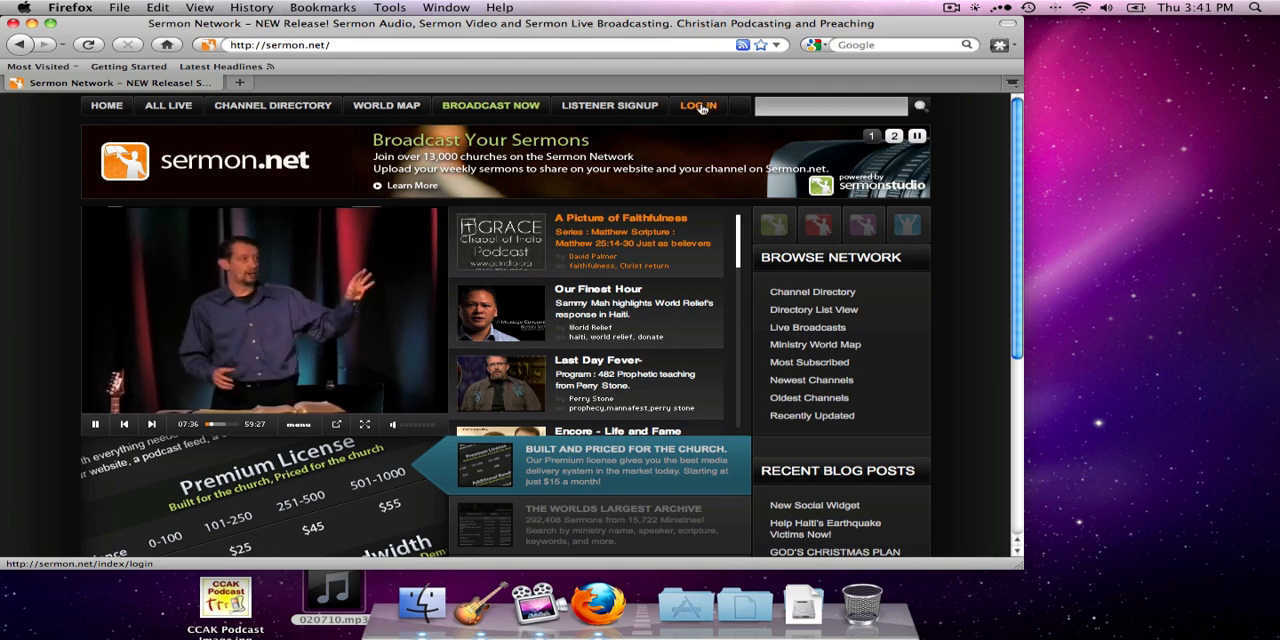
Enter the username 'cckapolei' on the Sermon.net sign-in form and move to the password field.
click(698, 104)
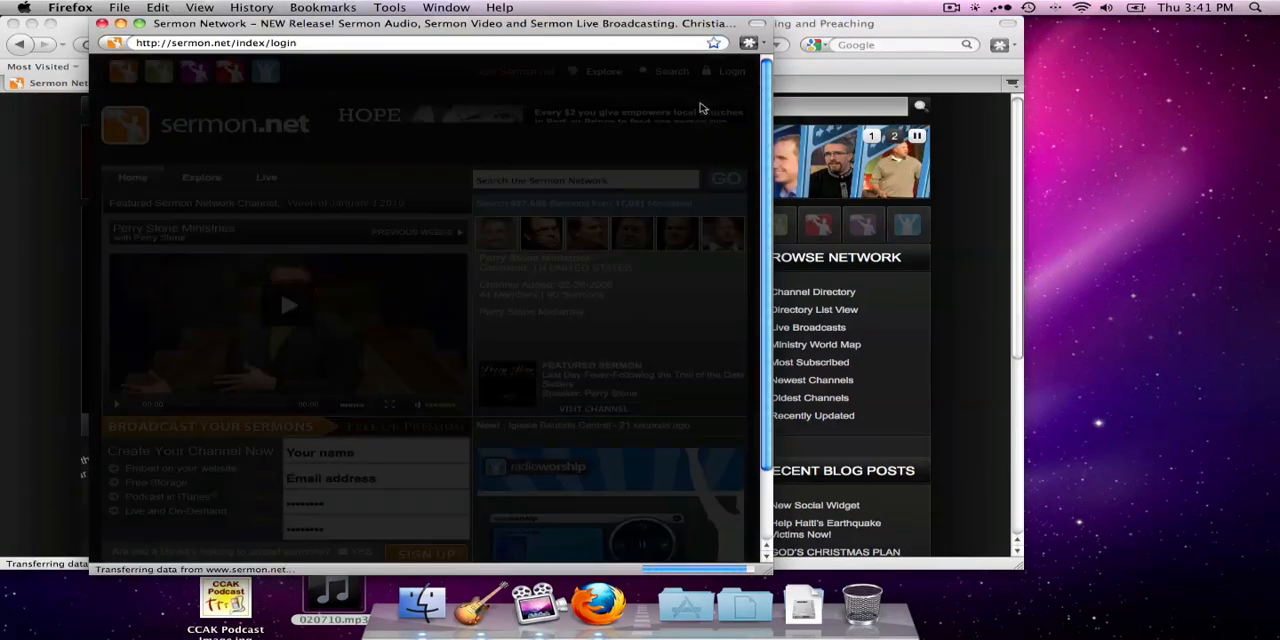
click(732, 72)
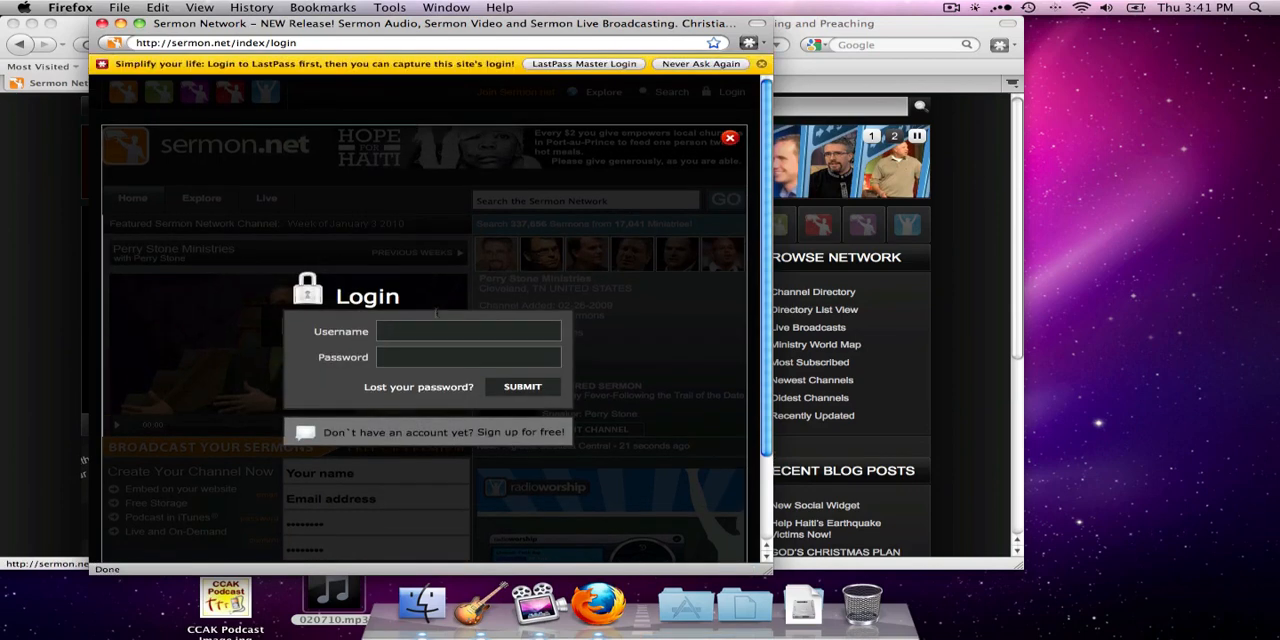
text(cckapolei)
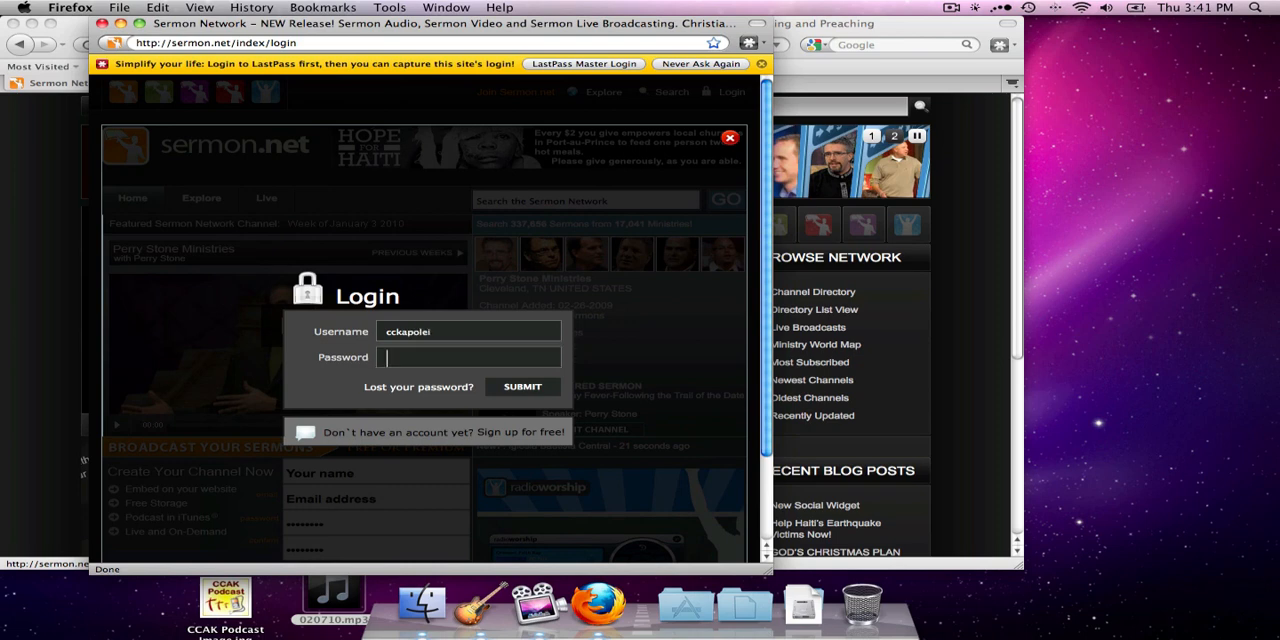
click(522, 388)
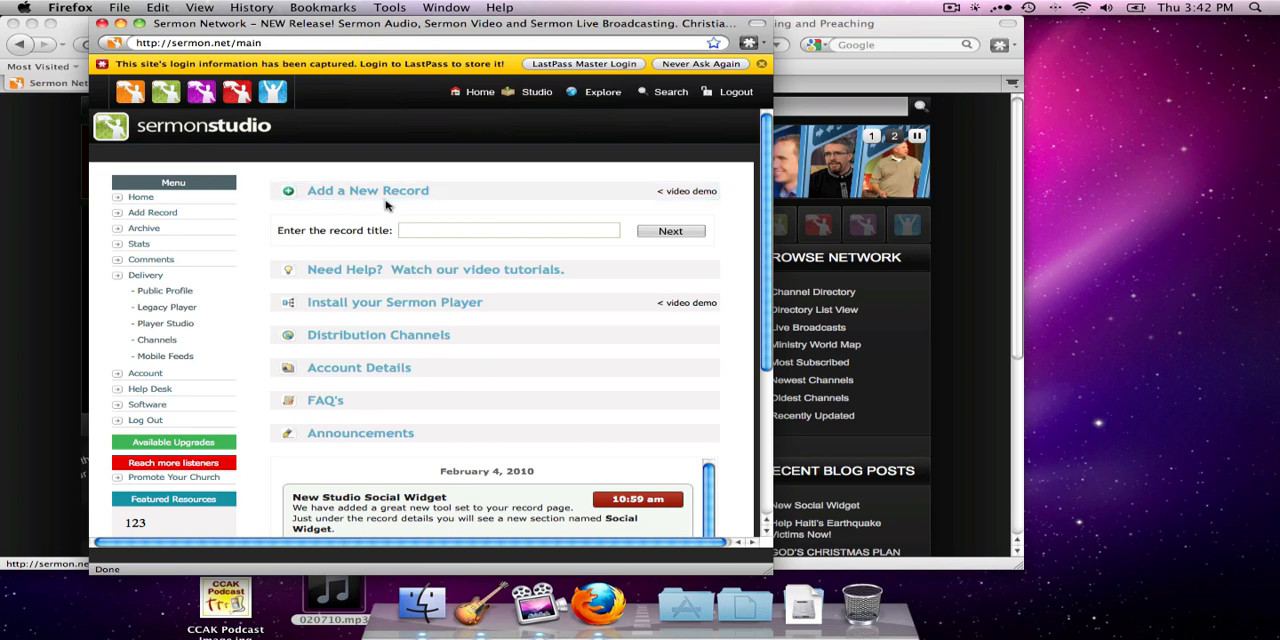
mouse_move(536, 92)
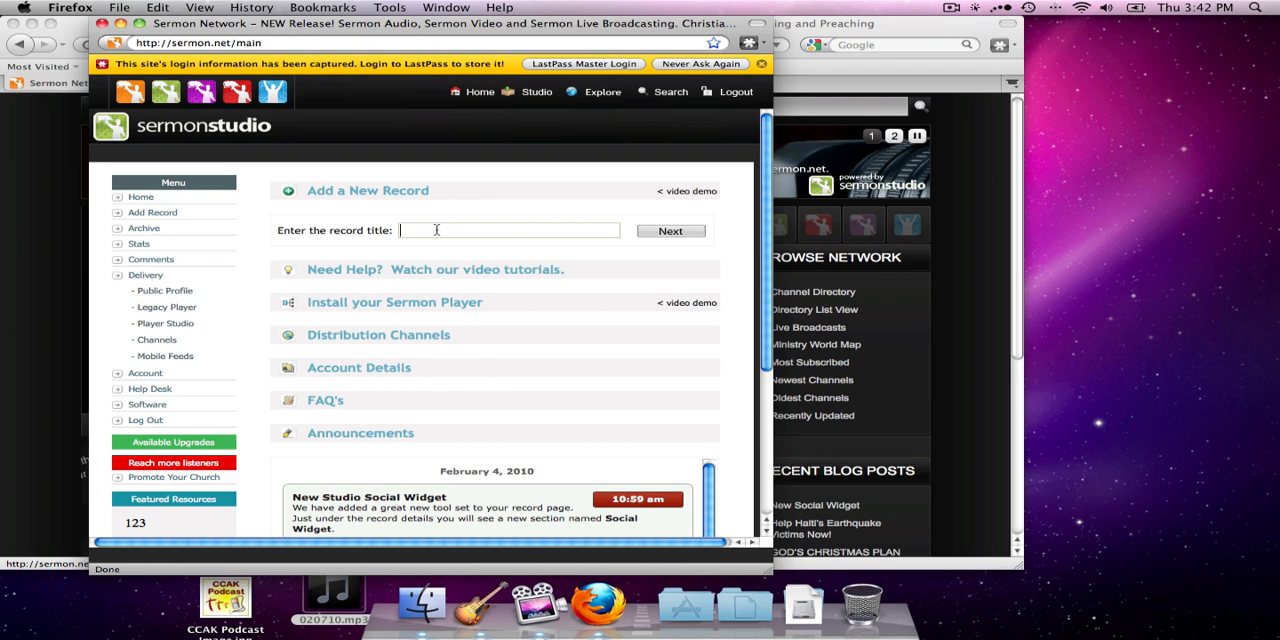
mouse_move(504, 230)
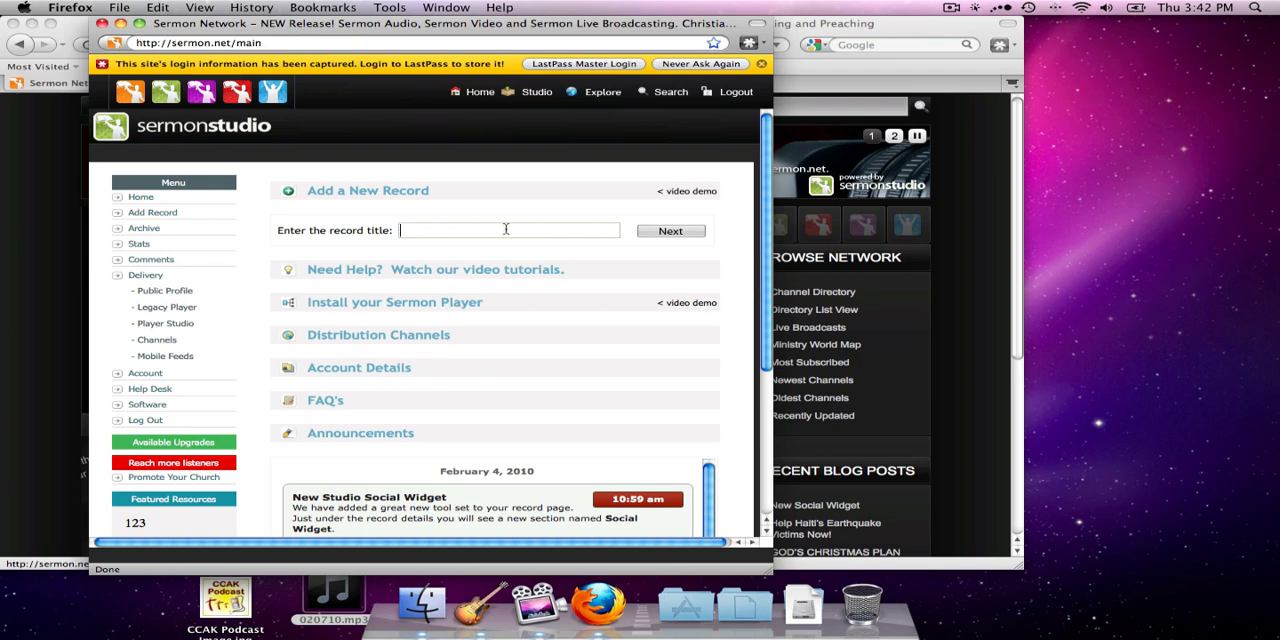
mouse_move(576, 244)
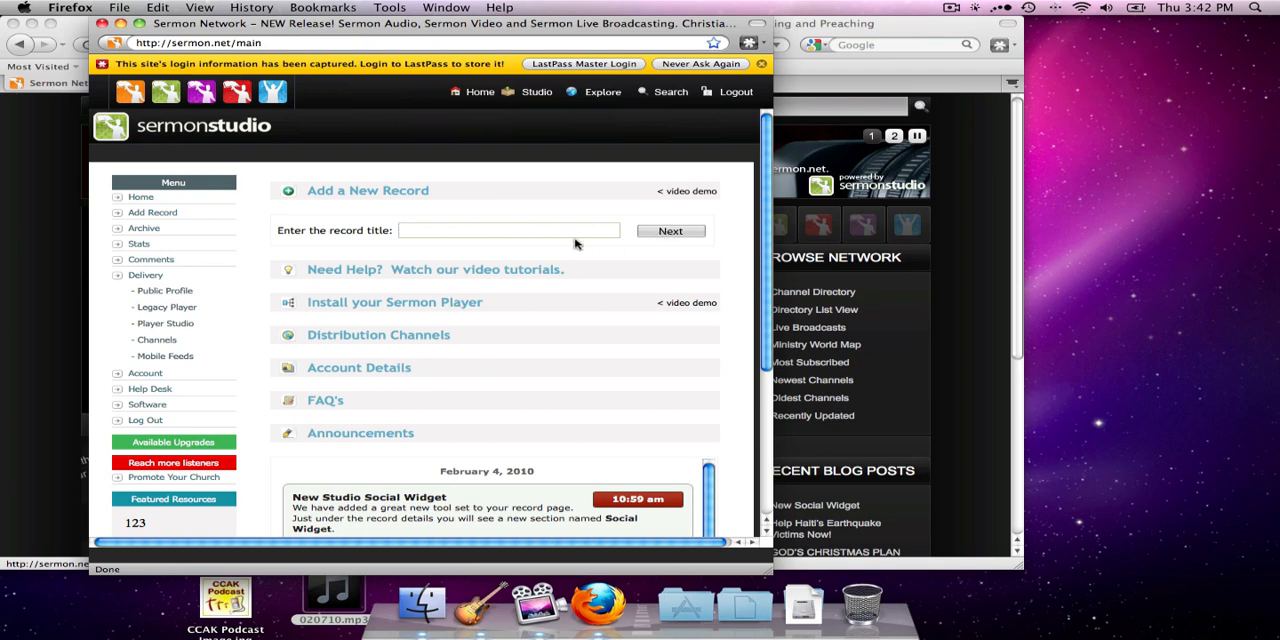
mouse_move(348, 216)
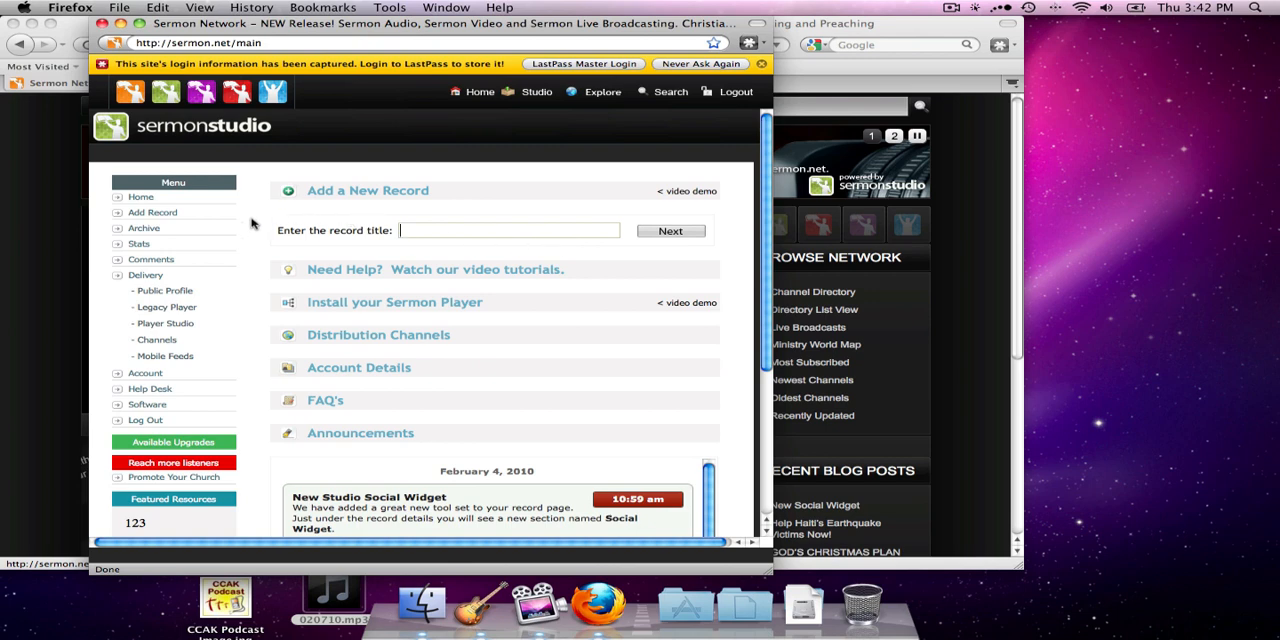
mouse_move(148, 404)
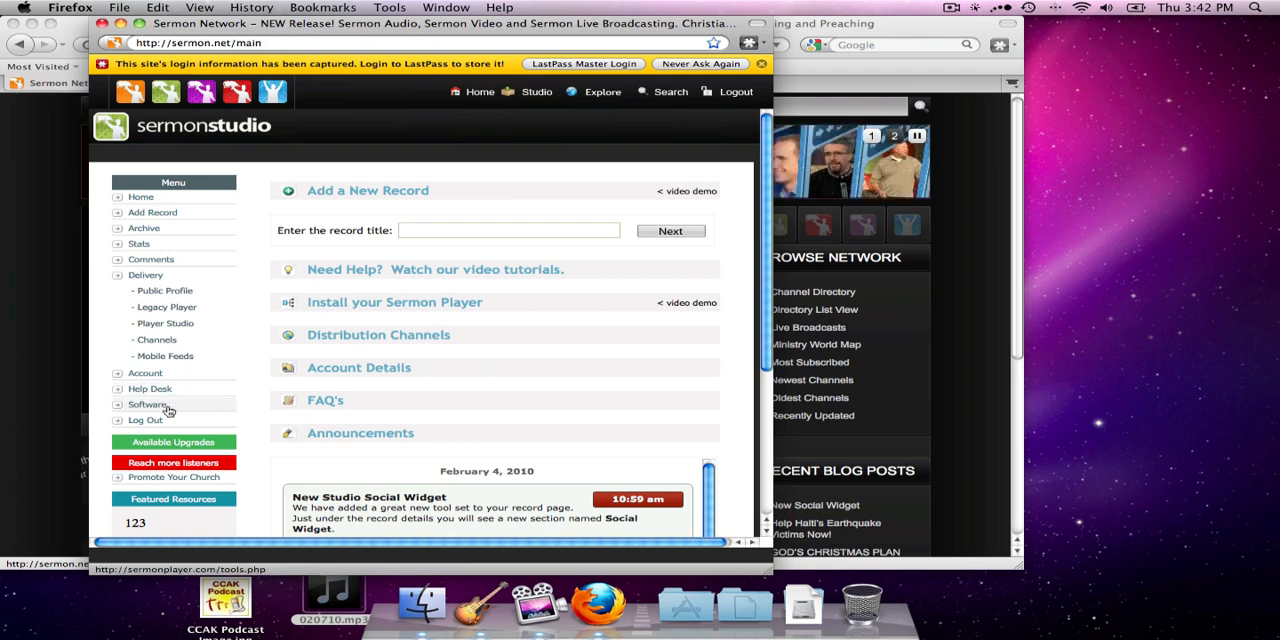
Show the Software Tools page and scroll through the Media Converter and third-party tool list.
click(148, 404)
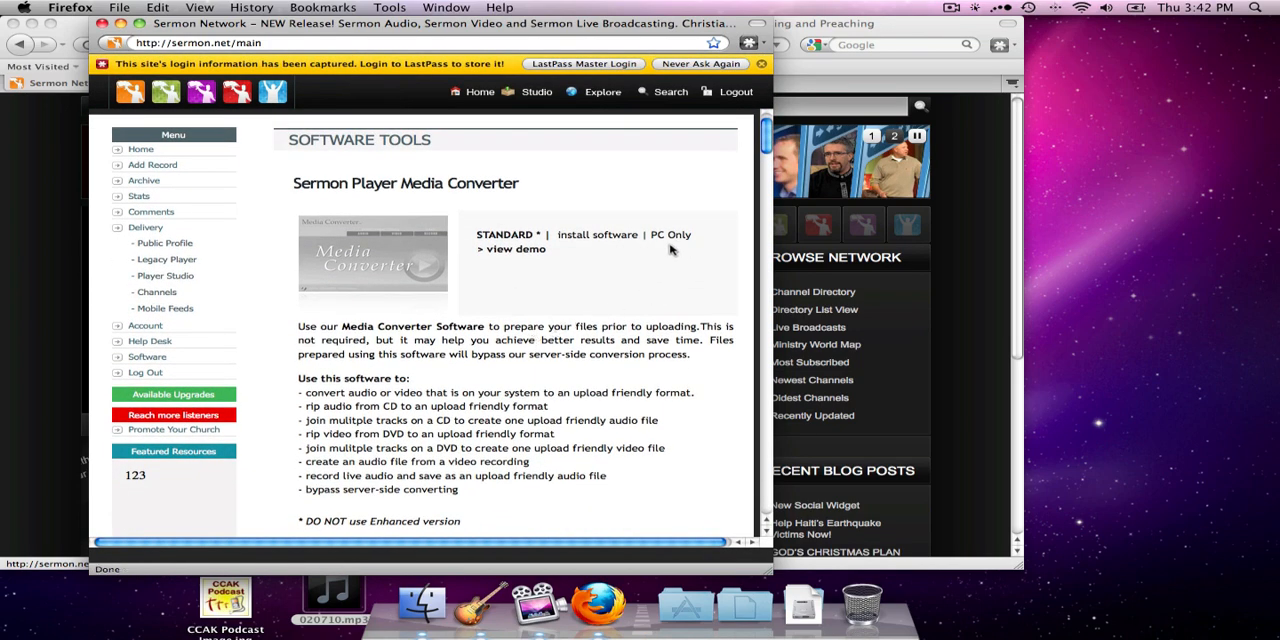
mouse_move(604, 250)
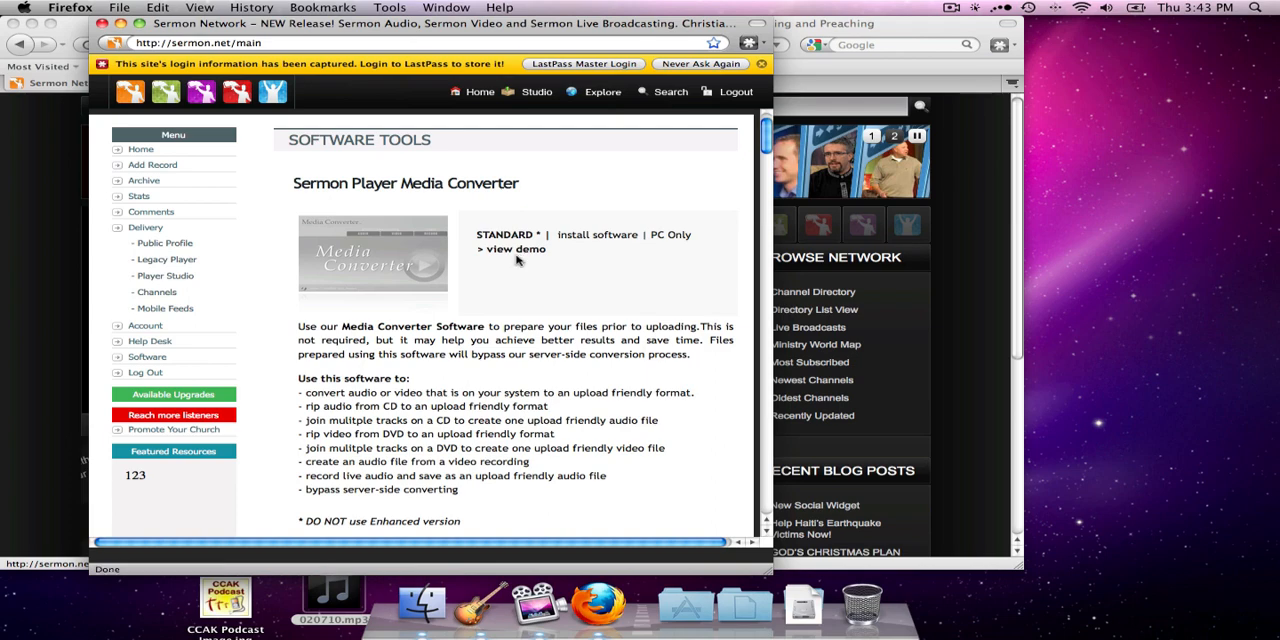
scroll(down, 3)
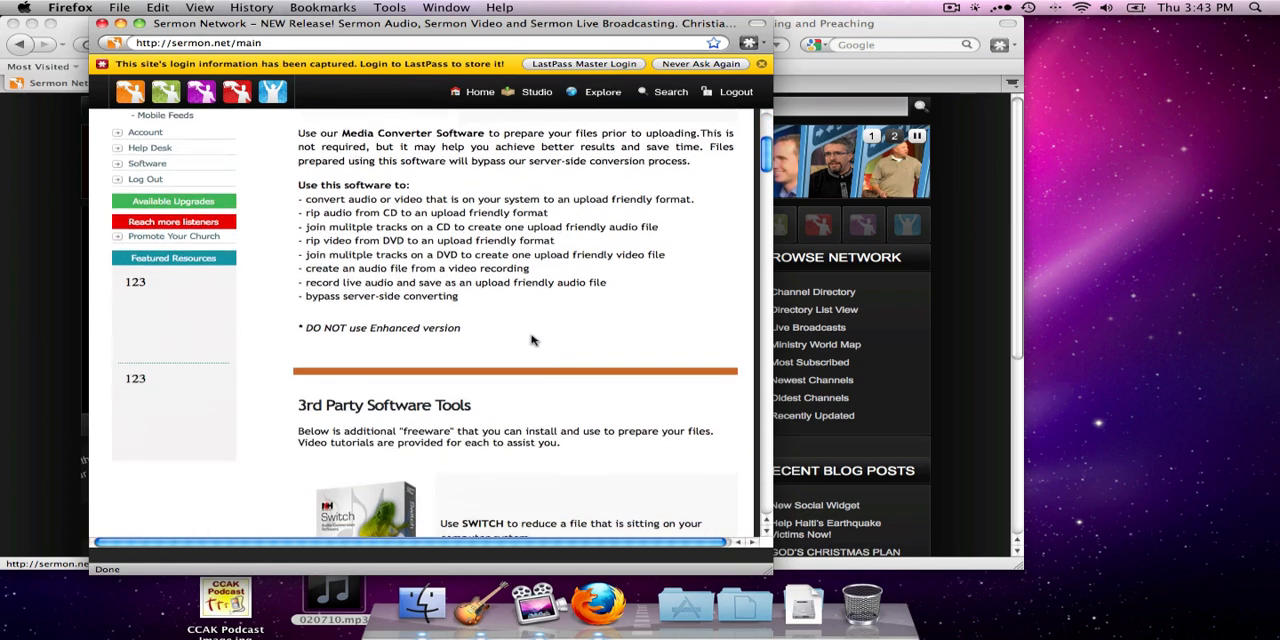
scroll(down, 3)
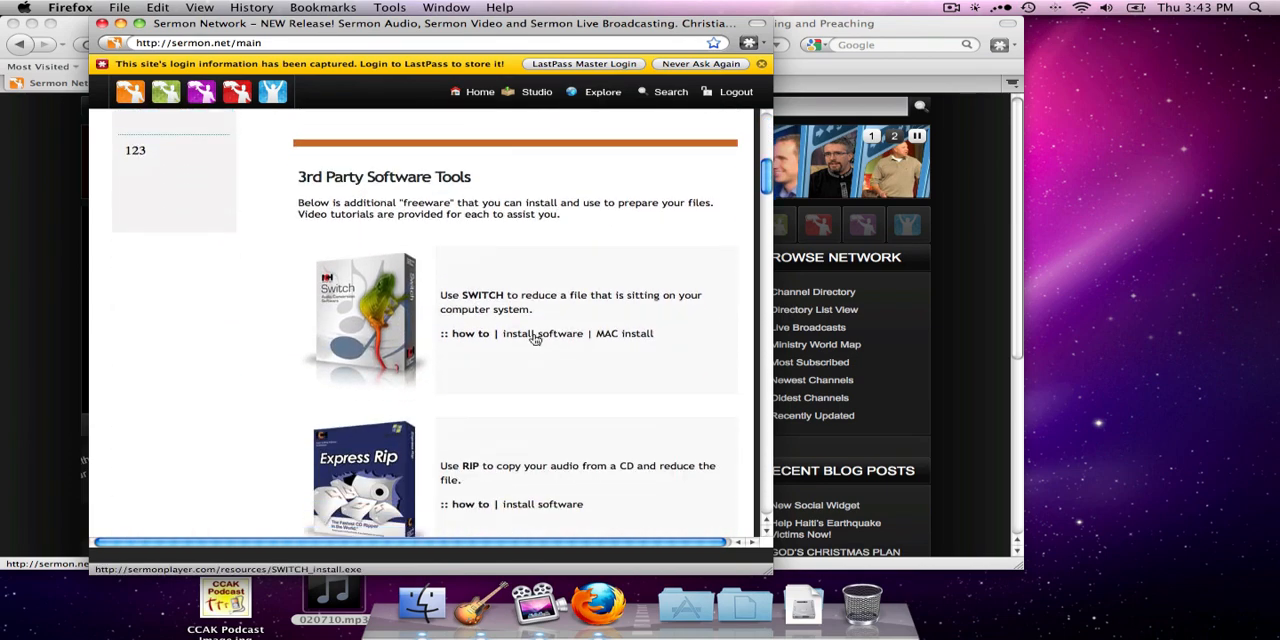
scroll(down, 3)
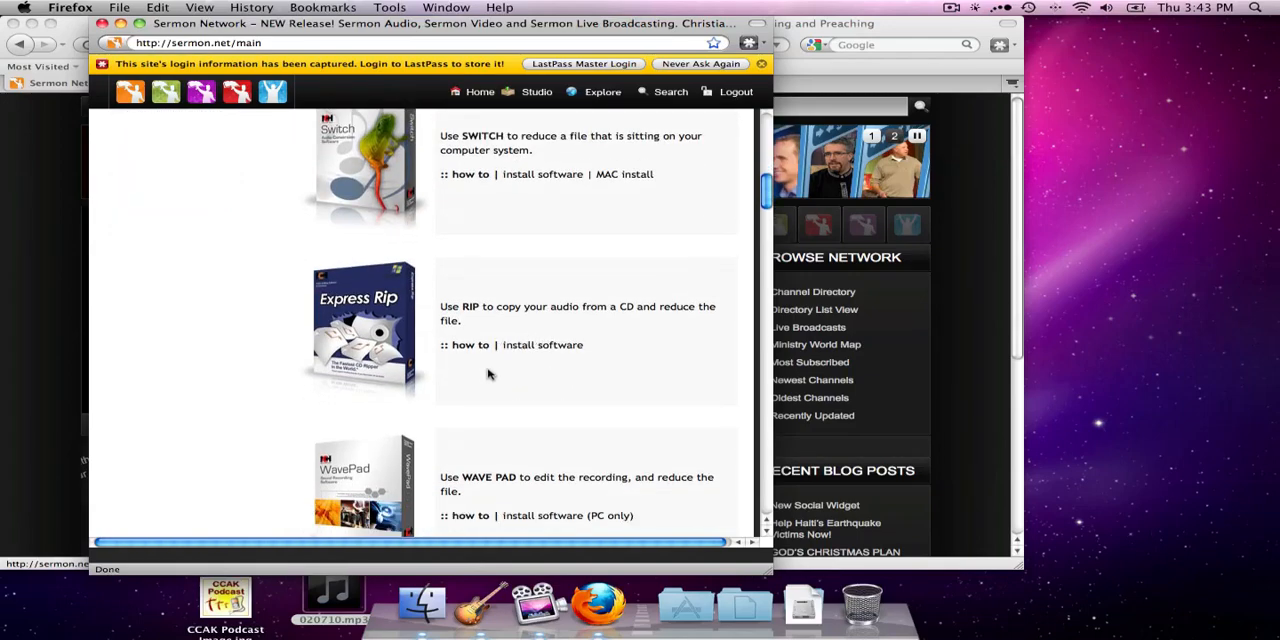
mouse_move(492, 376)
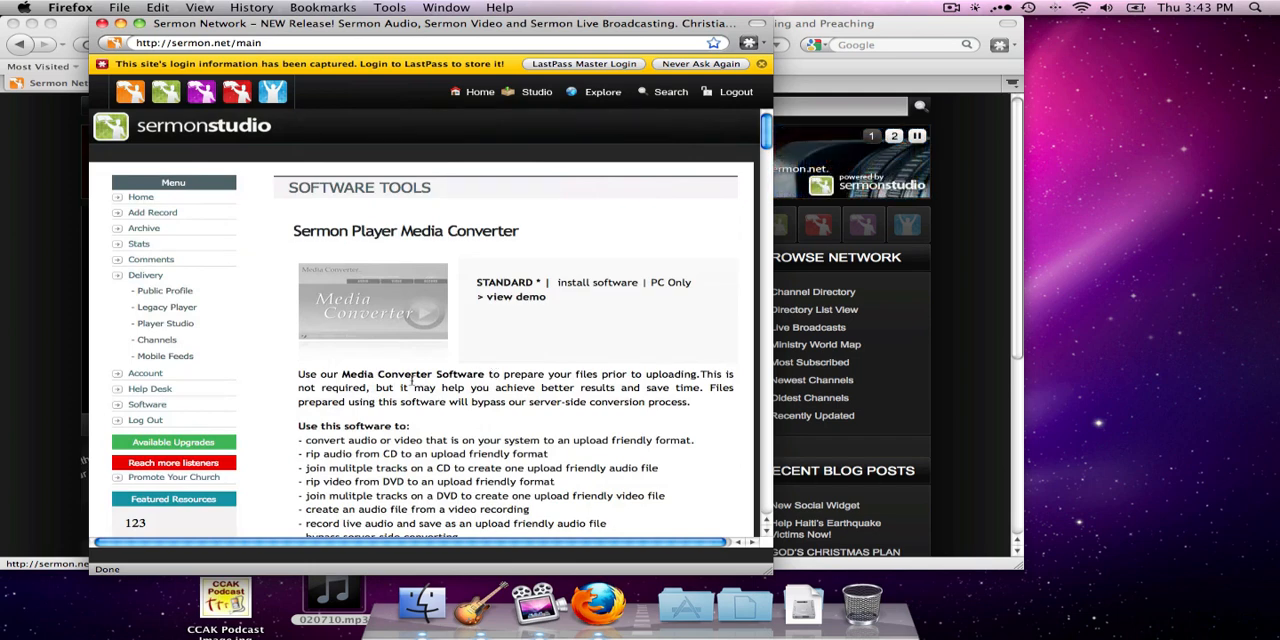
mouse_move(402, 386)
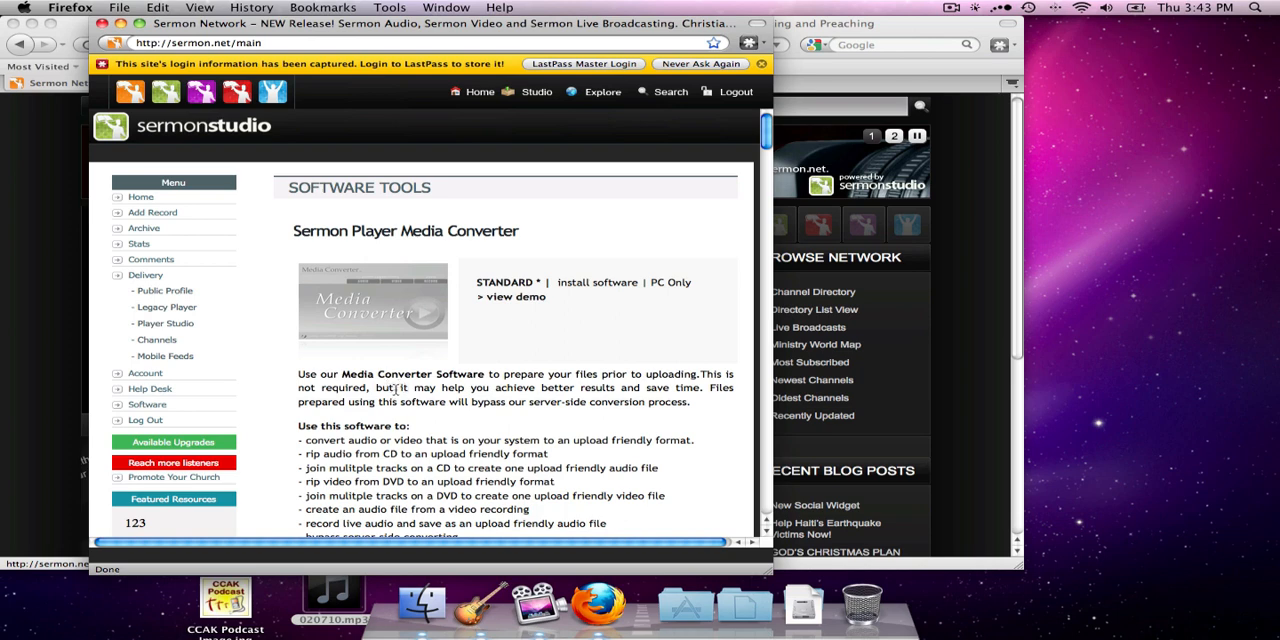
mouse_move(480, 604)
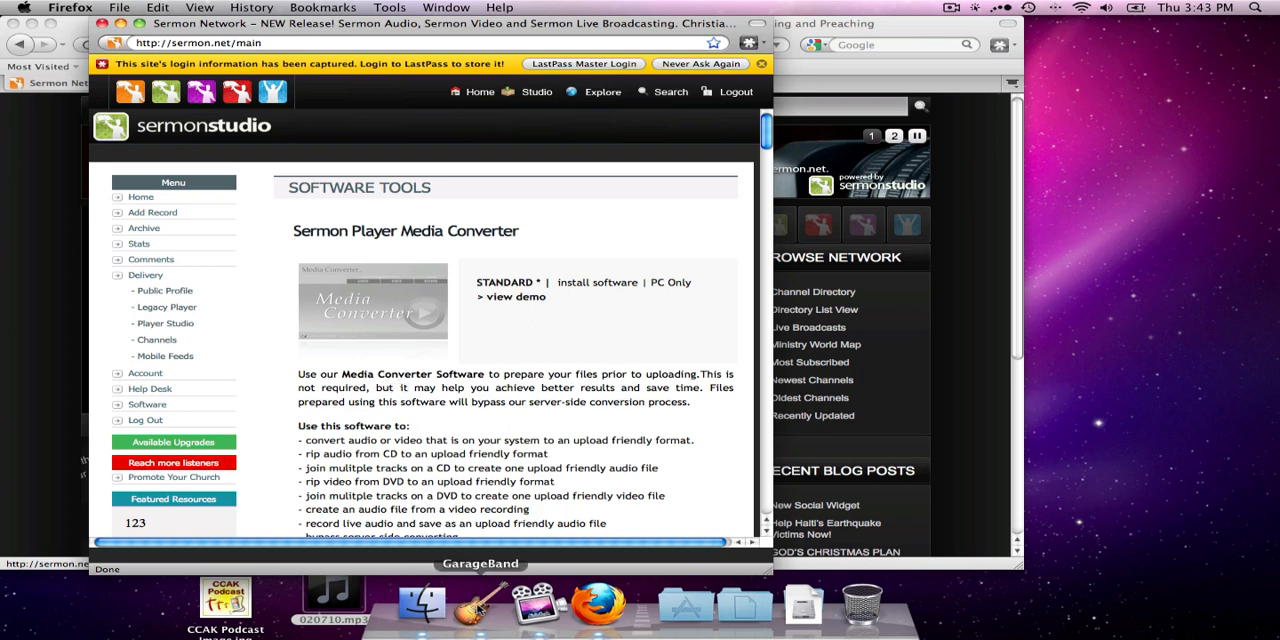
Launch GarageBand and create a podcast-template project named Podcast, replacing the existing one.
click(480, 600)
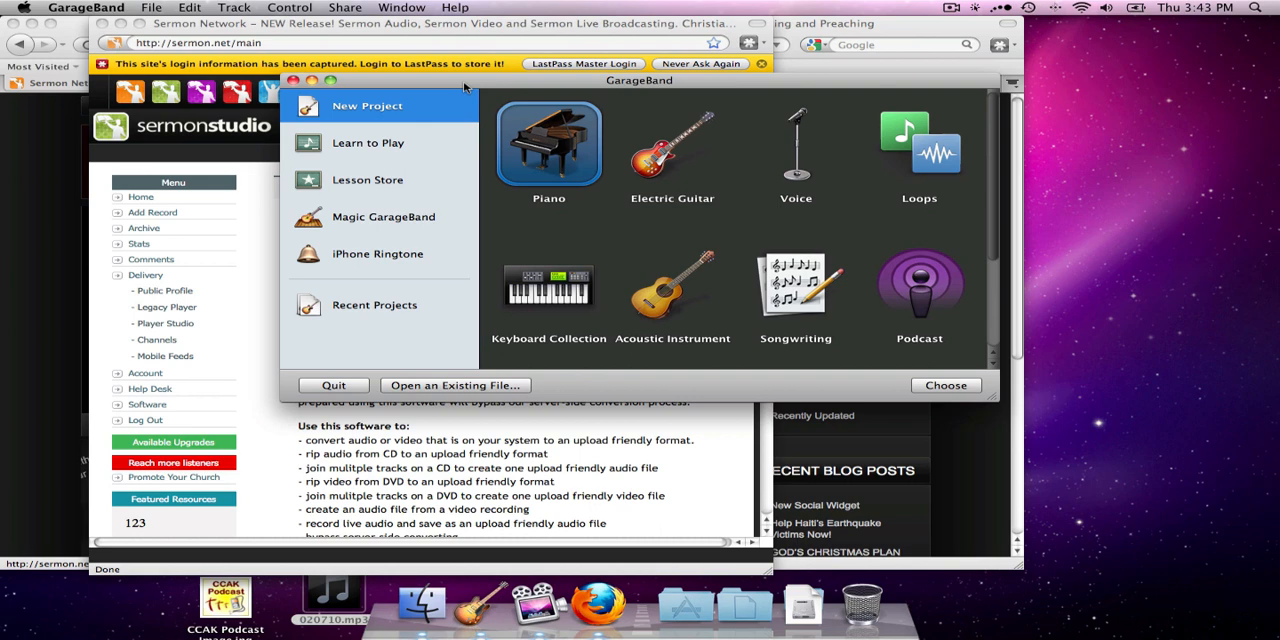
mouse_move(470, 86)
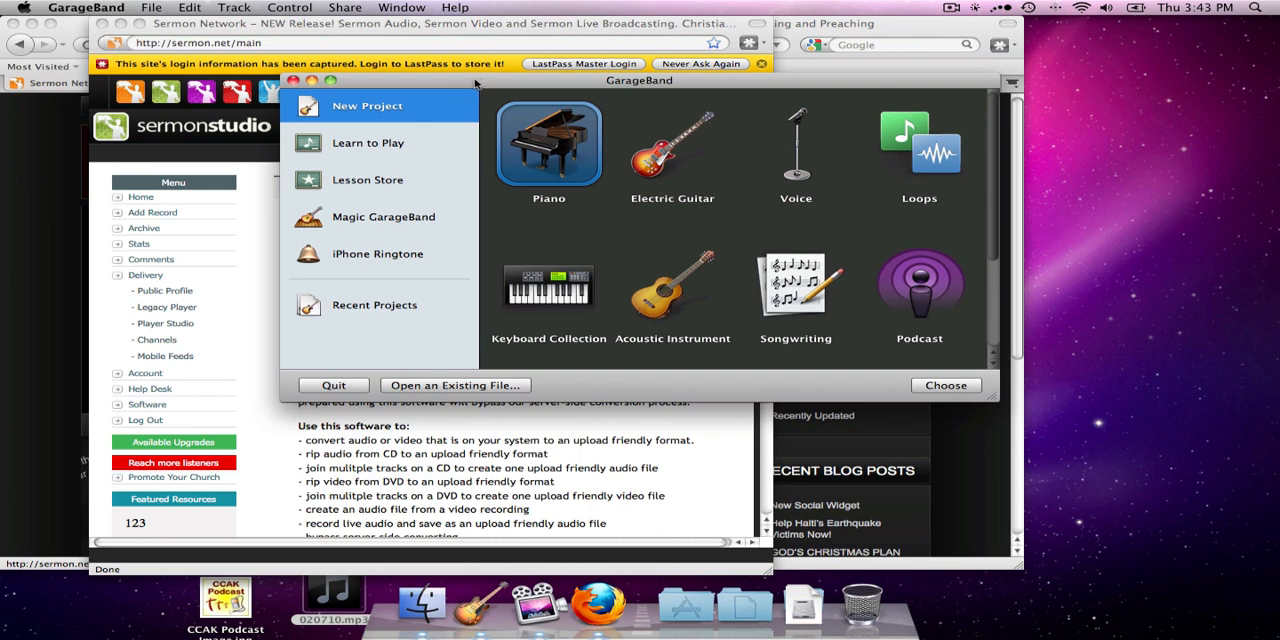
mouse_move(378, 112)
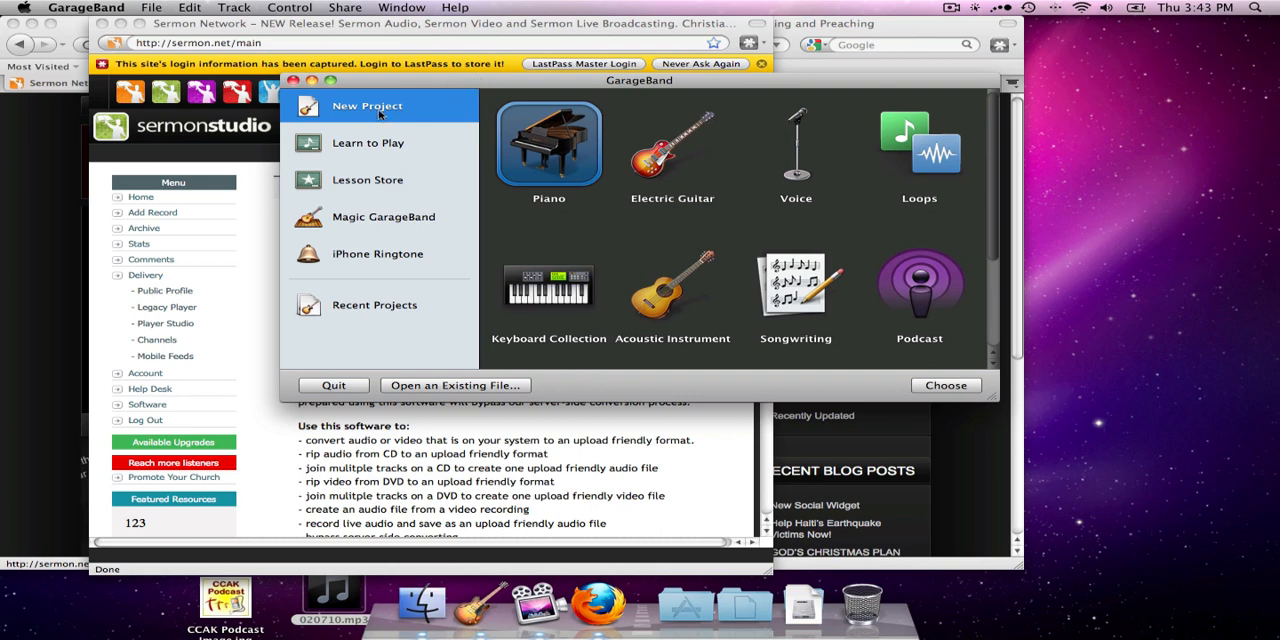
click(918, 284)
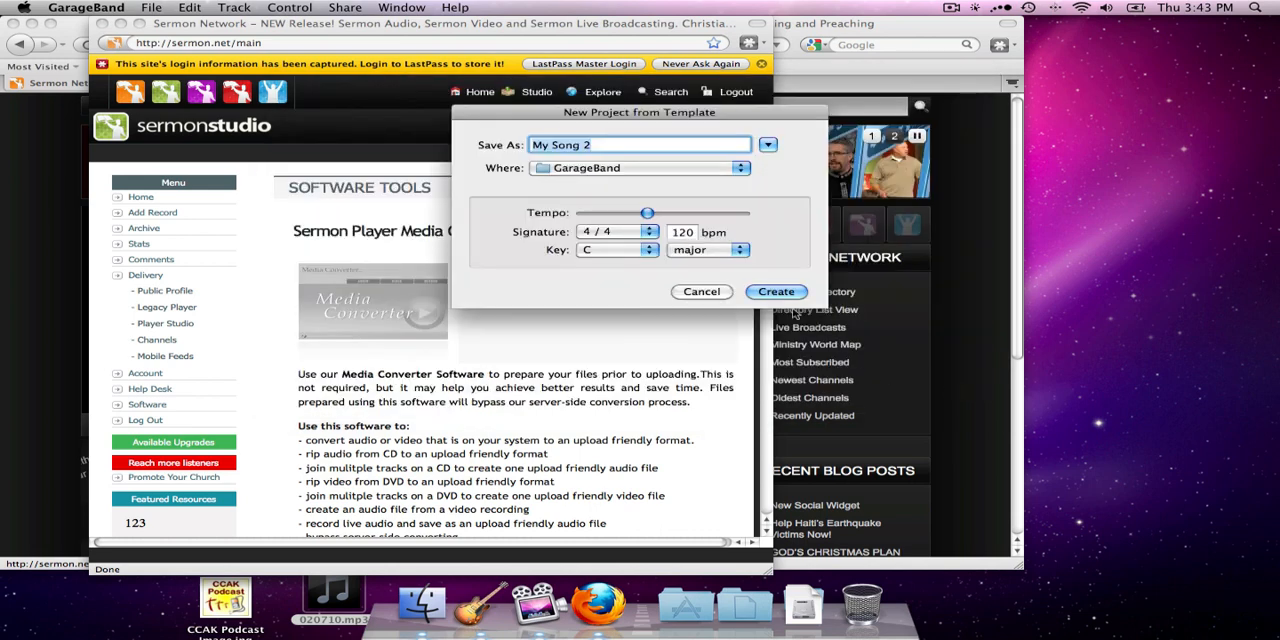
text(Podc)
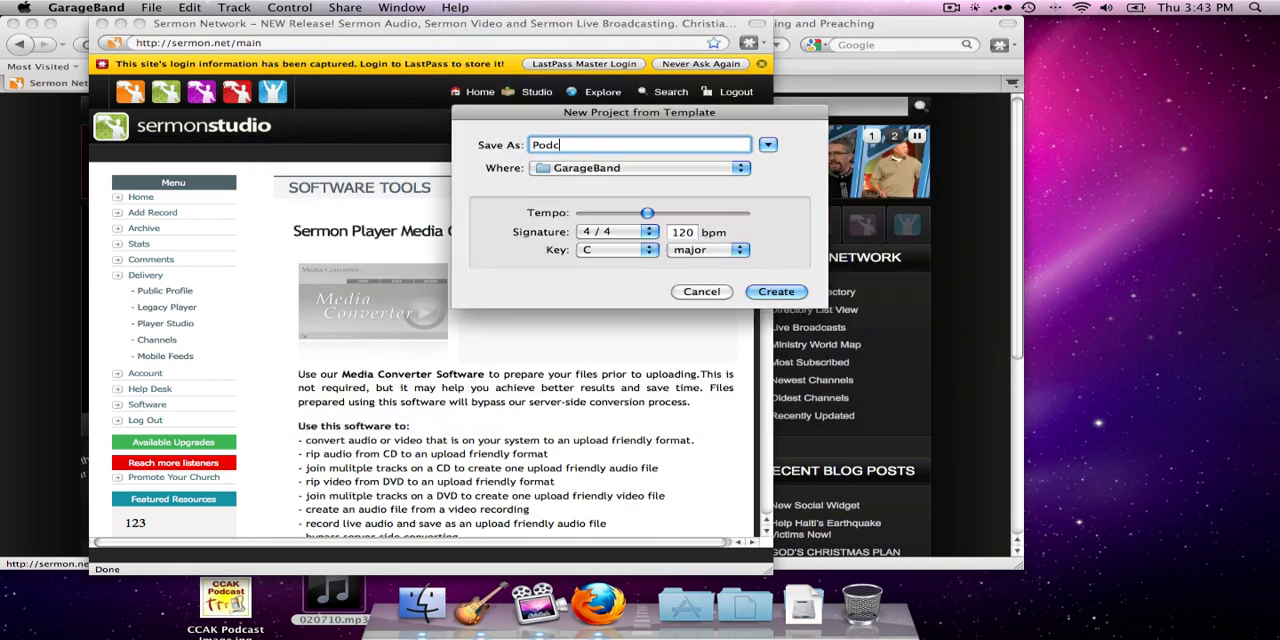
click(776, 292)
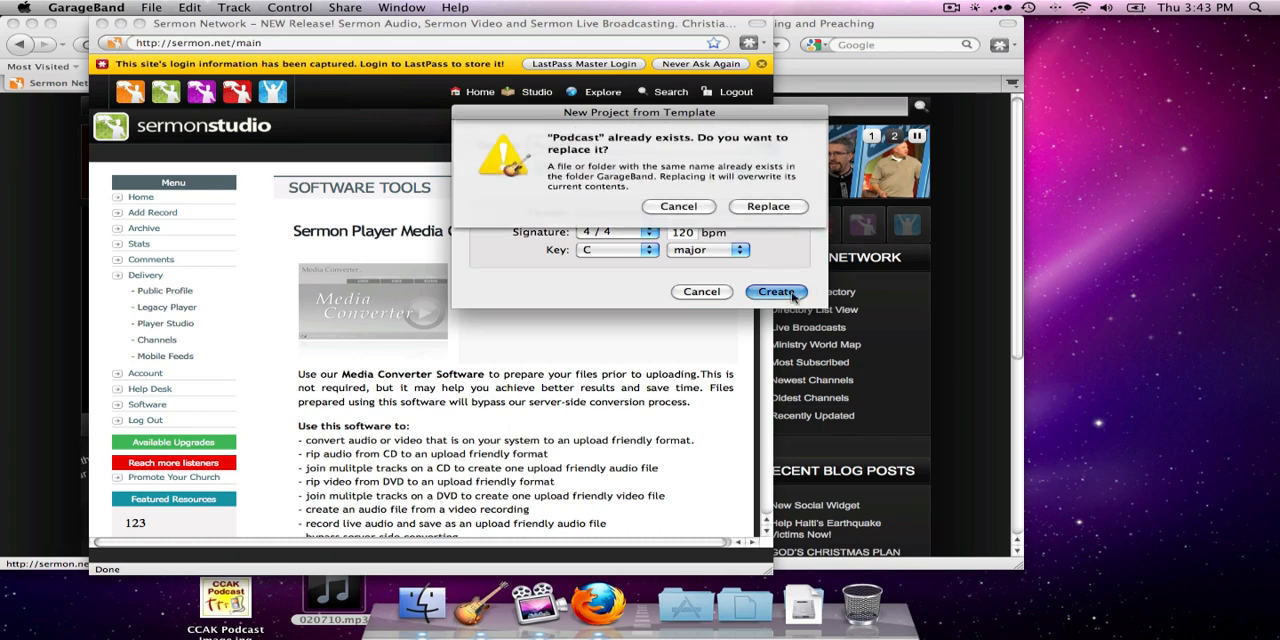
click(768, 206)
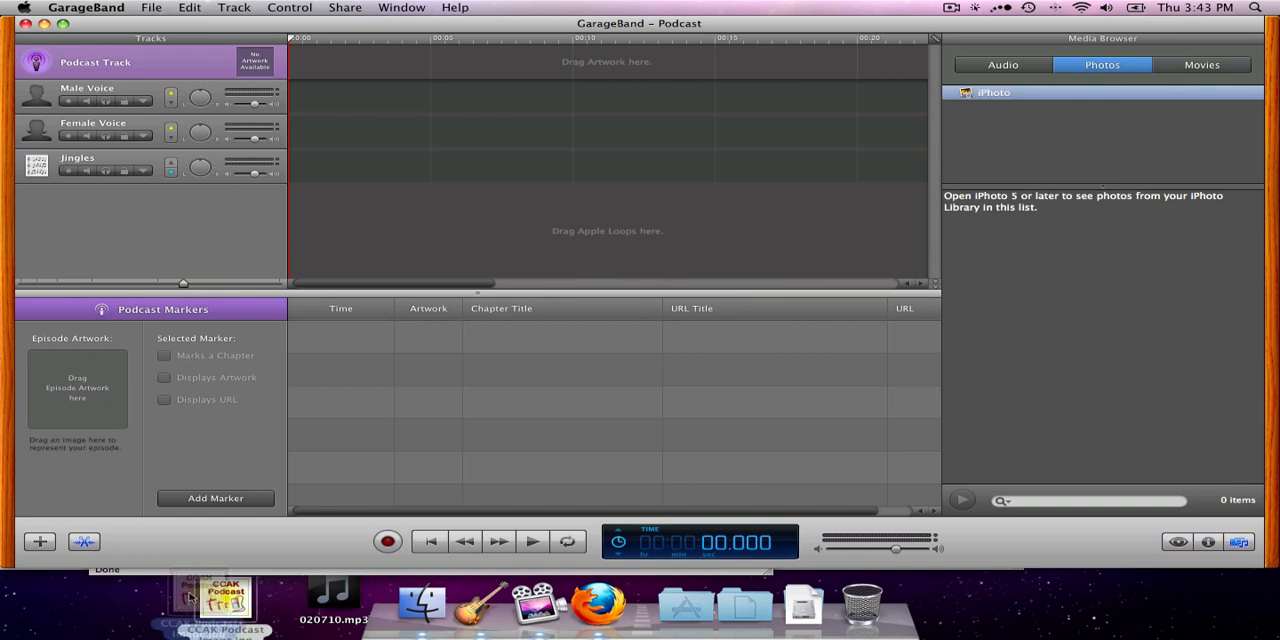
Drag the CCAK Podcast image from the desktop onto the podcast track as episode artwork.
drag(224, 596, 296, 62)
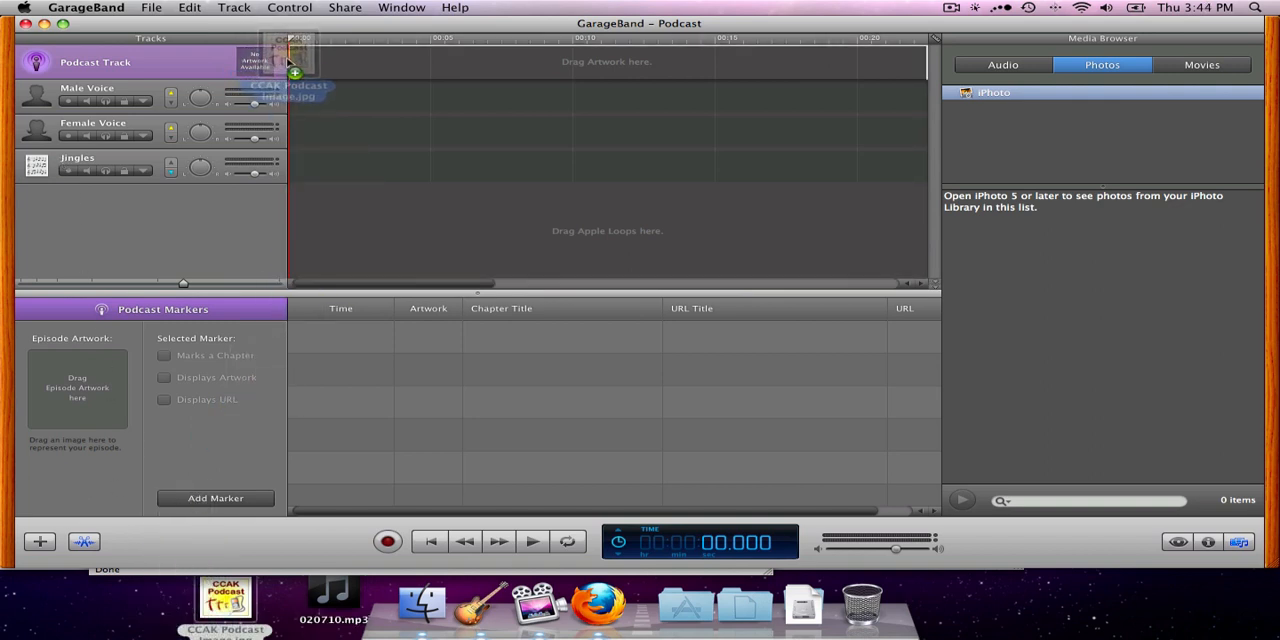
drag(290, 70, 310, 62)
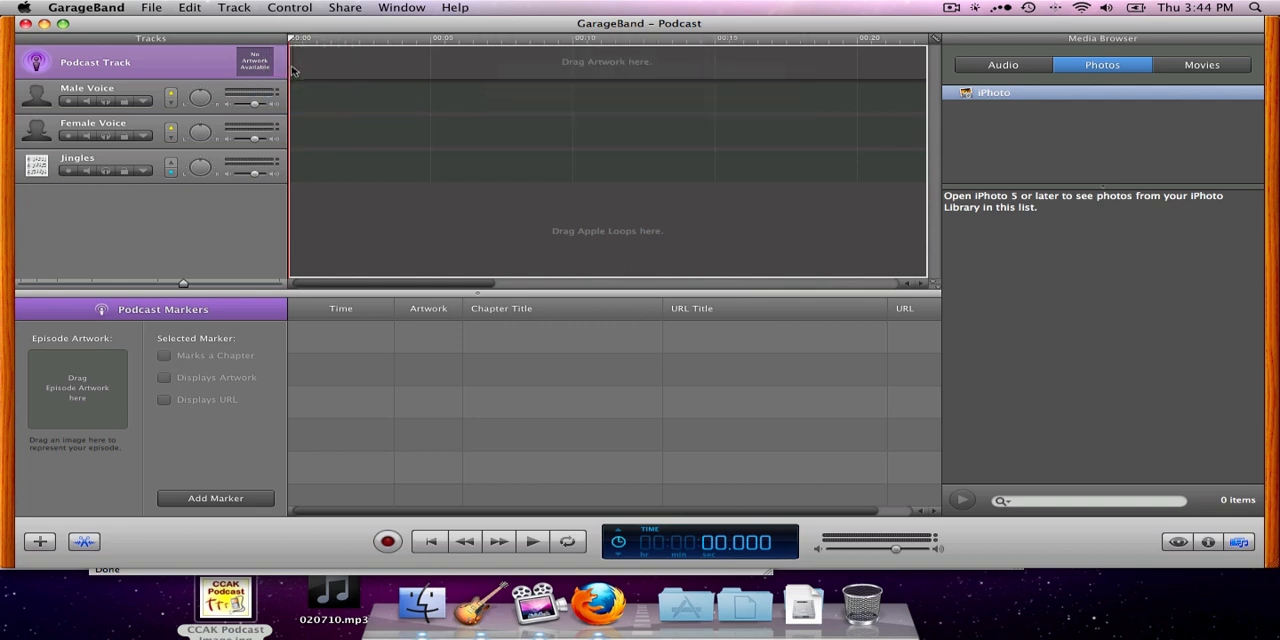
drag(224, 596, 312, 62)
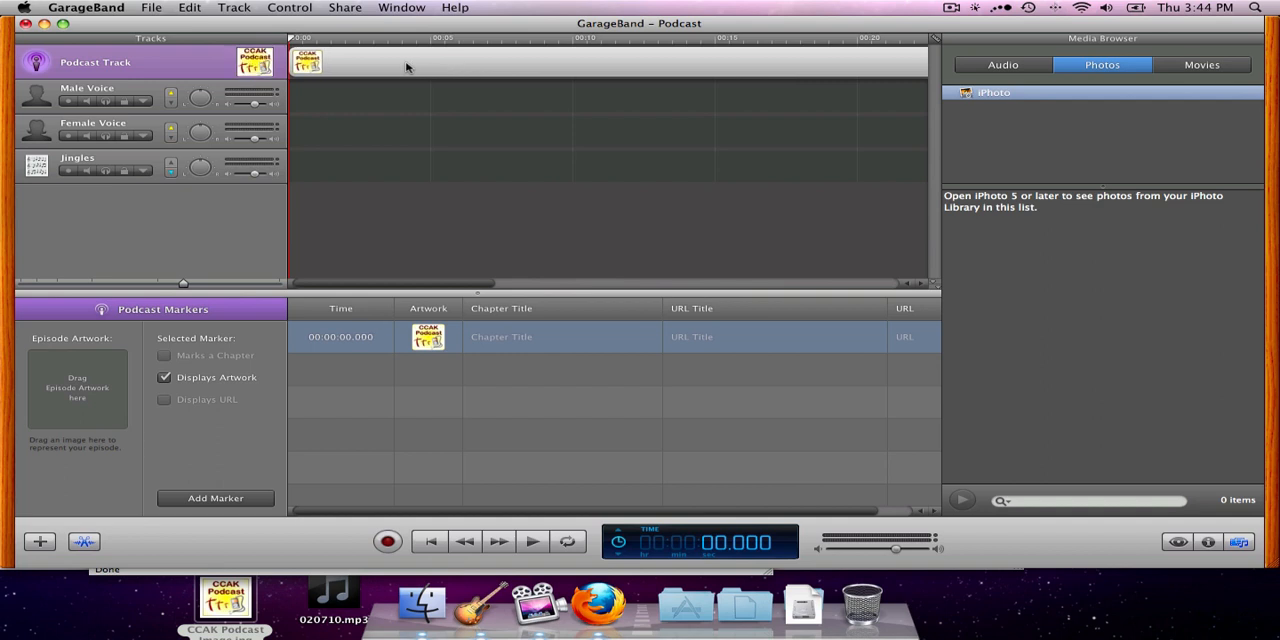
mouse_move(314, 82)
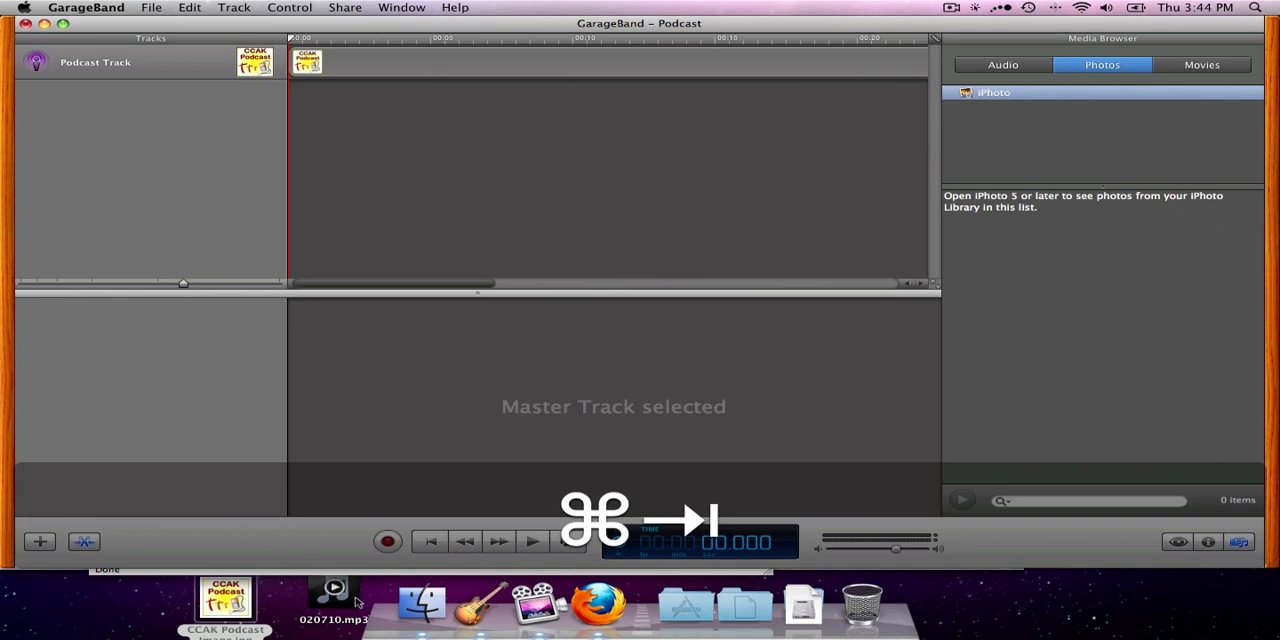
Drag the 020710 MP3 into the timeline as its own audio track at the start.
drag(334, 590, 300, 404)
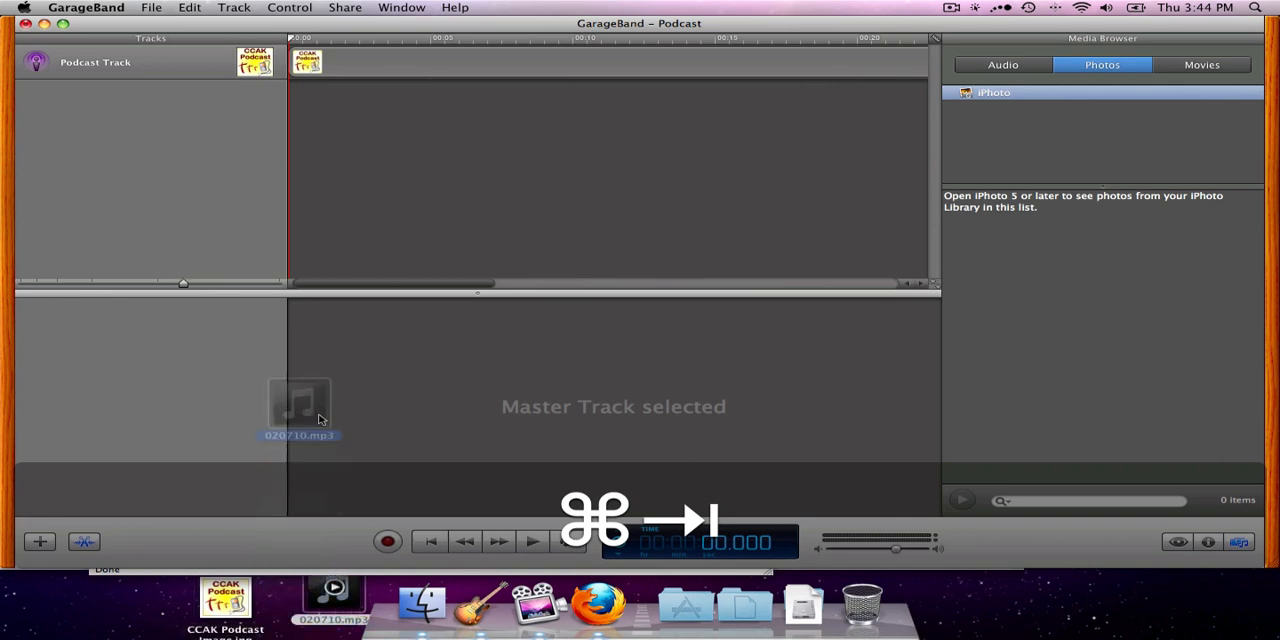
drag(300, 404, 300, 130)
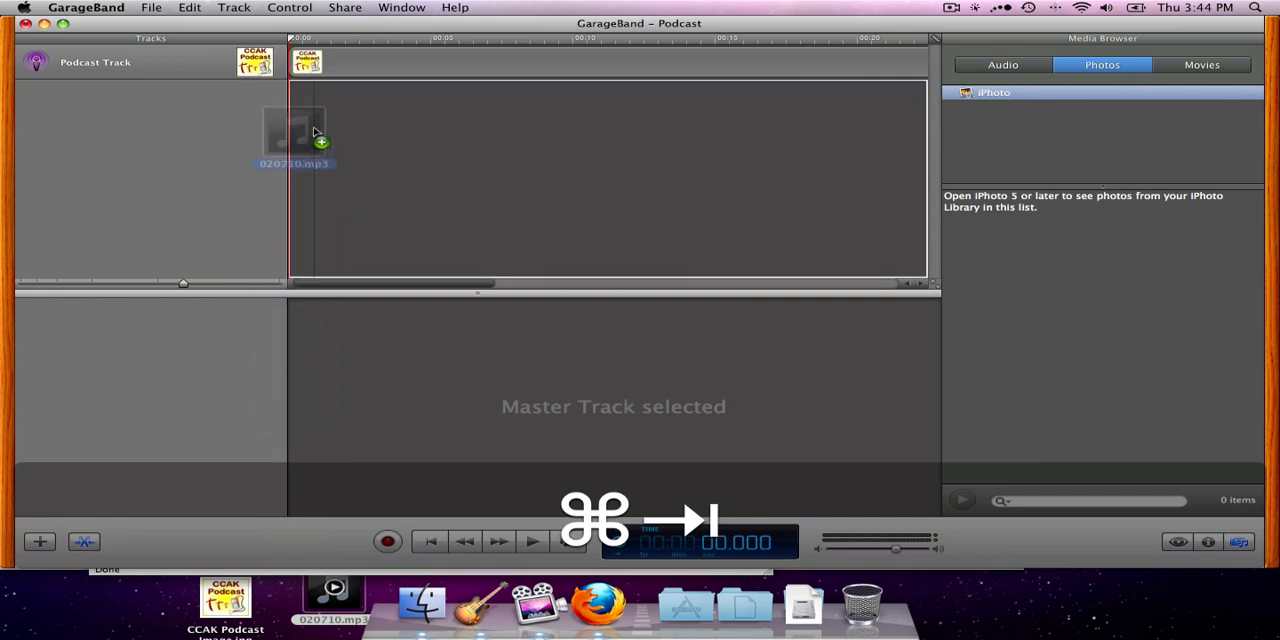
drag(312, 132, 290, 108)
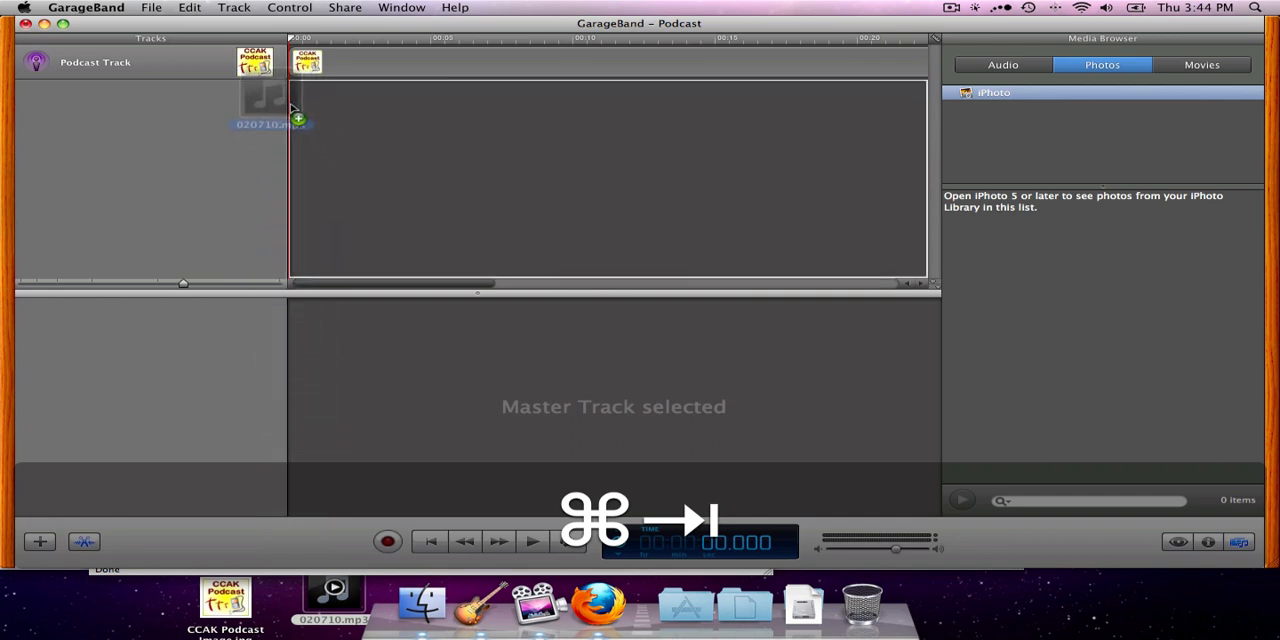
drag(272, 96, 380, 96)
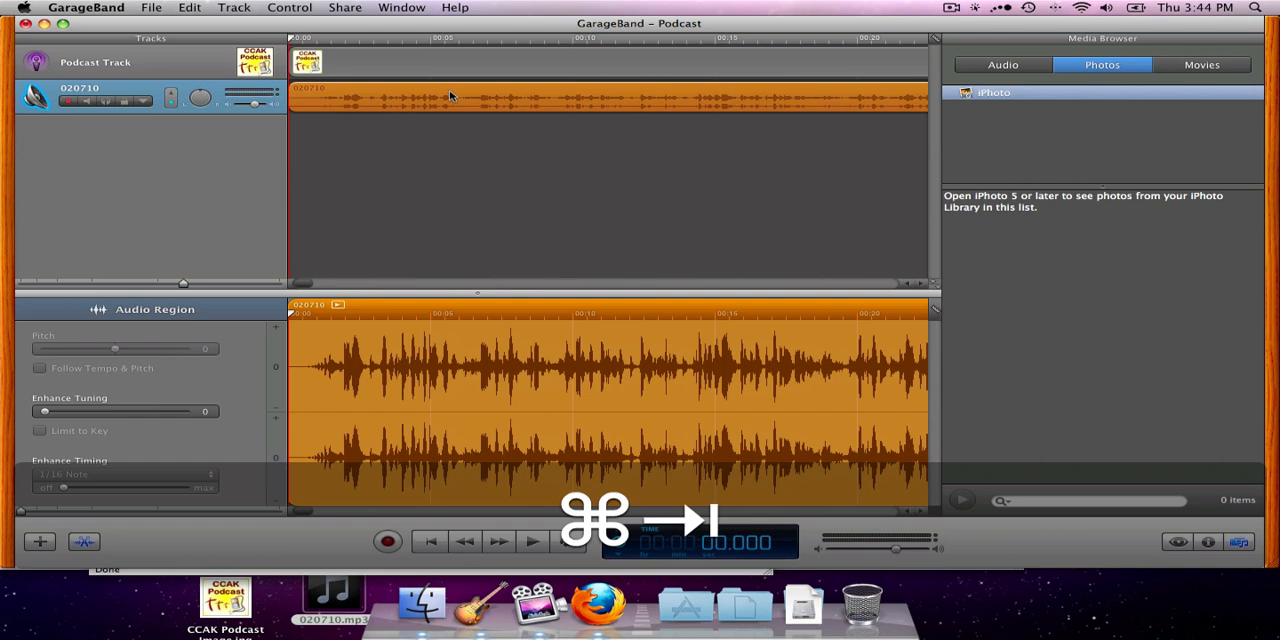
mouse_move(400, 82)
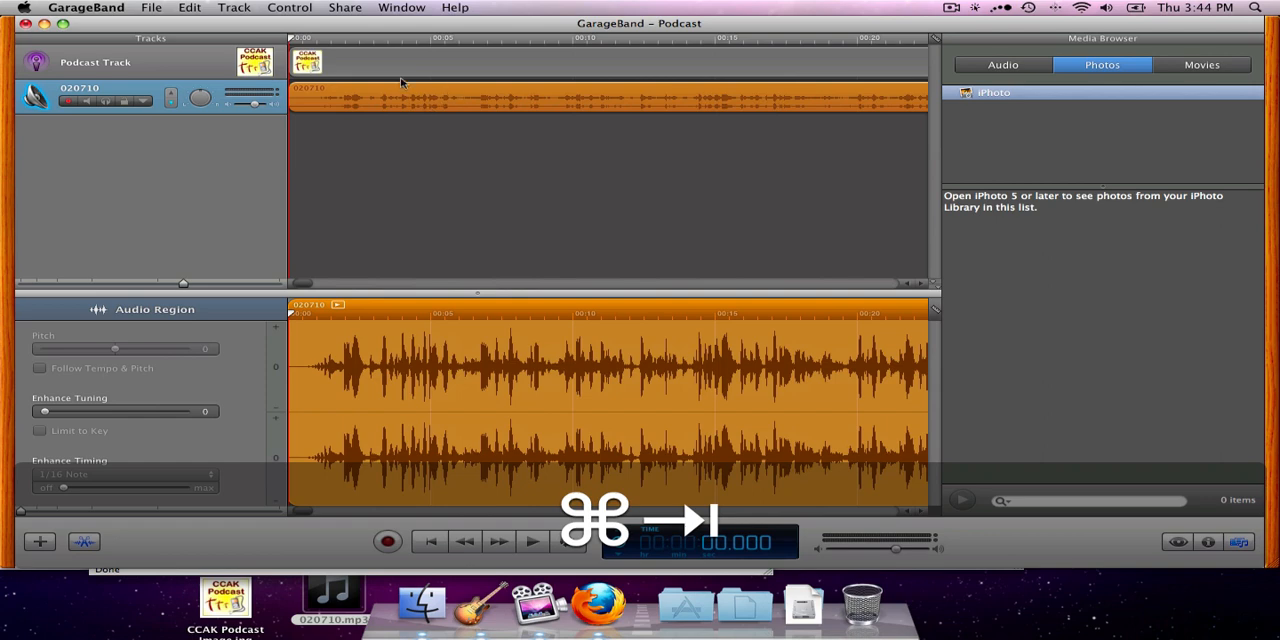
mouse_move(344, 64)
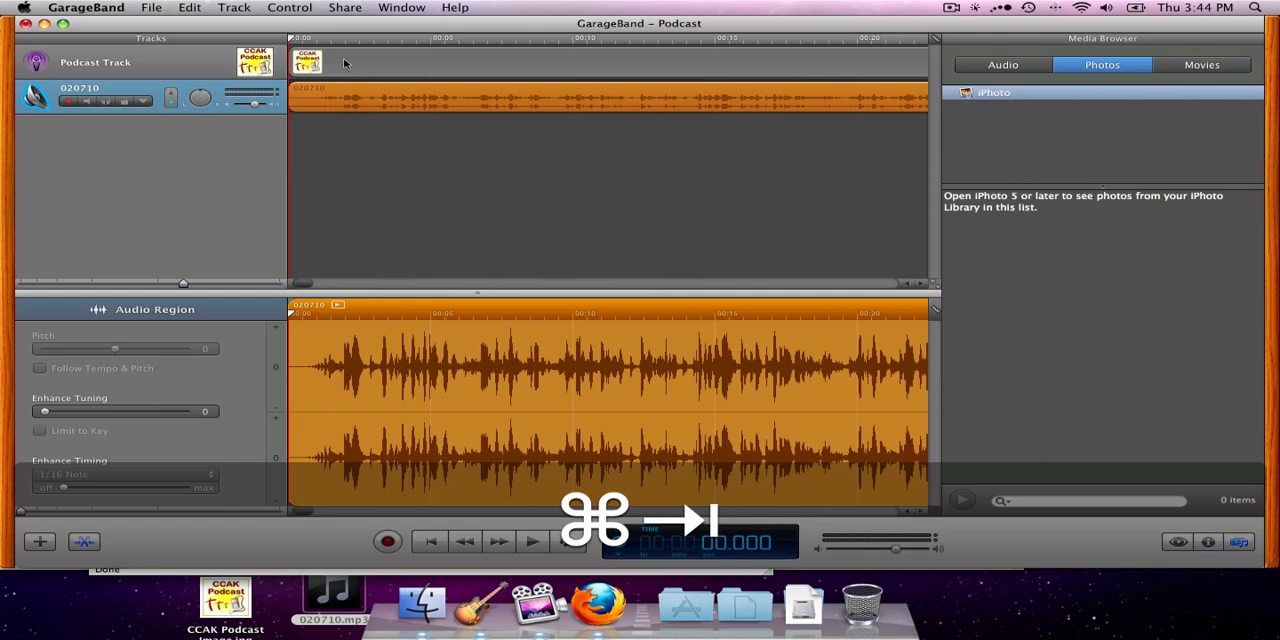
mouse_move(352, 132)
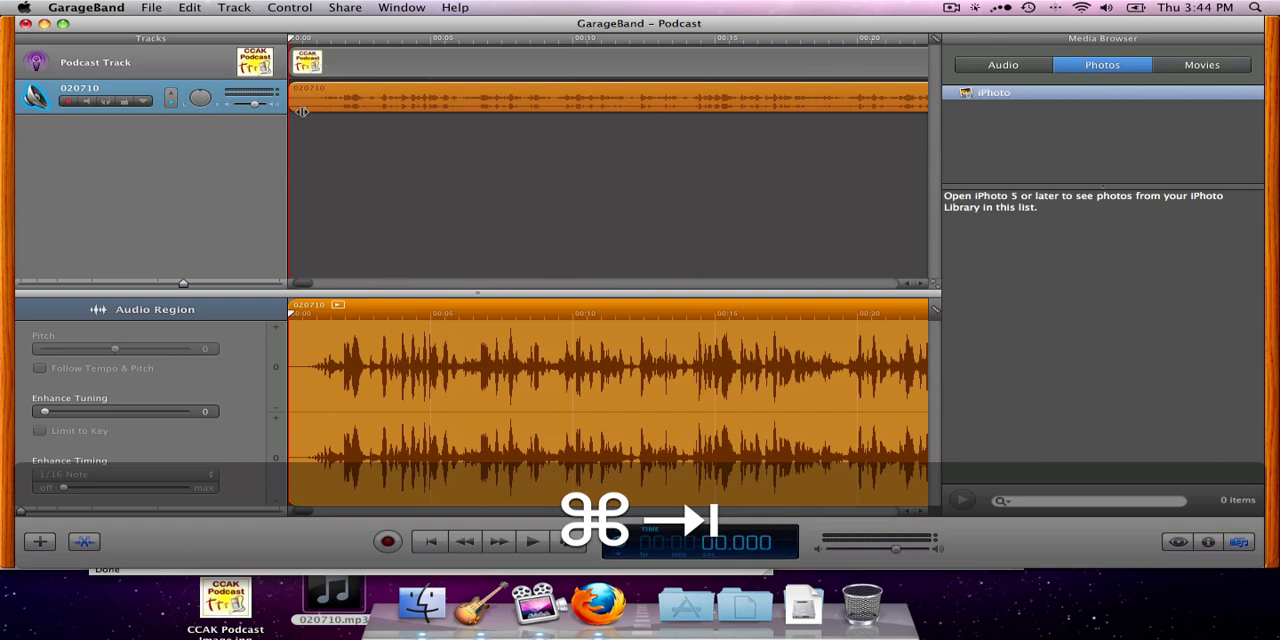
mouse_move(548, 116)
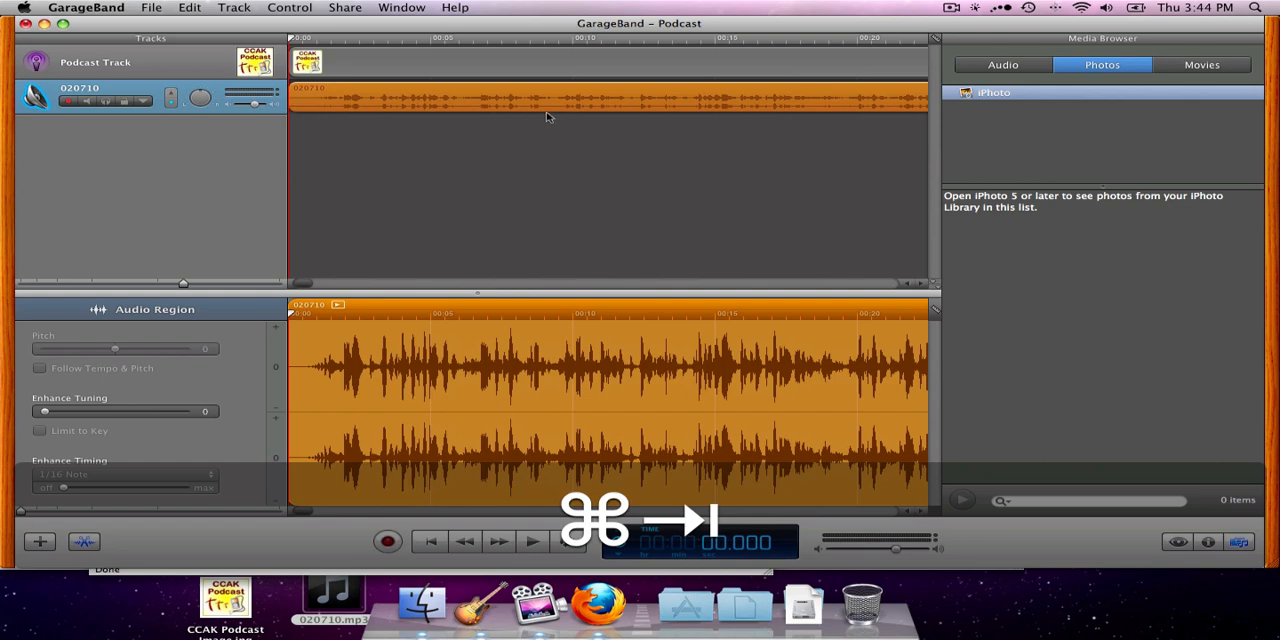
mouse_move(738, 128)
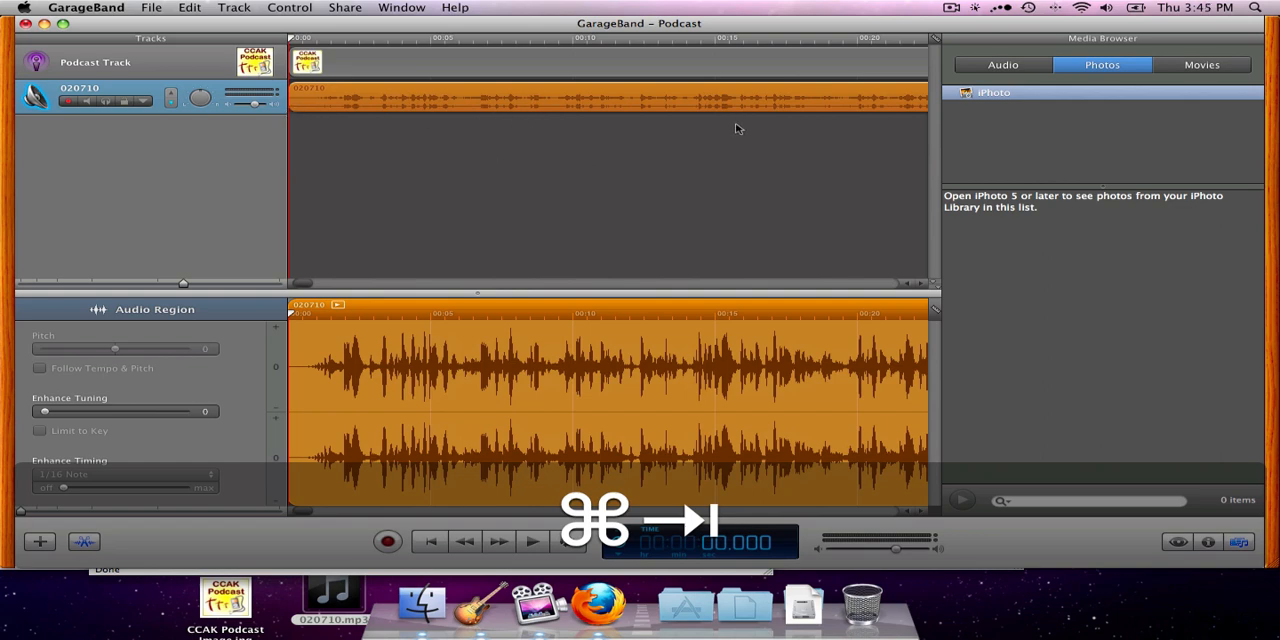
mouse_move(864, 128)
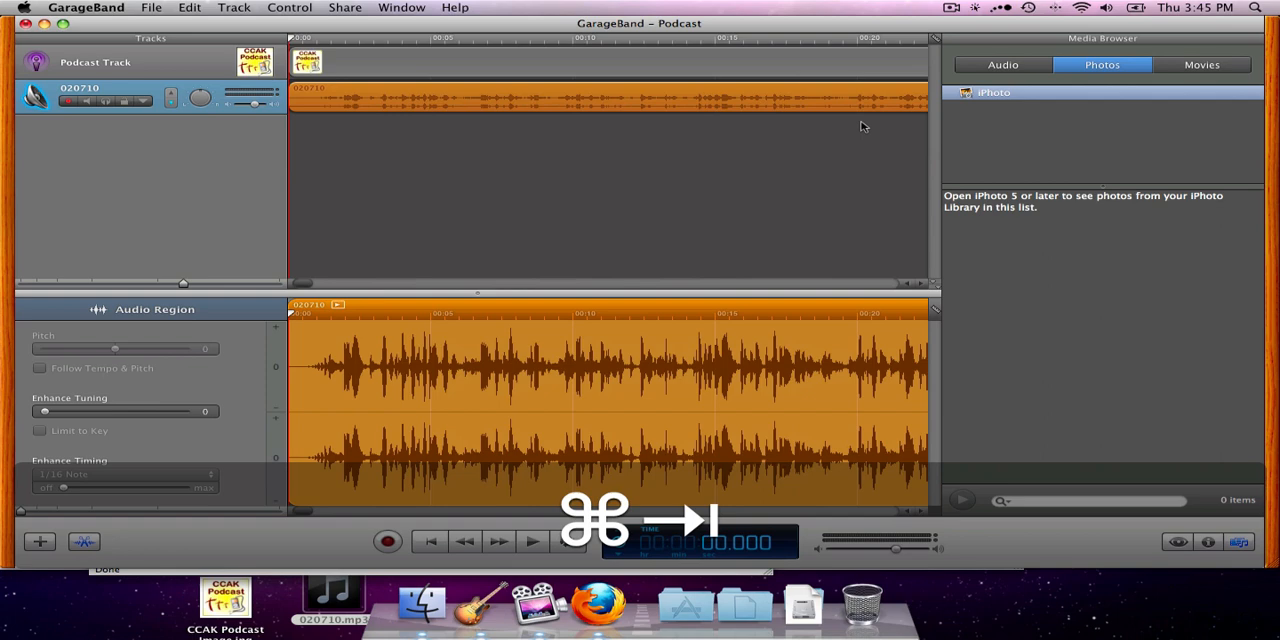
mouse_move(868, 122)
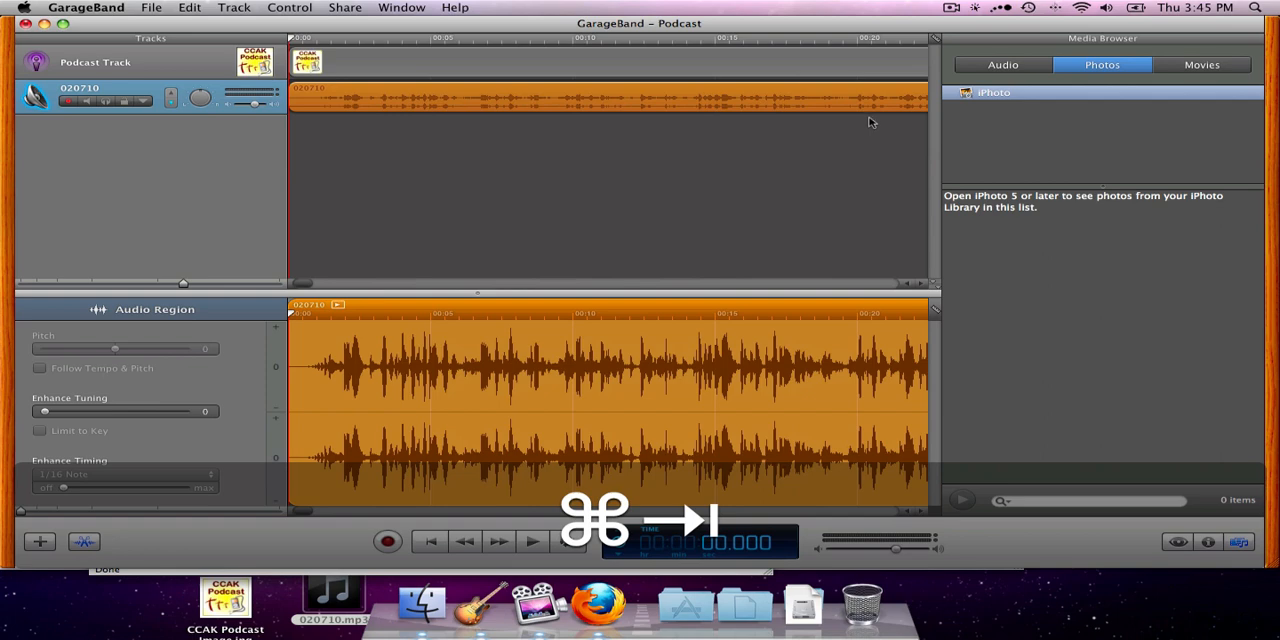
mouse_move(400, 70)
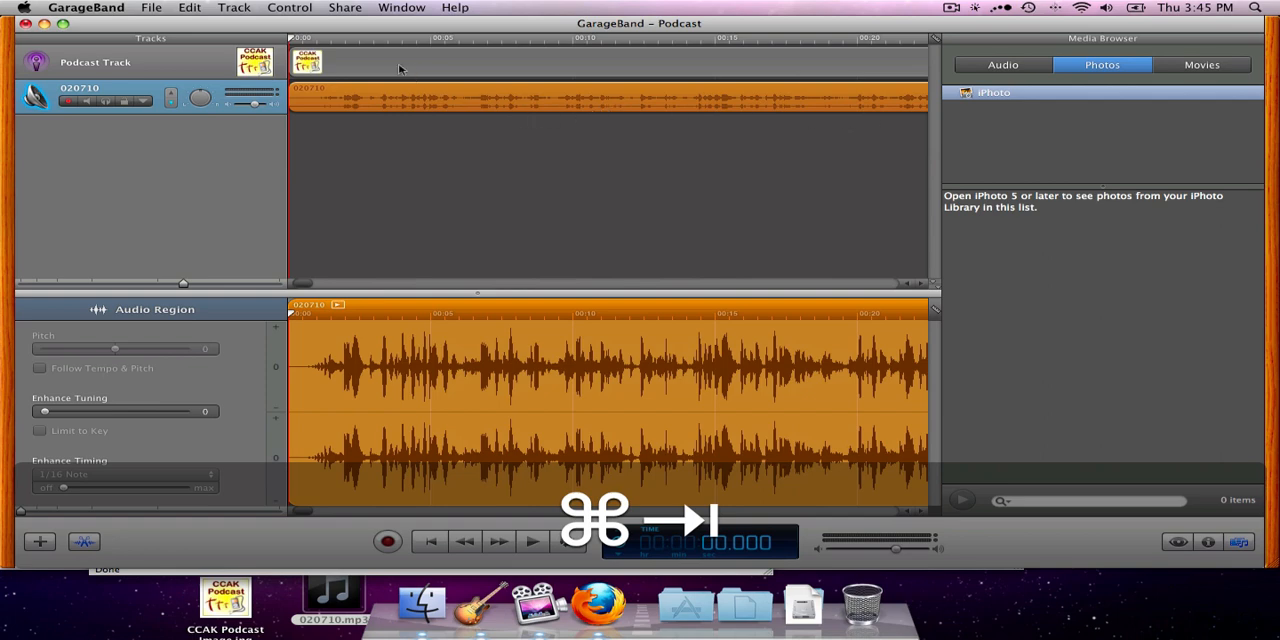
mouse_move(338, 44)
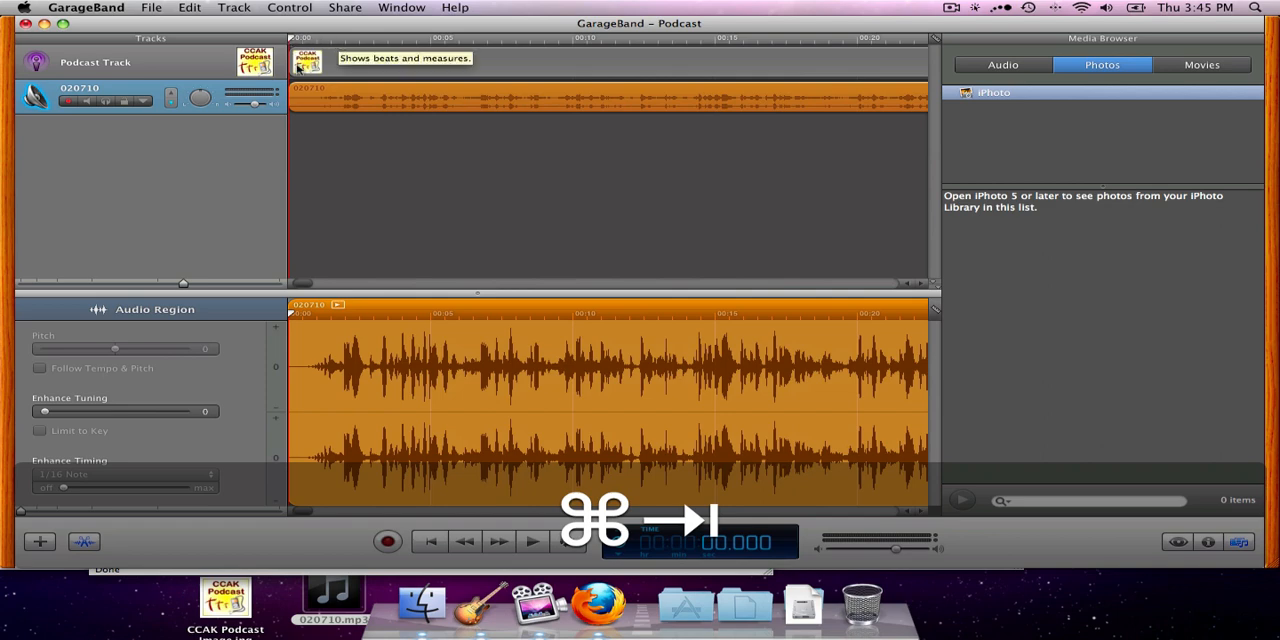
mouse_move(320, 118)
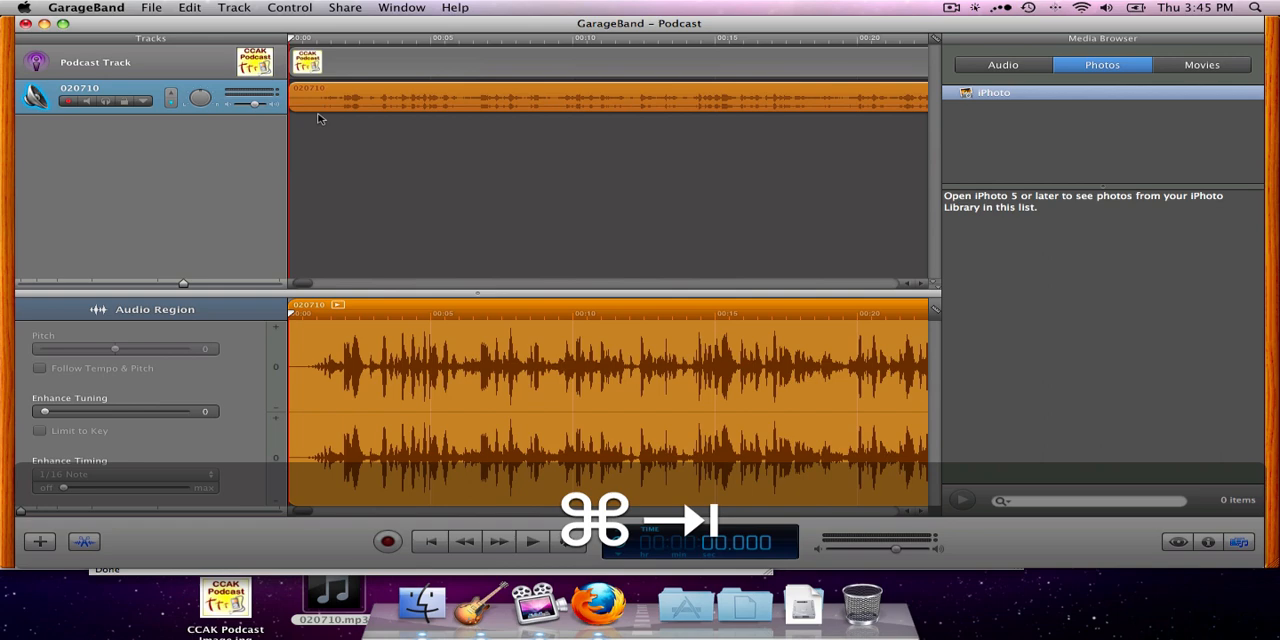
Play back the opening seconds of the 020710 recording, then stop playback.
click(532, 540)
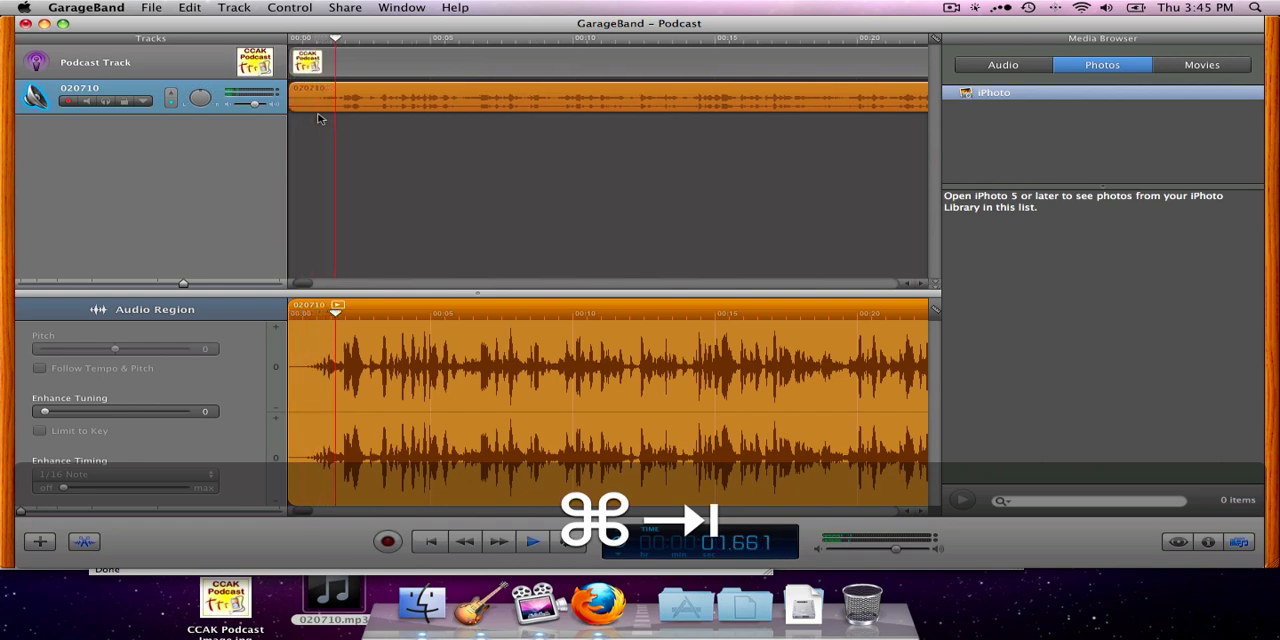
click(532, 540)
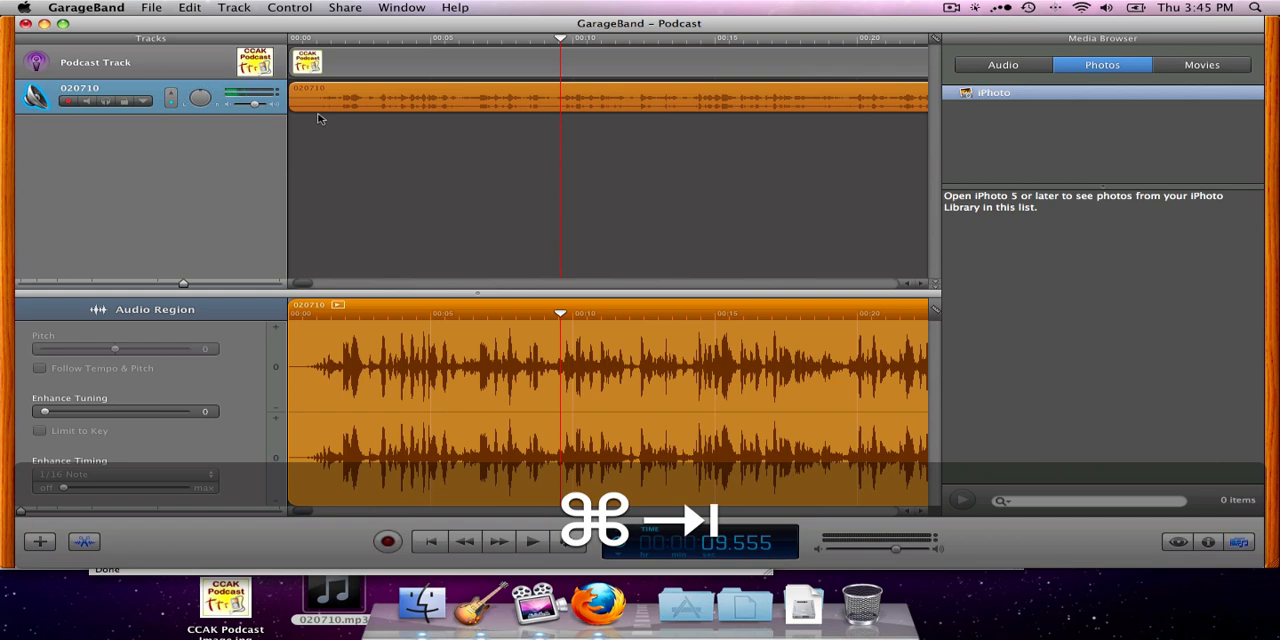
click(1002, 64)
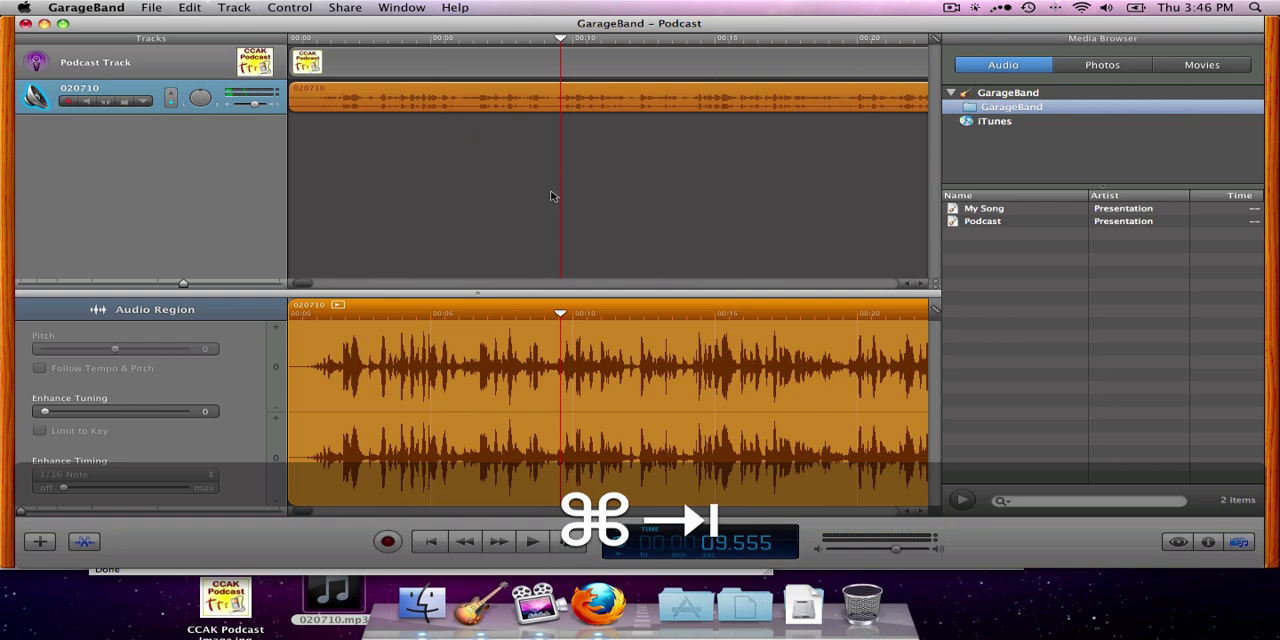
mouse_move(588, 192)
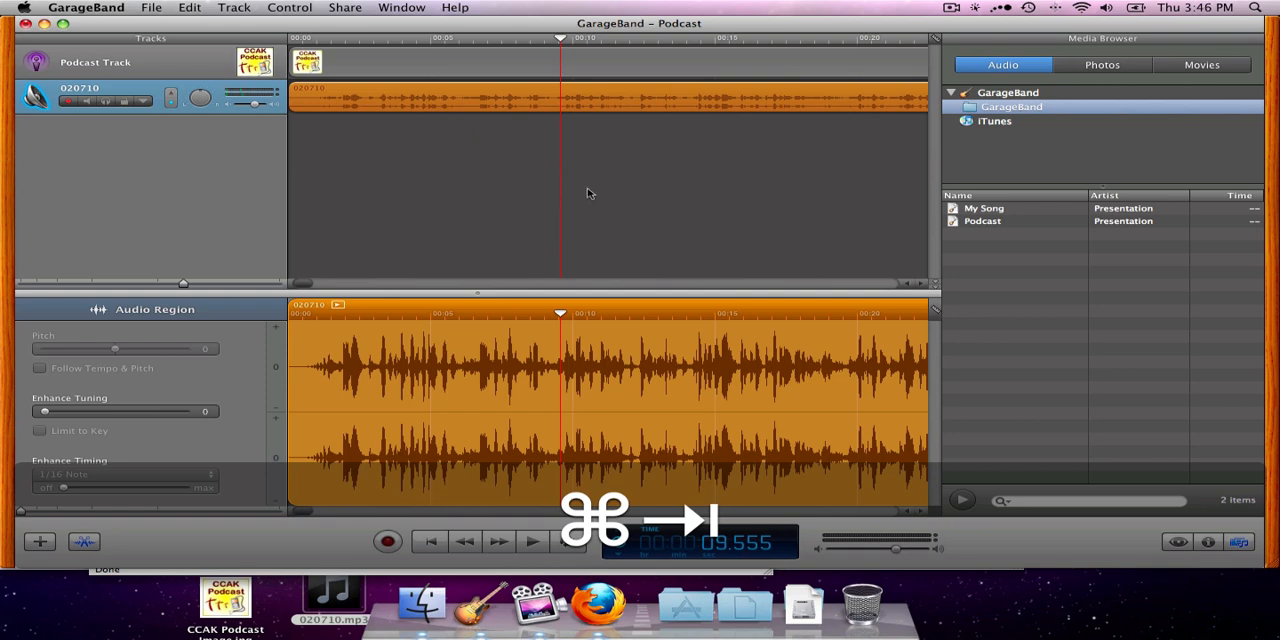
mouse_move(924, 192)
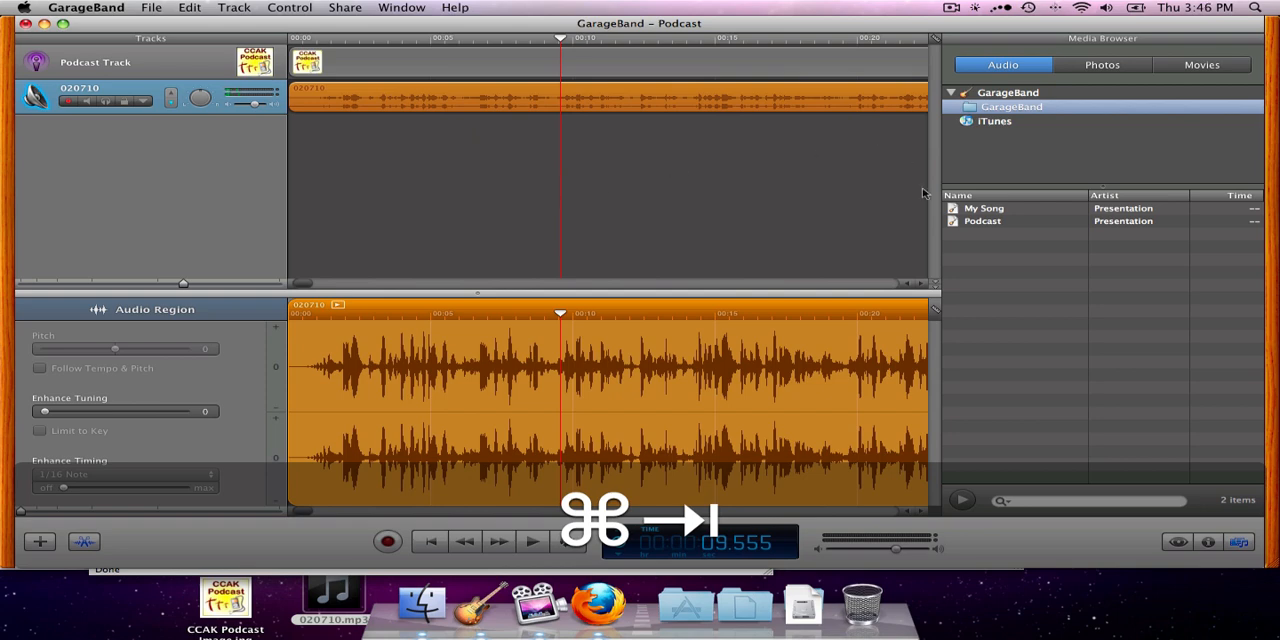
mouse_move(980, 244)
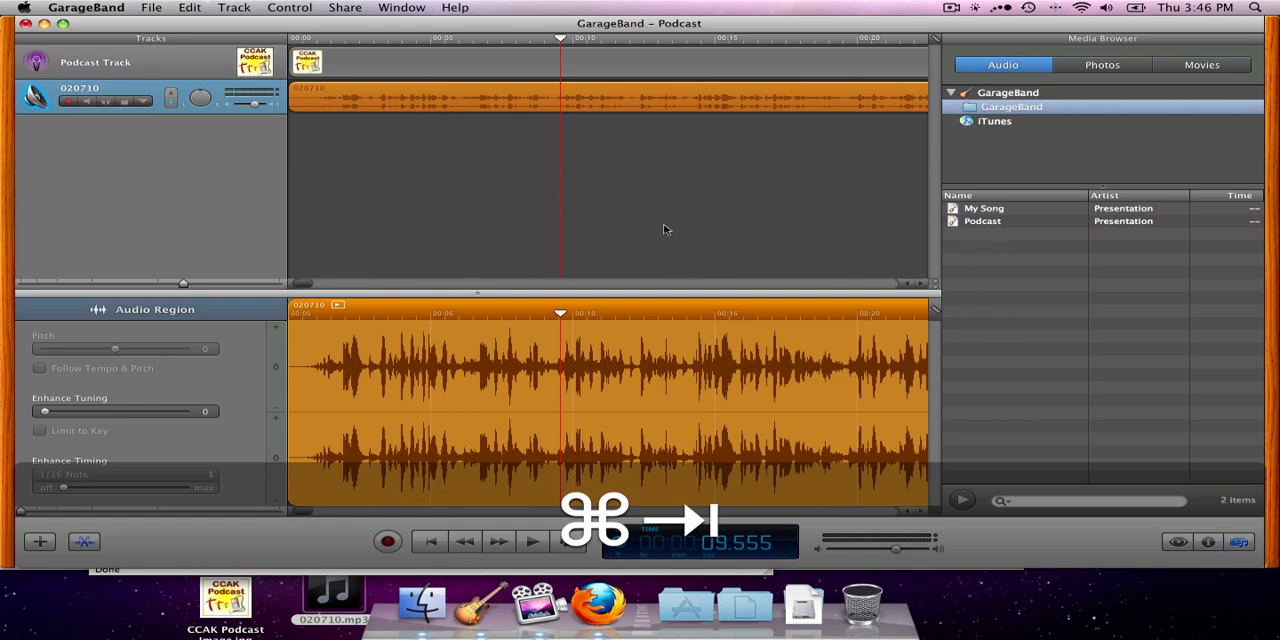
mouse_move(980, 252)
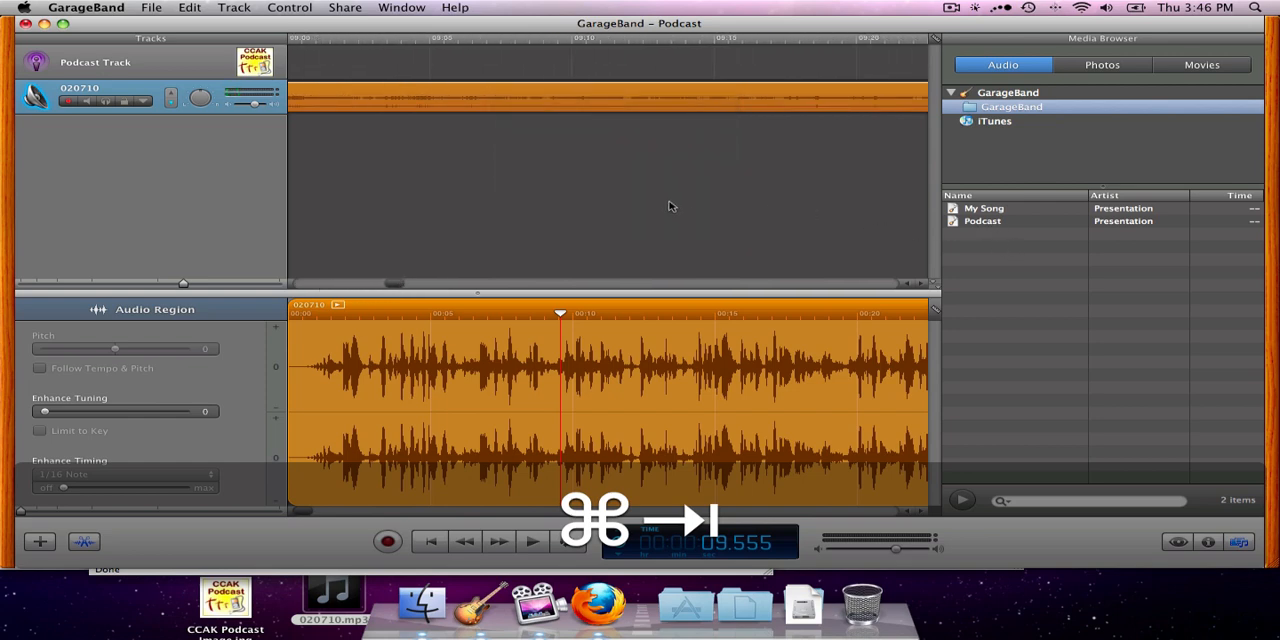
mouse_move(396, 236)
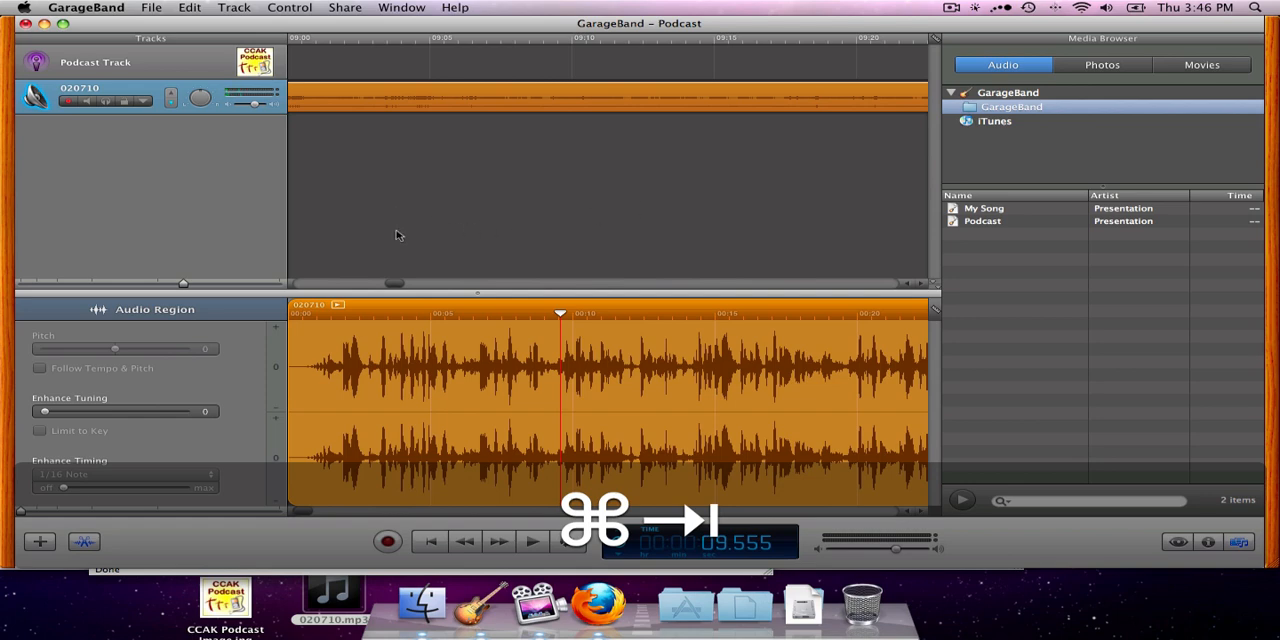
mouse_move(352, 12)
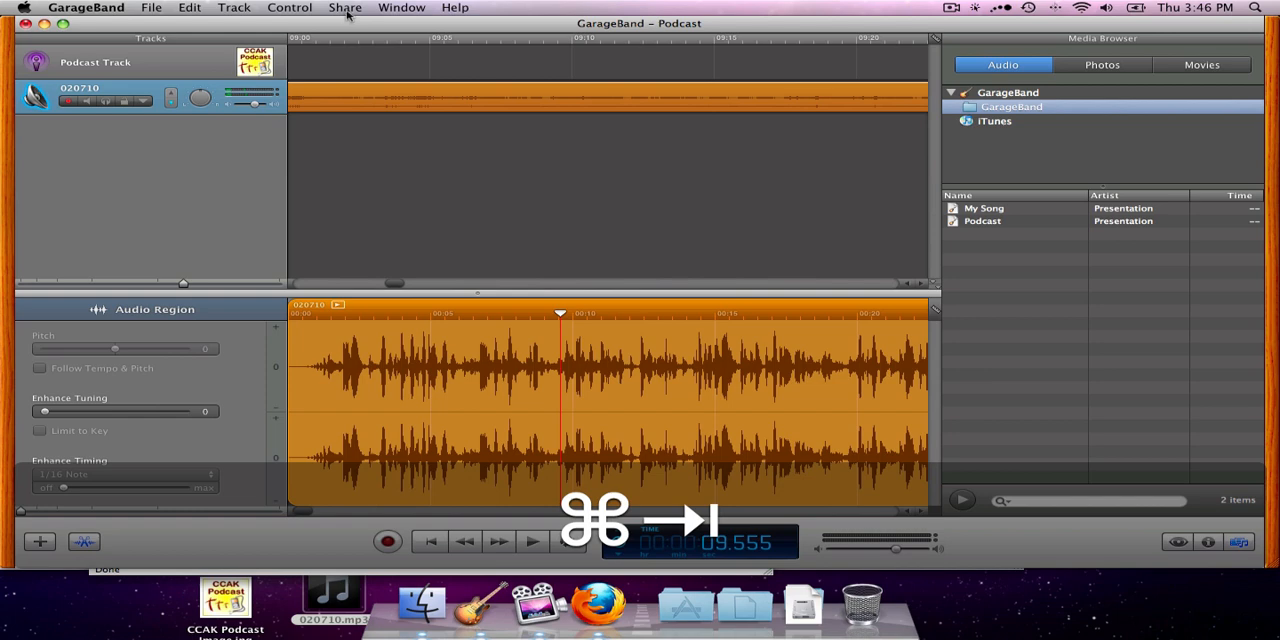
Set Export Podcast to Disk to MP3 Encoder with Spoken Podcast quality, then cancel the export.
click(344, 8)
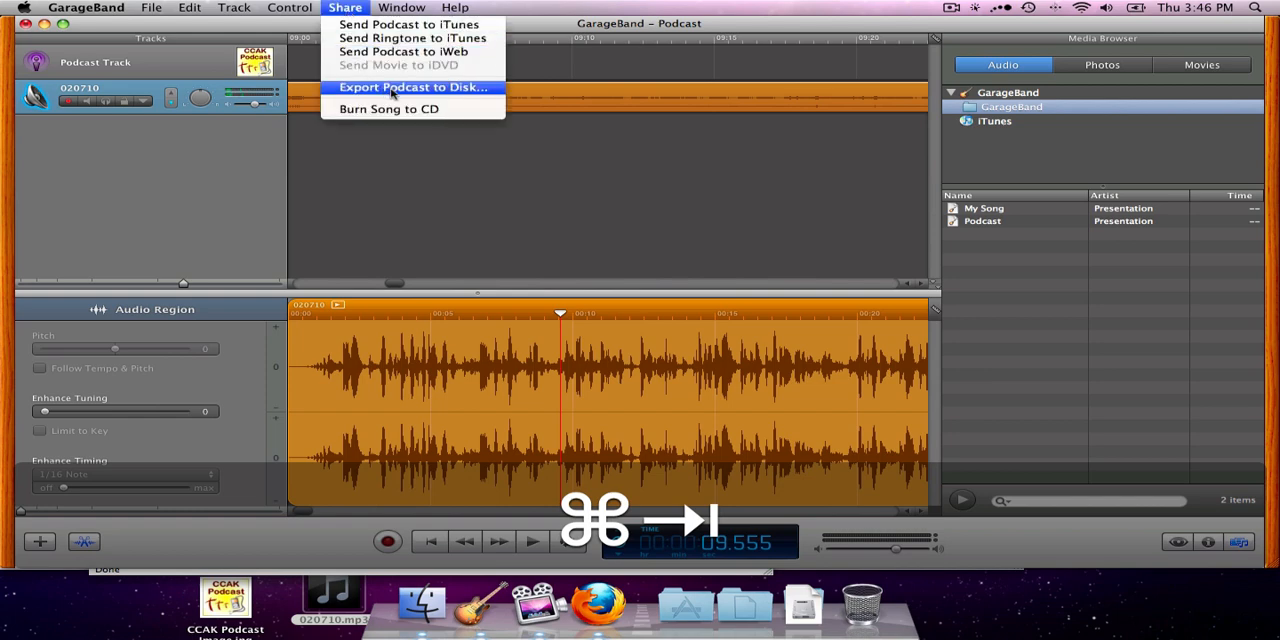
click(412, 86)
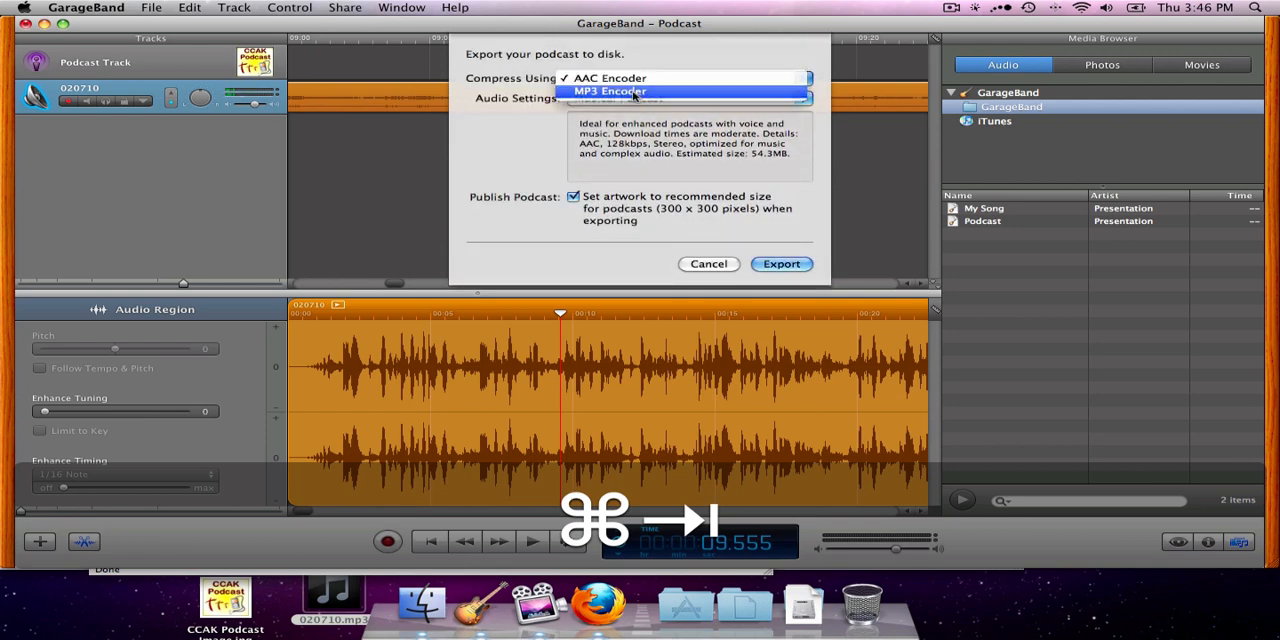
click(610, 92)
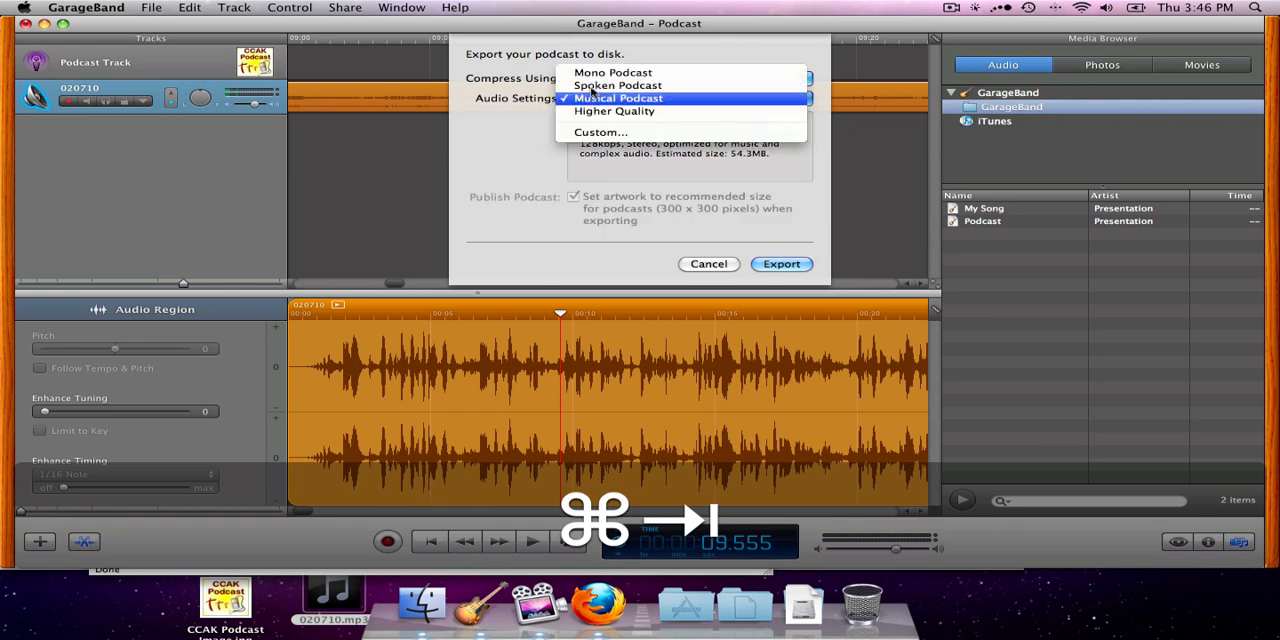
click(616, 84)
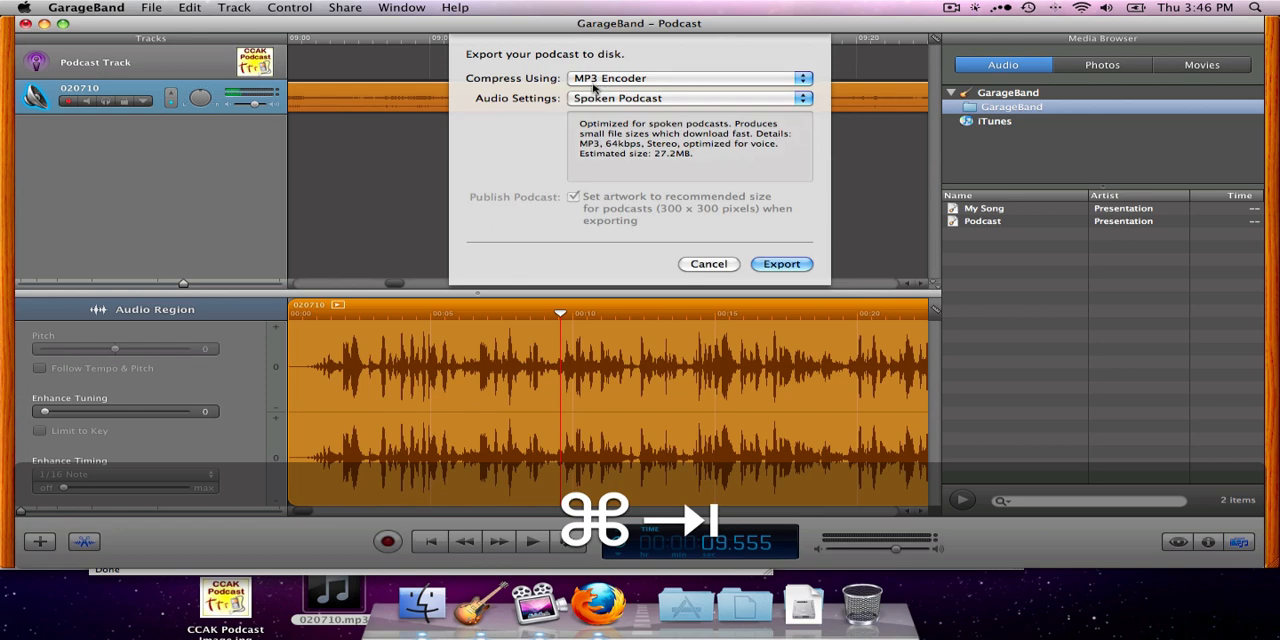
mouse_move(612, 152)
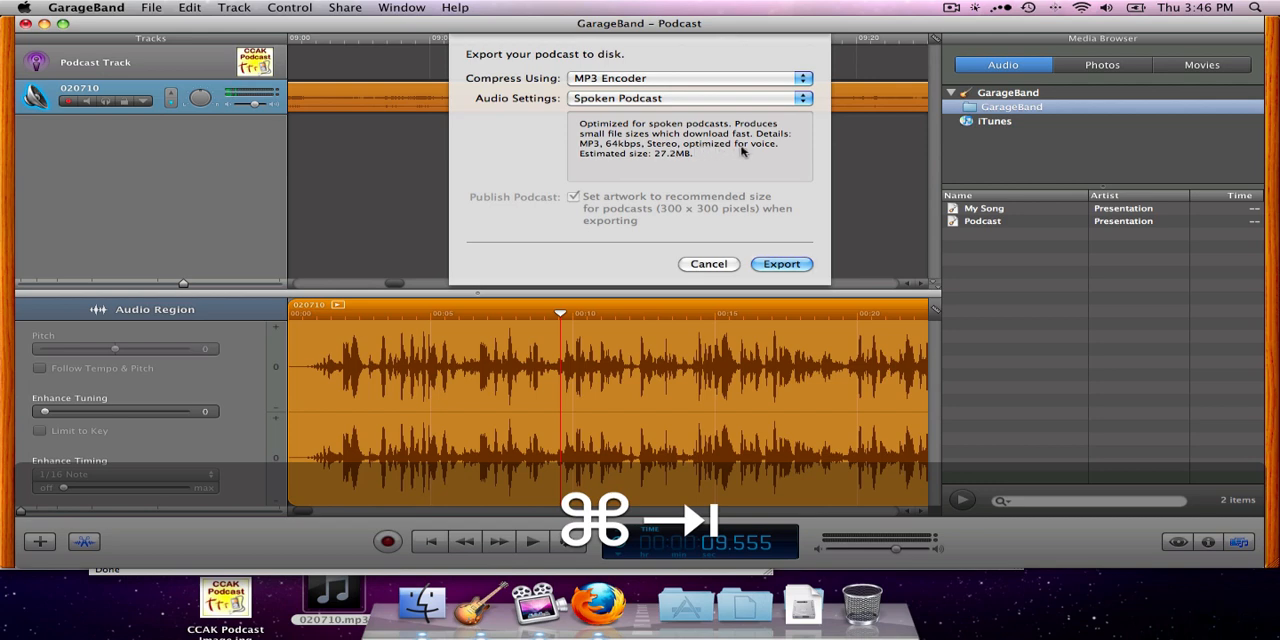
mouse_move(720, 168)
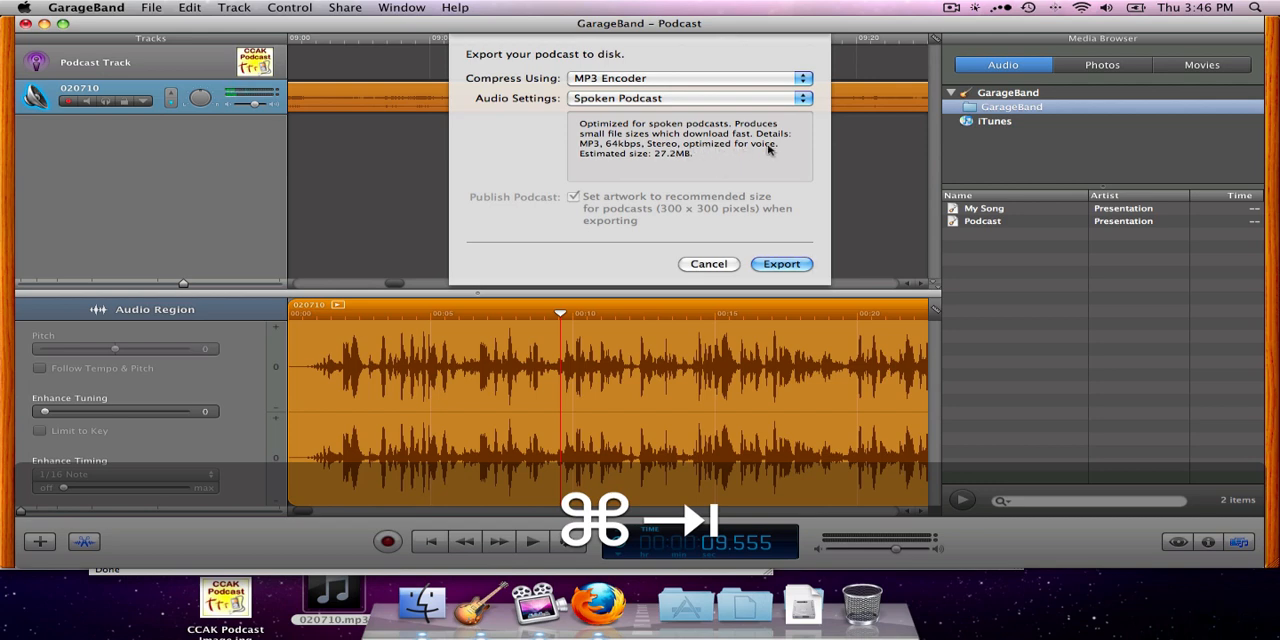
mouse_move(740, 208)
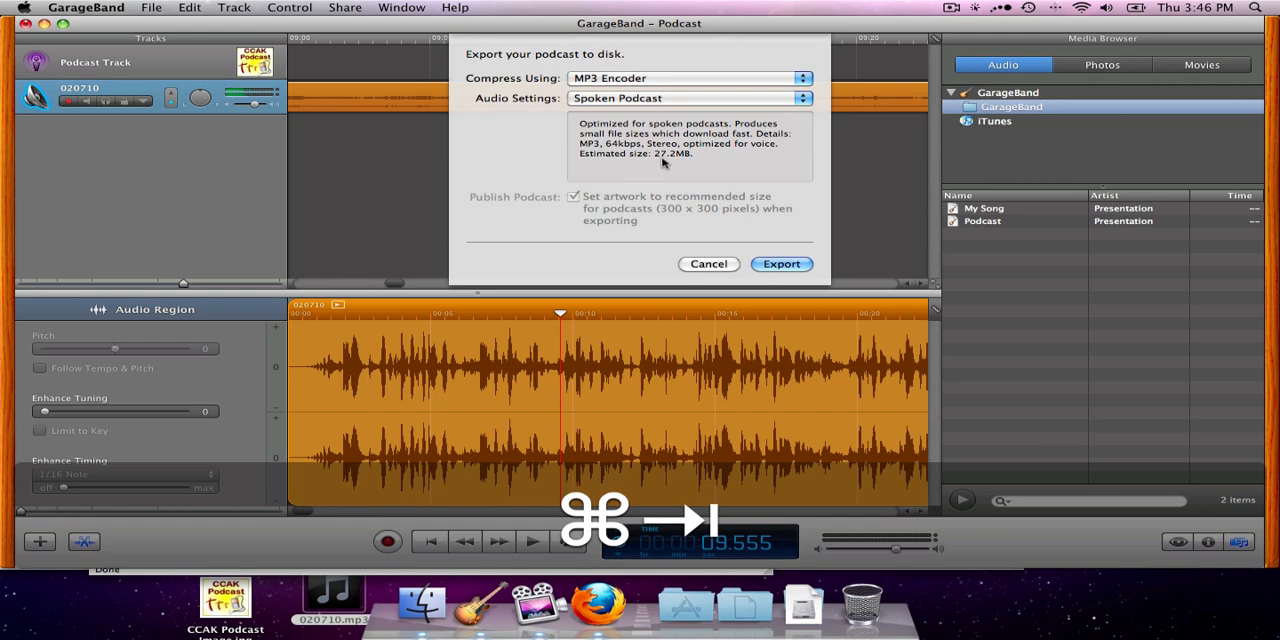
mouse_move(724, 152)
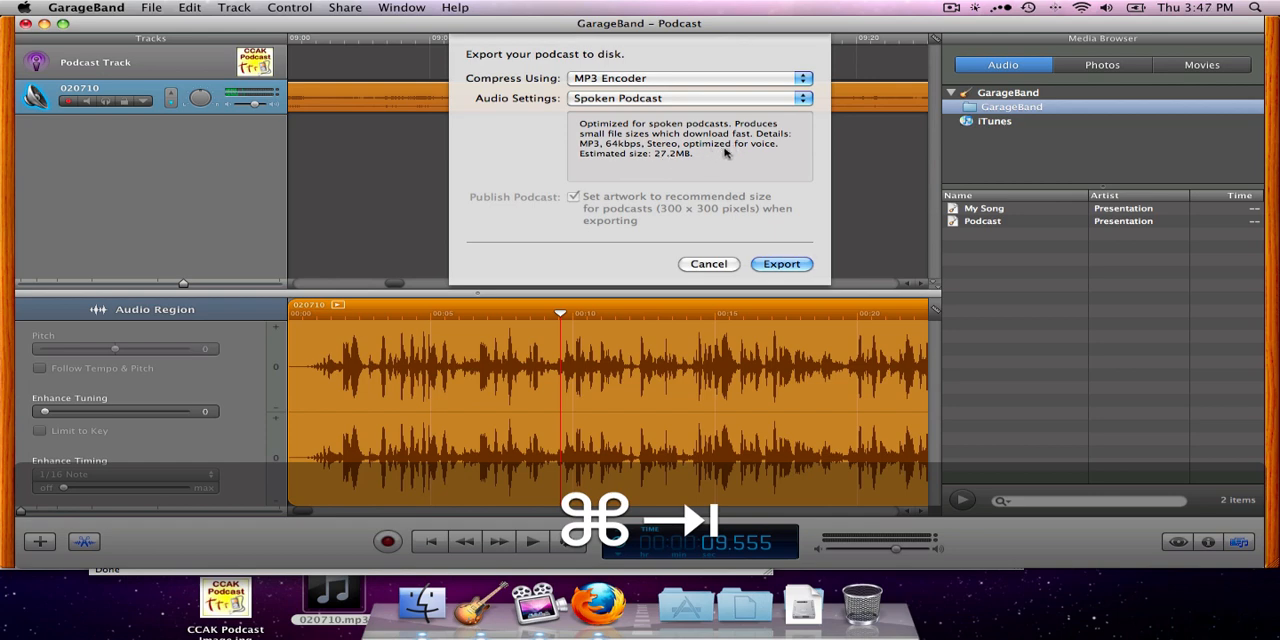
mouse_move(716, 228)
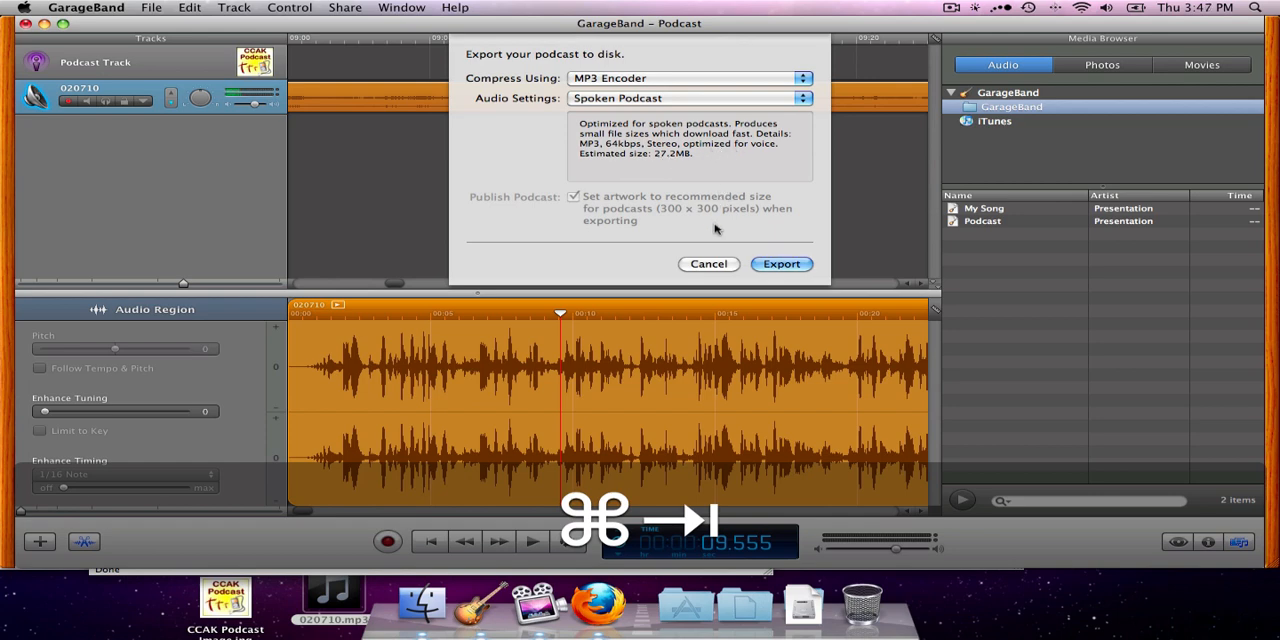
mouse_move(664, 268)
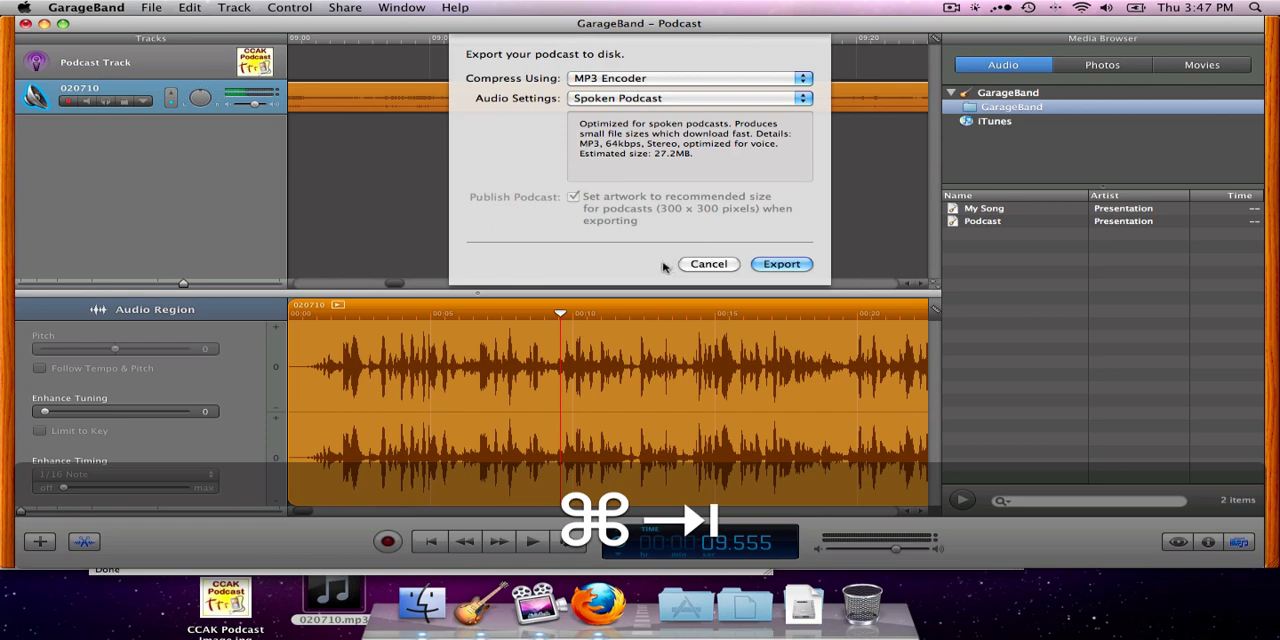
mouse_move(694, 268)
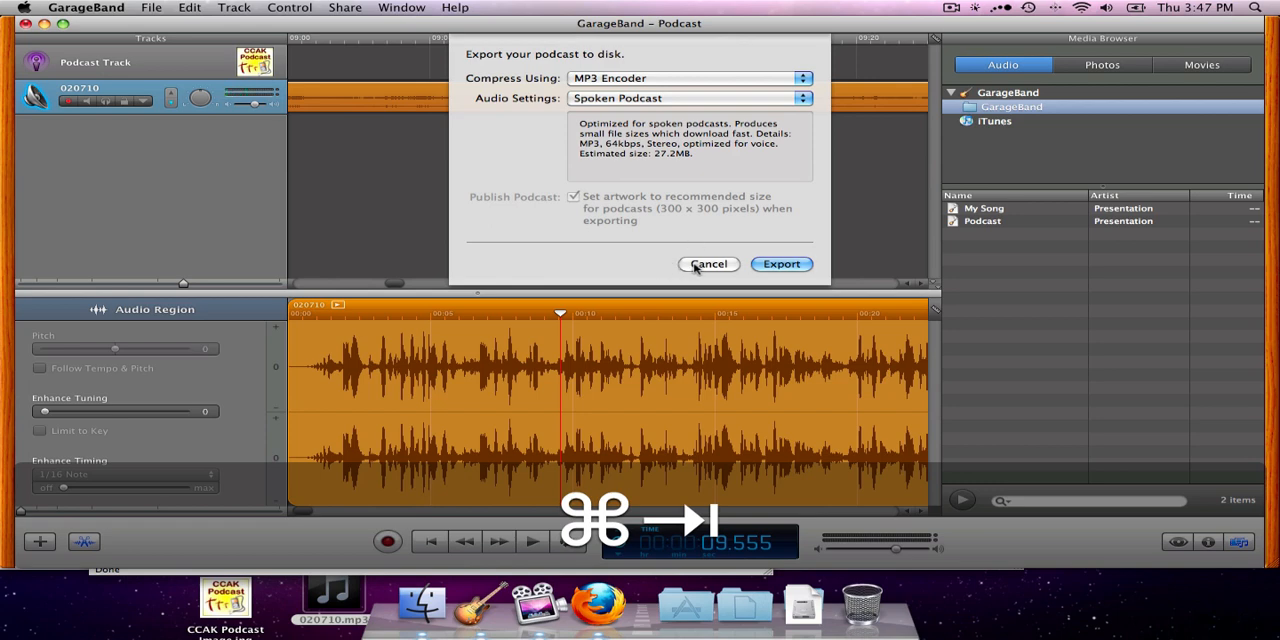
mouse_move(668, 196)
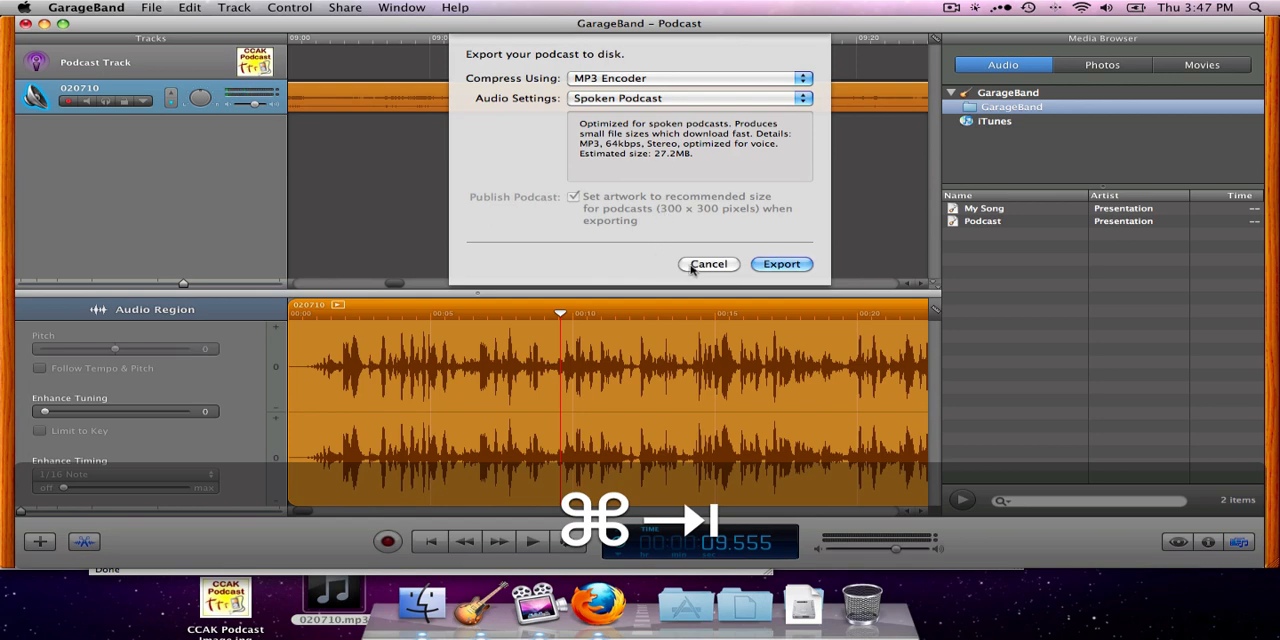
click(708, 264)
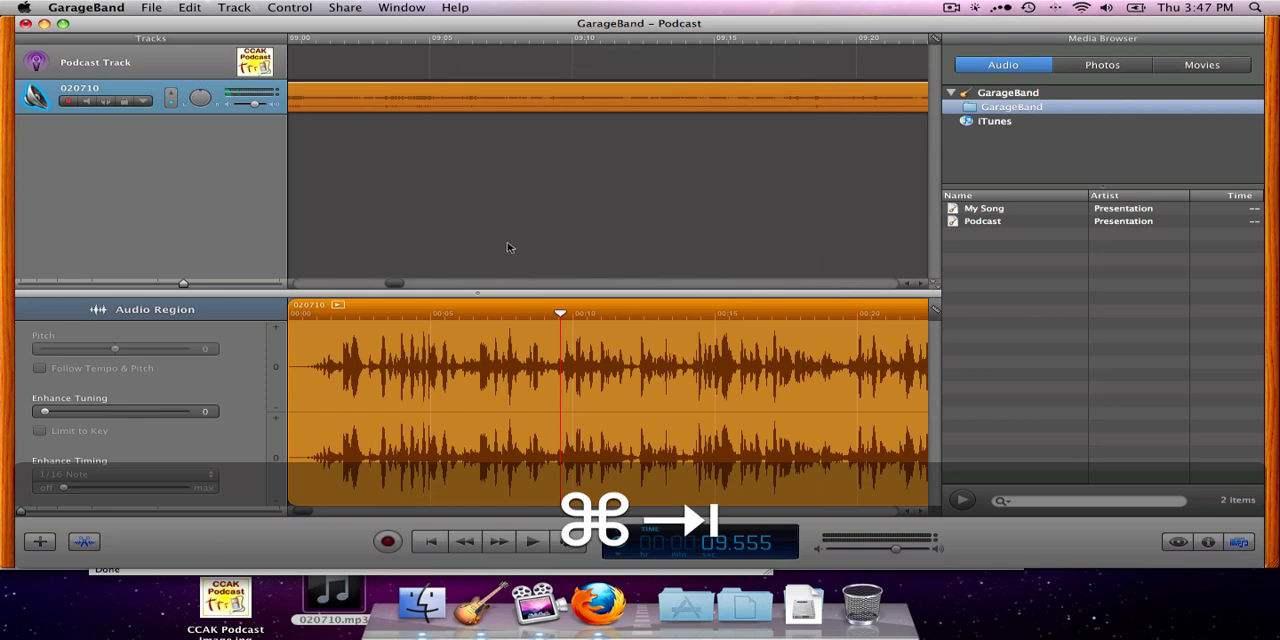
mouse_move(592, 604)
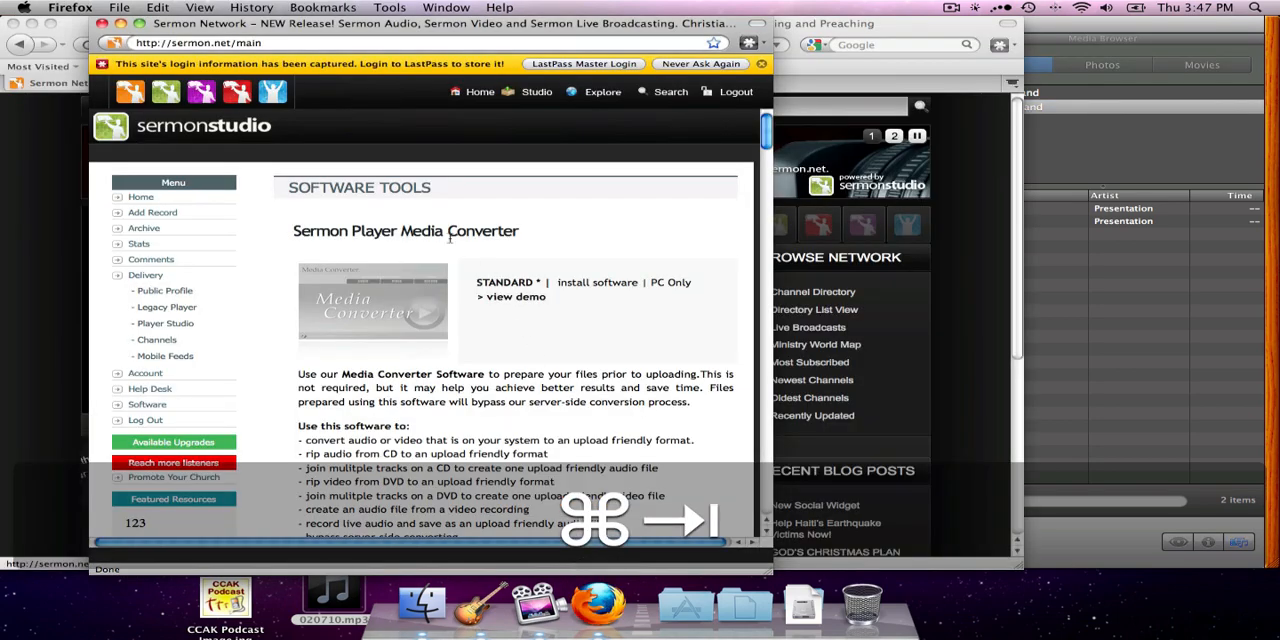
mouse_move(152, 212)
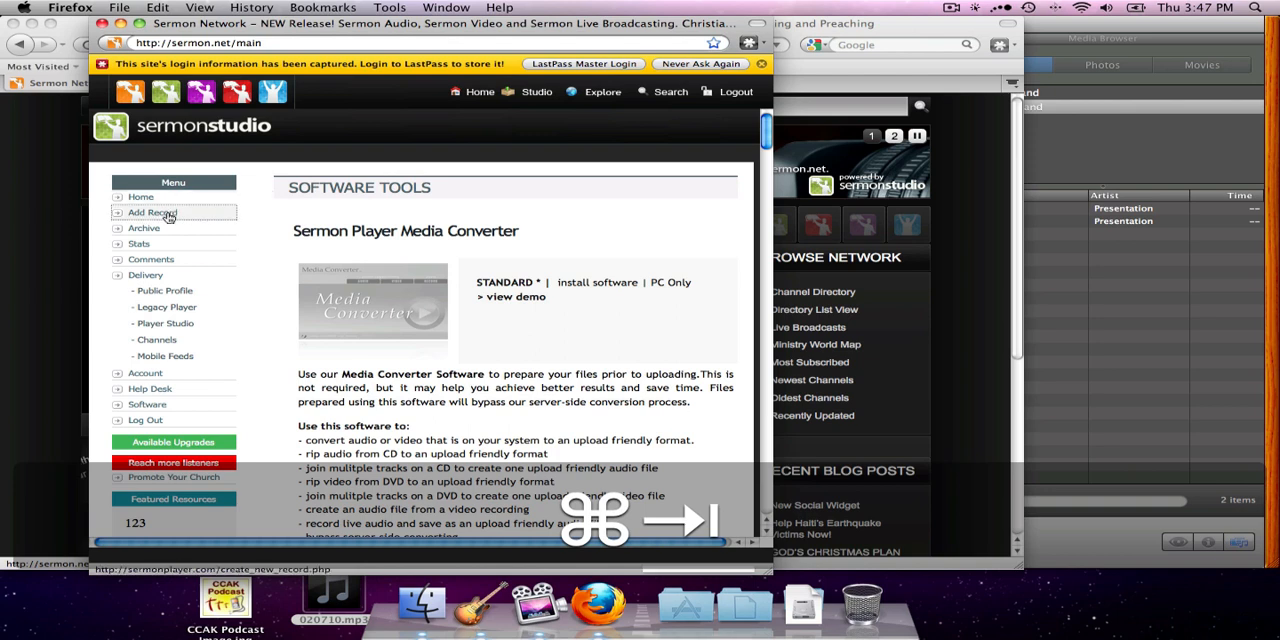
Start a new sermon record from the Sermon Studio menu.
click(152, 212)
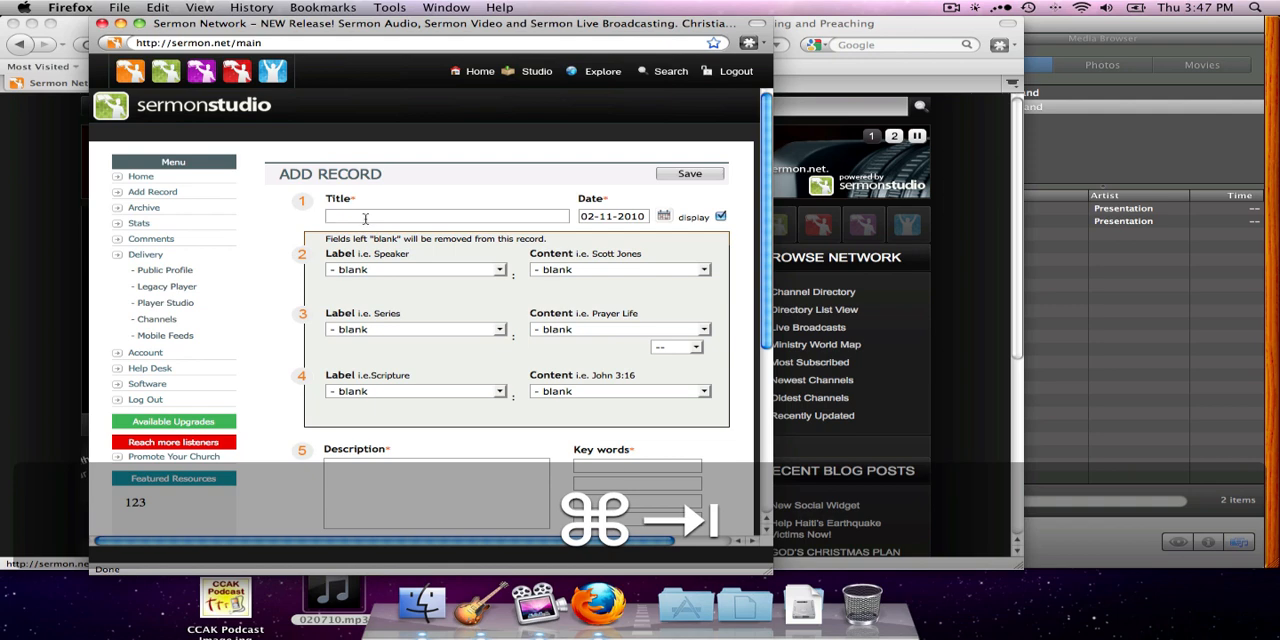
Title the record 'Supernatural Breakthrough Part 1' and set the speaker to Senior Pastor Arlen Nagata.
text(Supernatural Br)
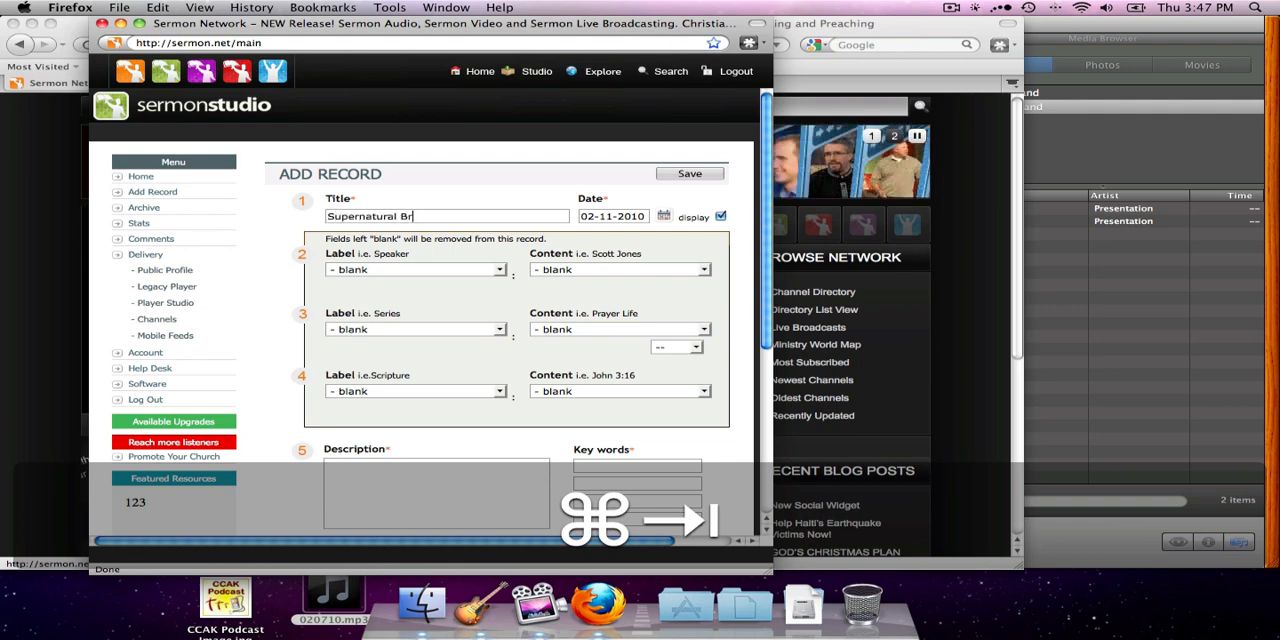
text(eakthrough)
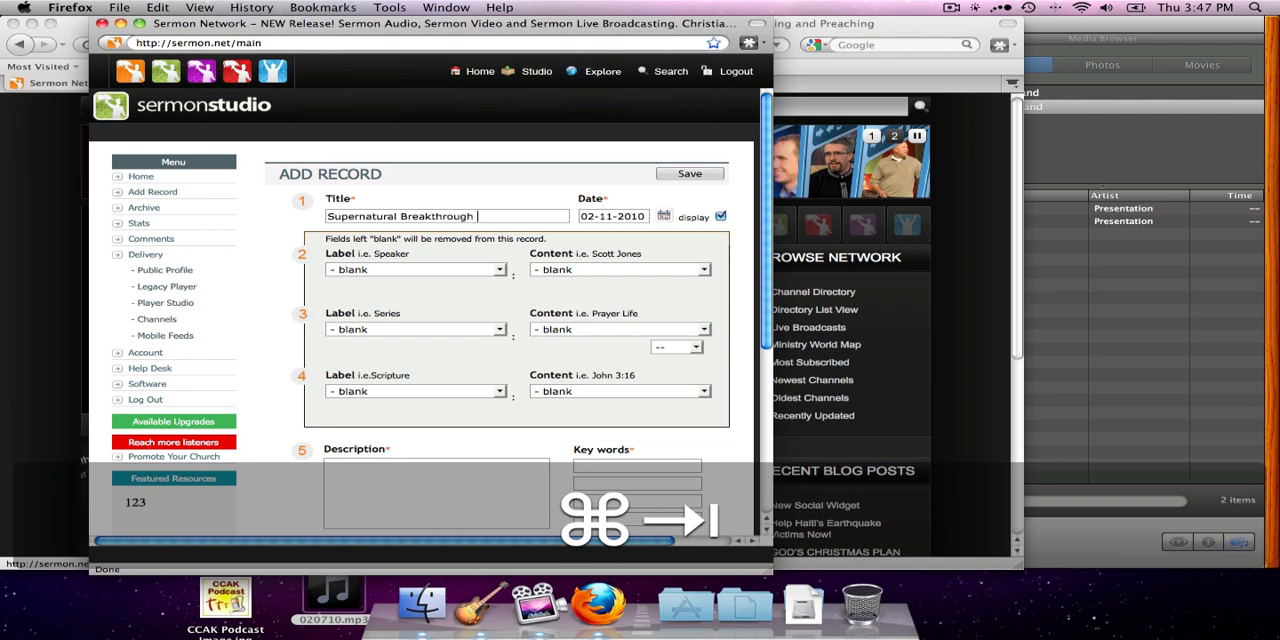
text(Part 1)
click(614, 216)
text(07)
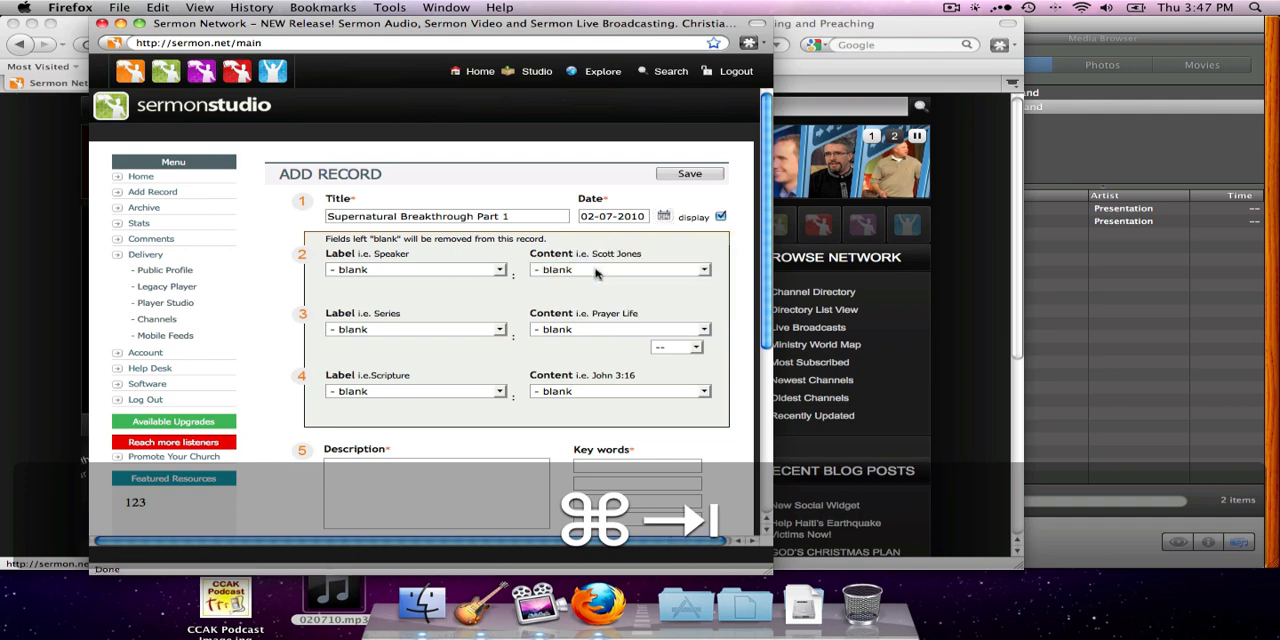
click(412, 268)
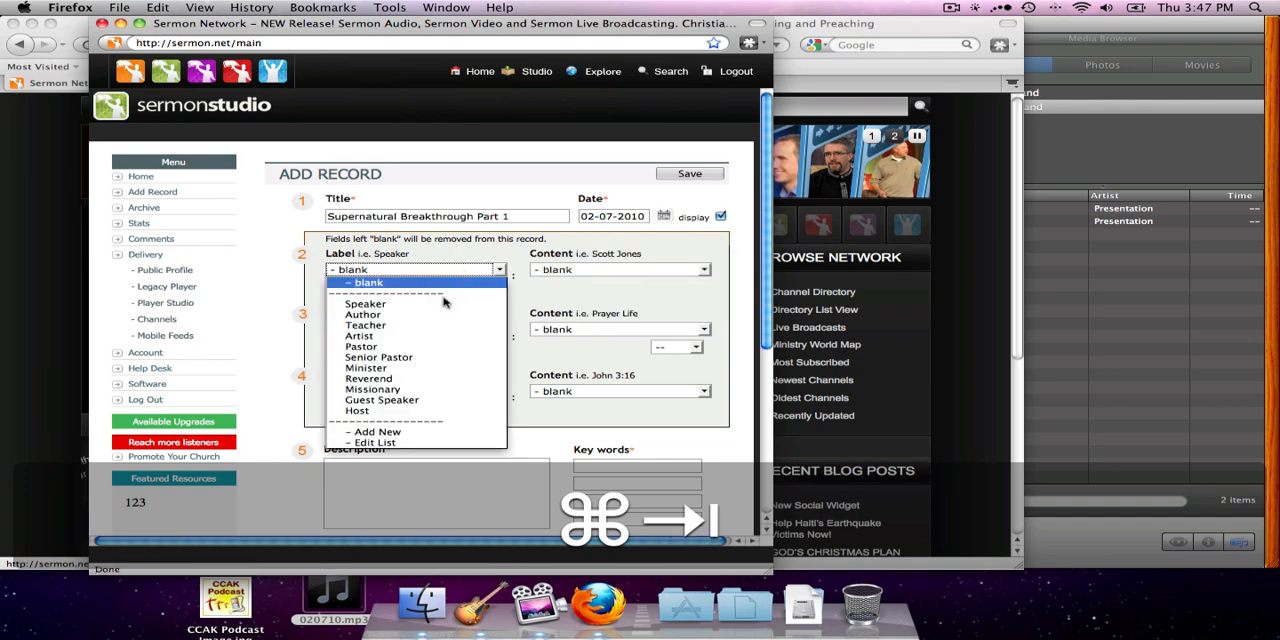
click(380, 356)
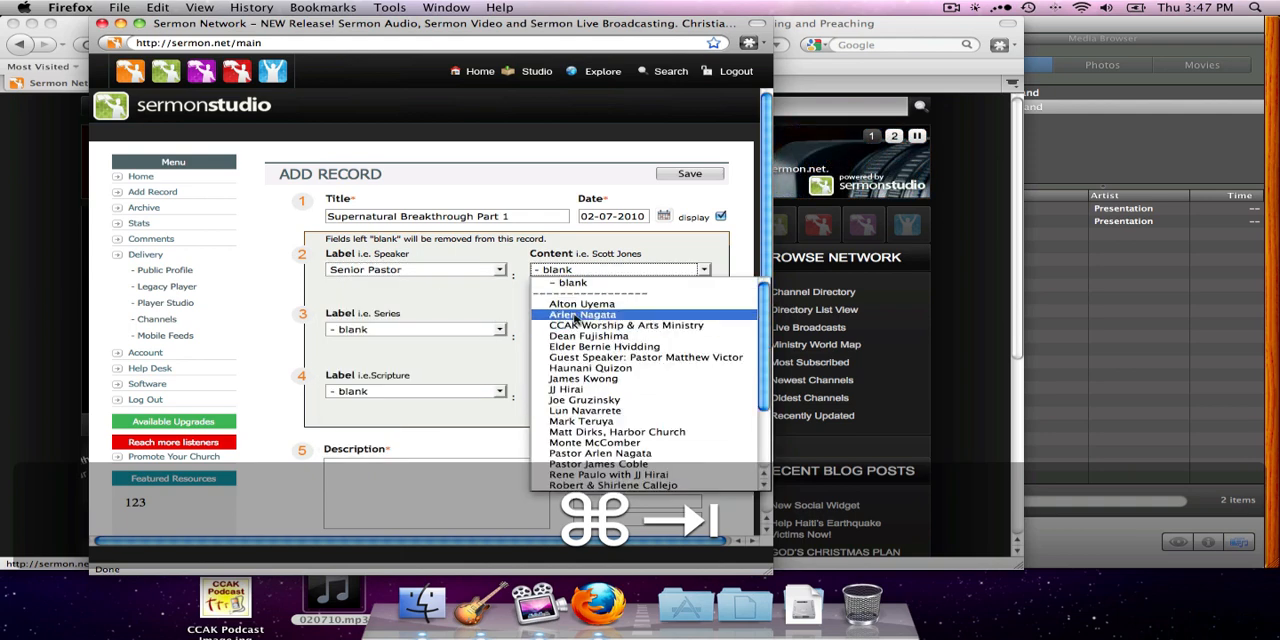
click(582, 314)
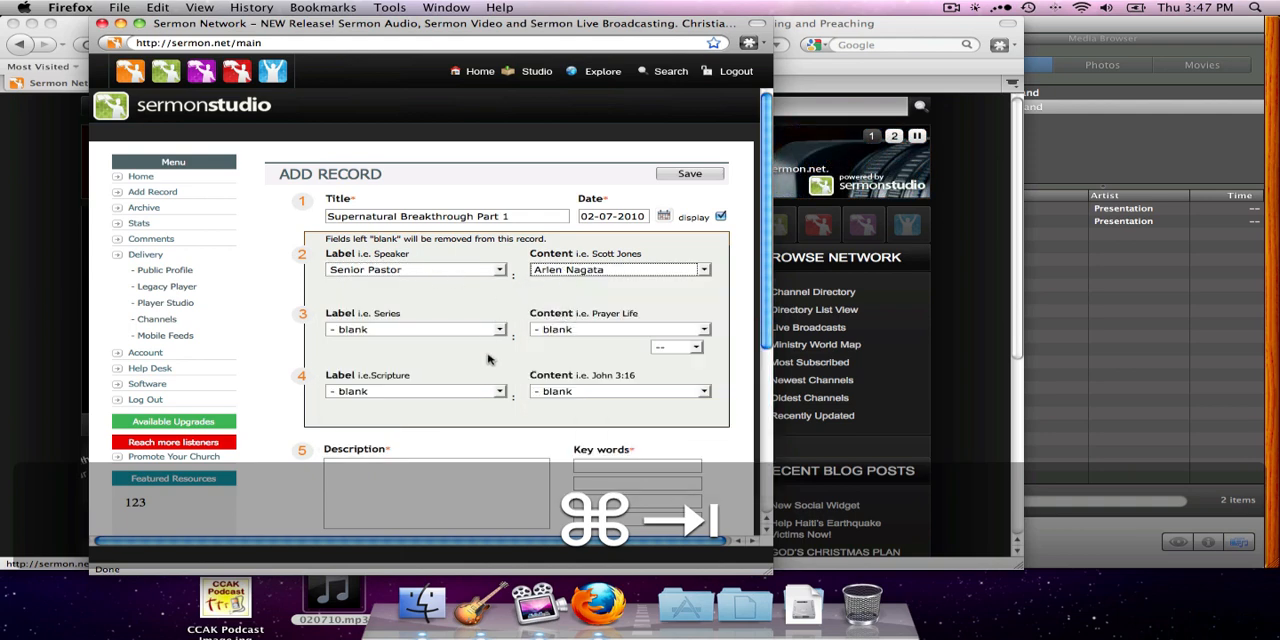
scroll(down, 3)
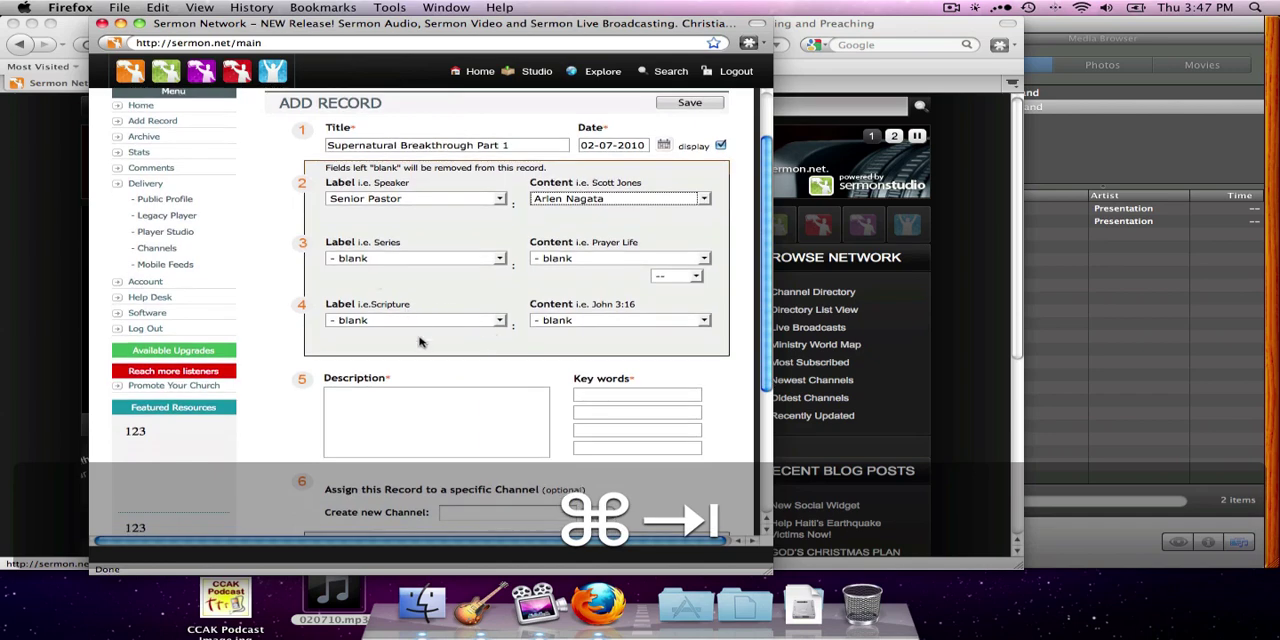
Enter the description about Jesus modelling breakthrough and the keywords Breakthrough and Jesus.
scroll(down, 3)
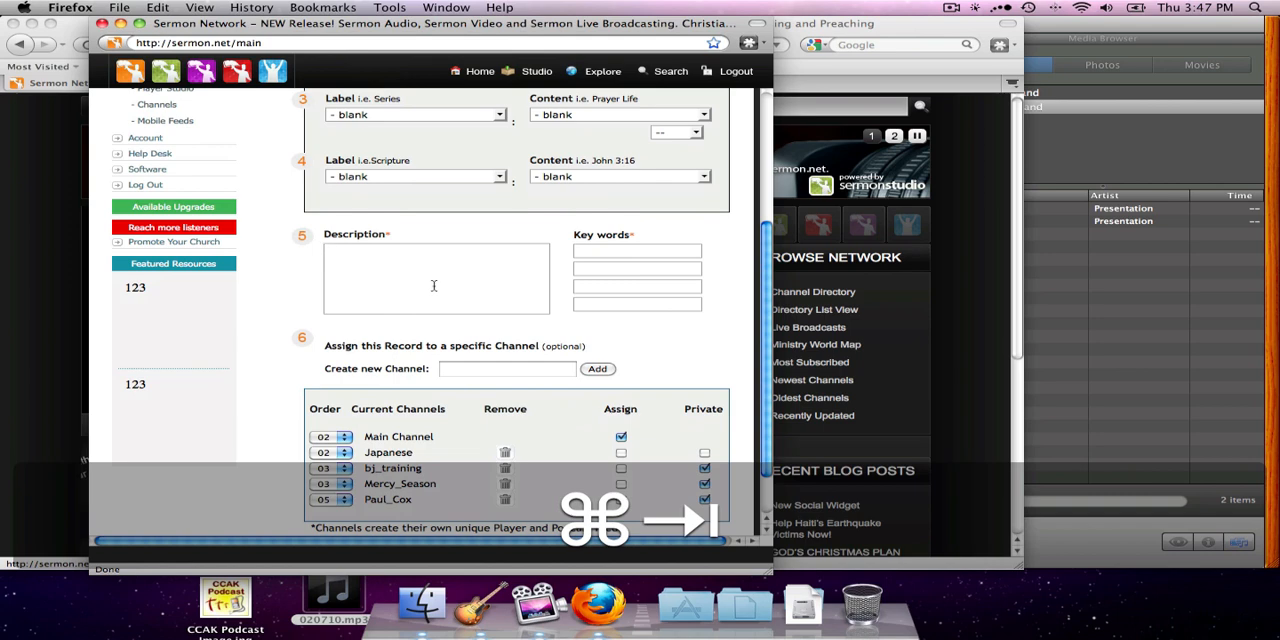
text(Jesus gives us a model for receiving)
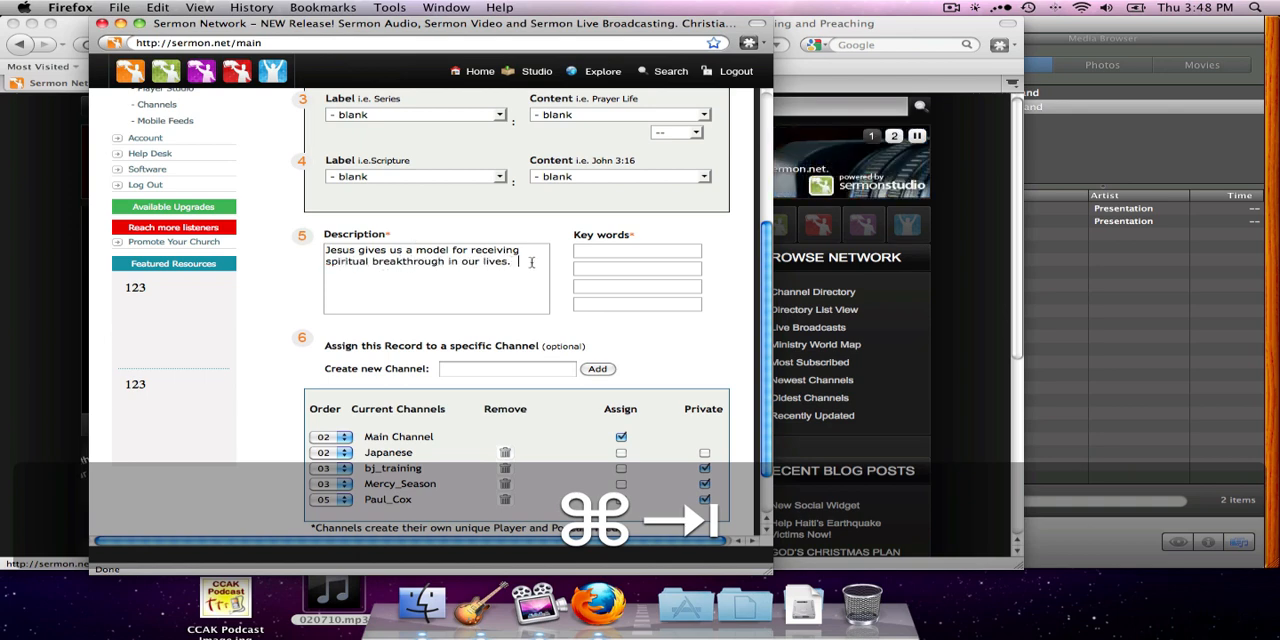
text(Breakthrough)
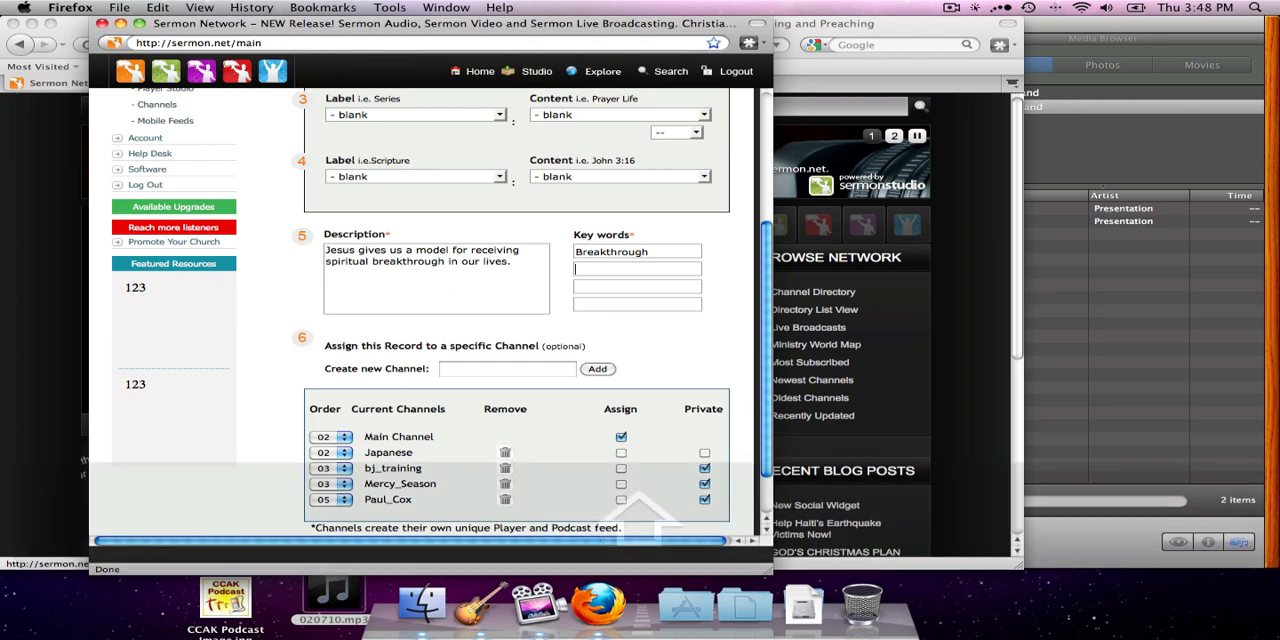
text(Jesus)
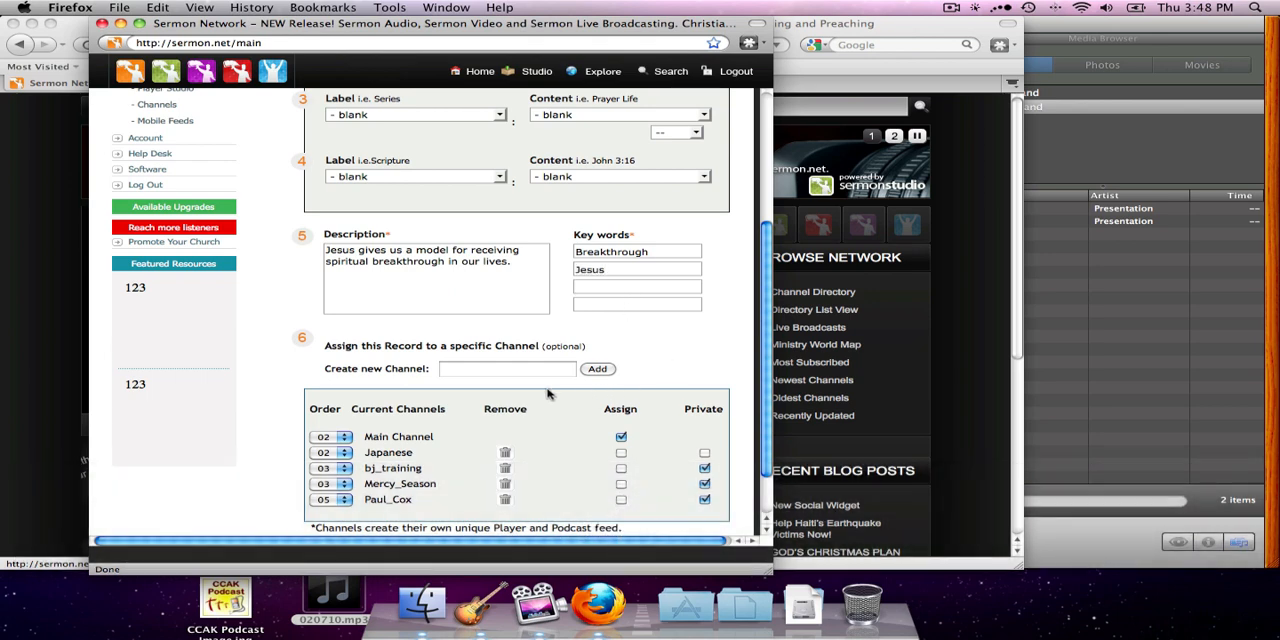
mouse_move(524, 416)
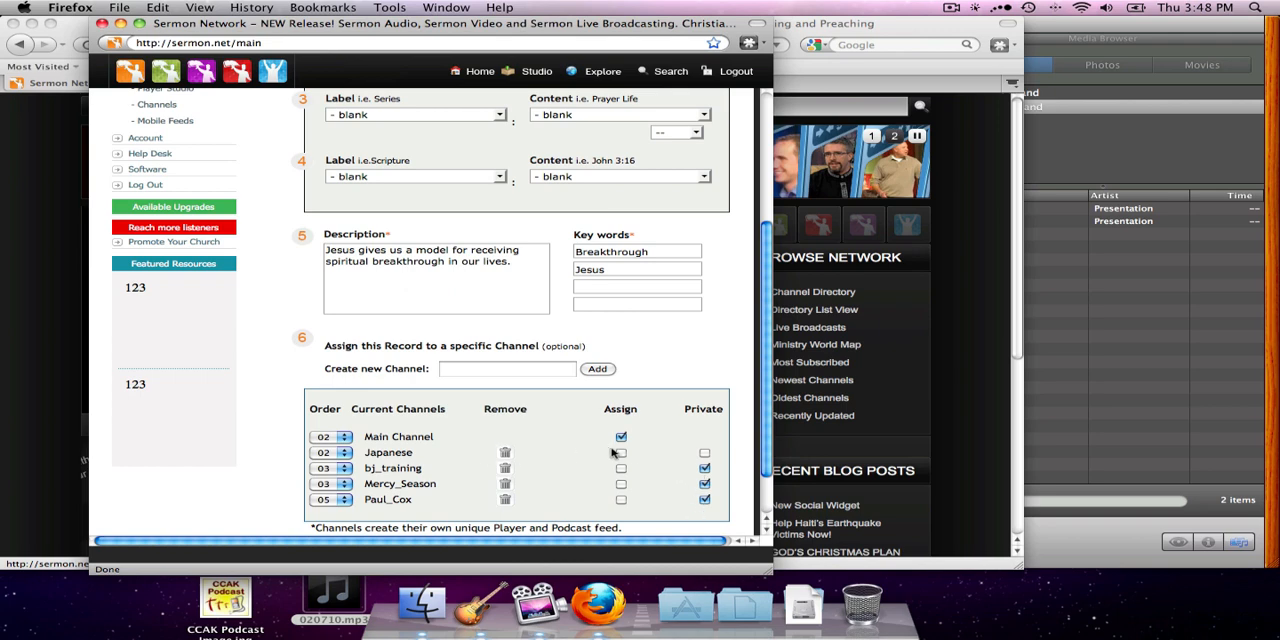
click(620, 452)
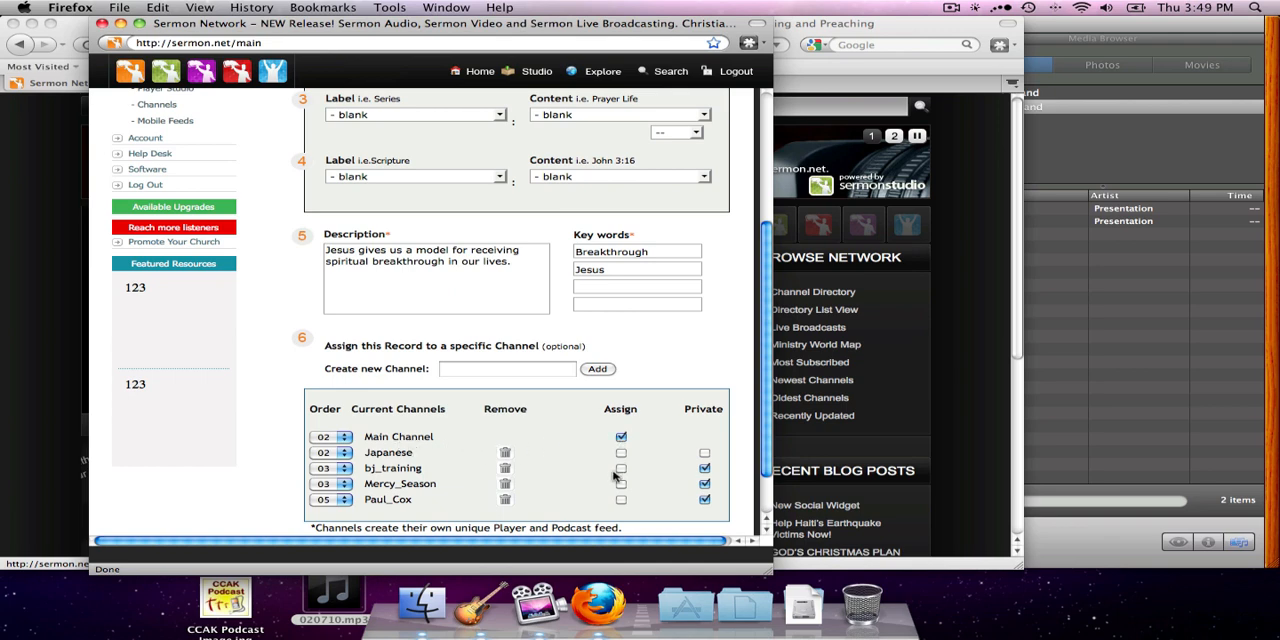
scroll(down, 3)
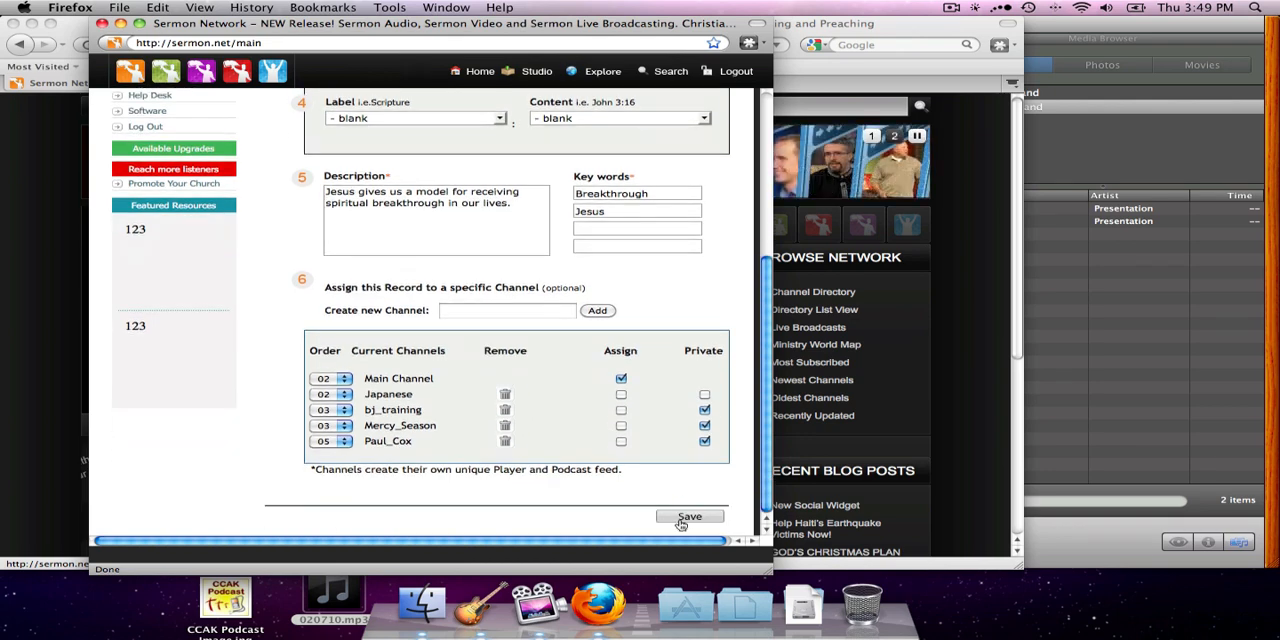
Save the new sermon record so its Record Details and Media Upload Center appear.
click(688, 516)
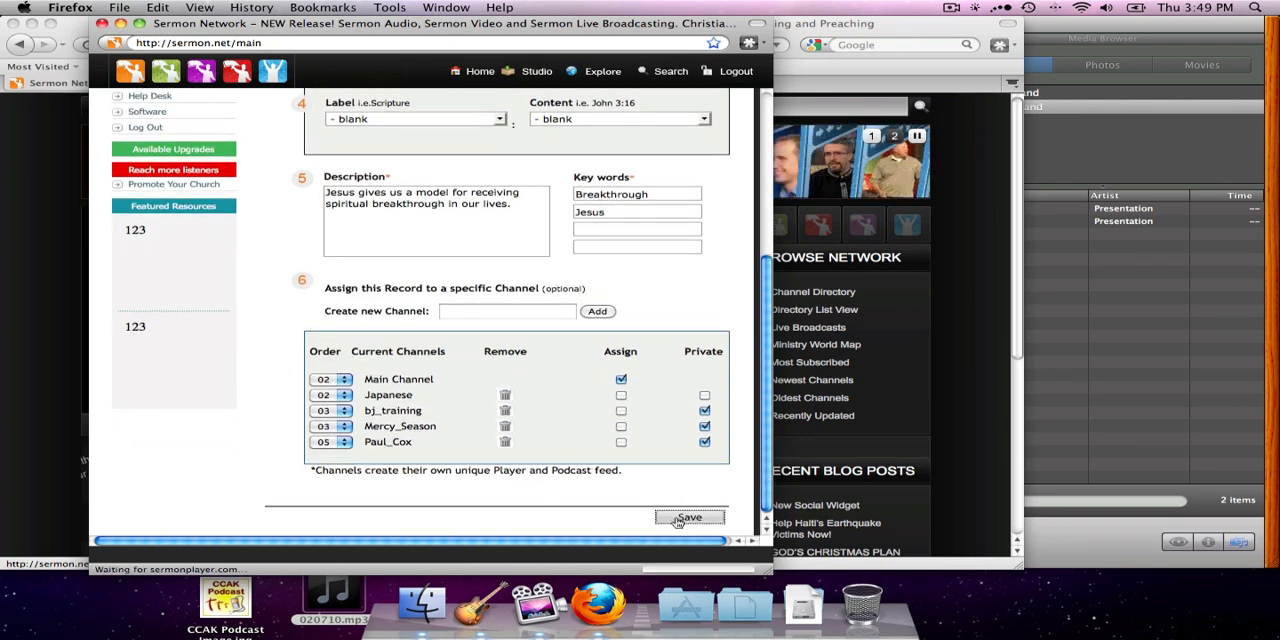
click(688, 516)
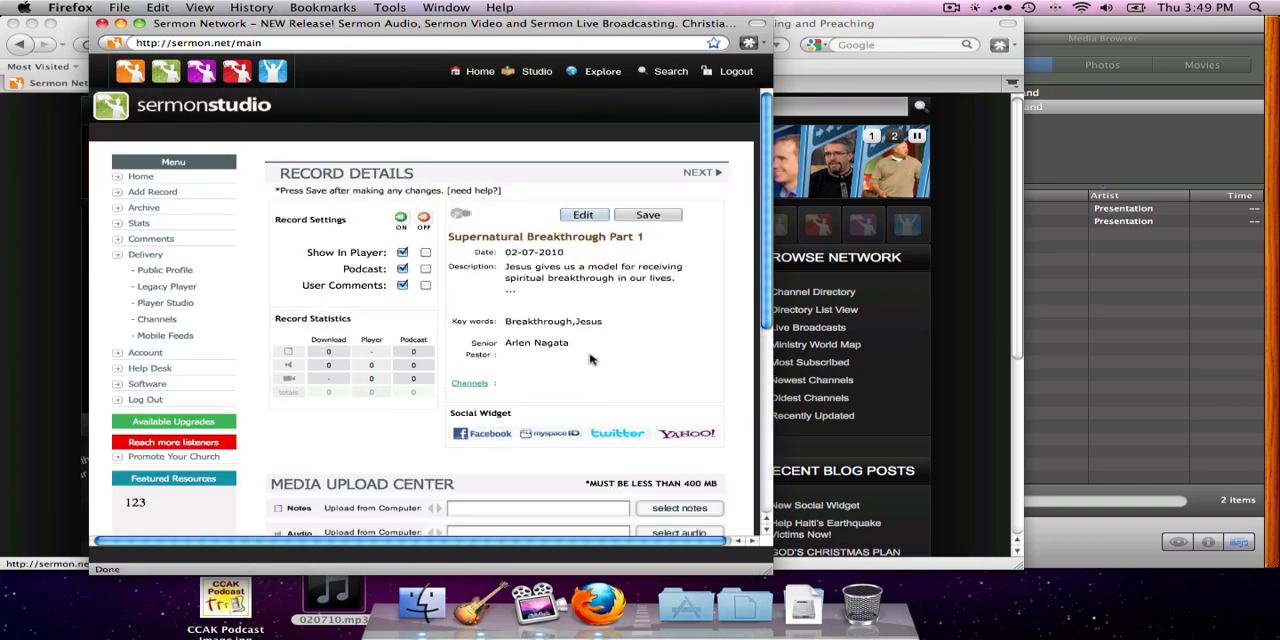
mouse_move(516, 264)
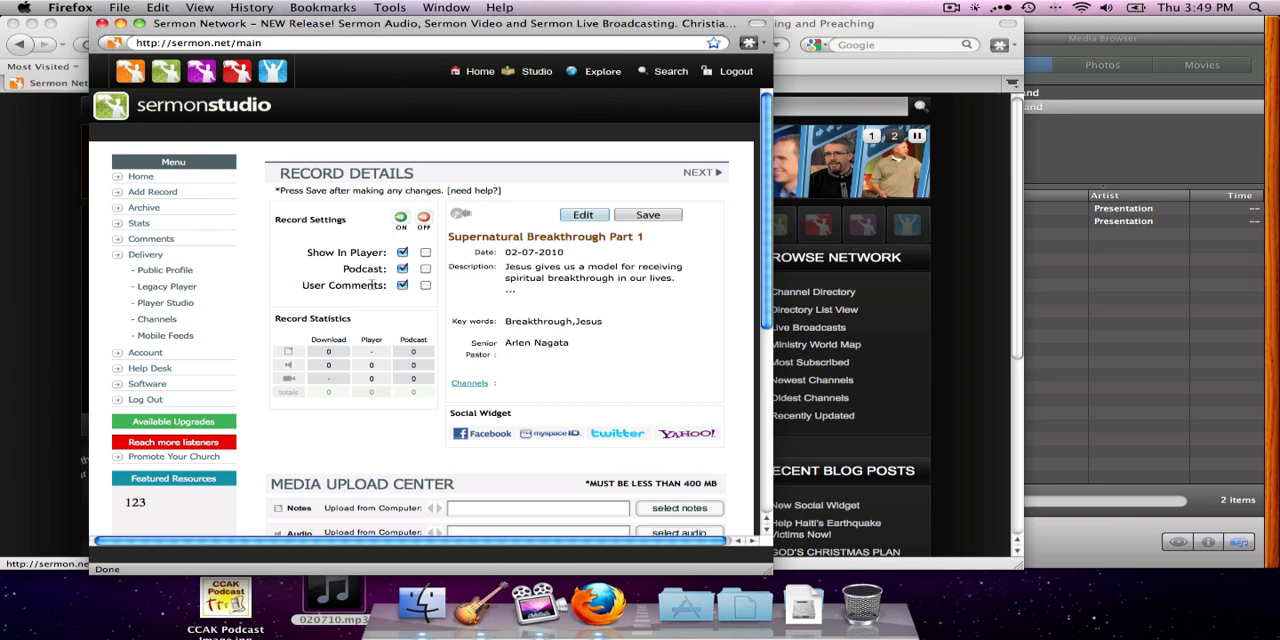
scroll(down, 3)
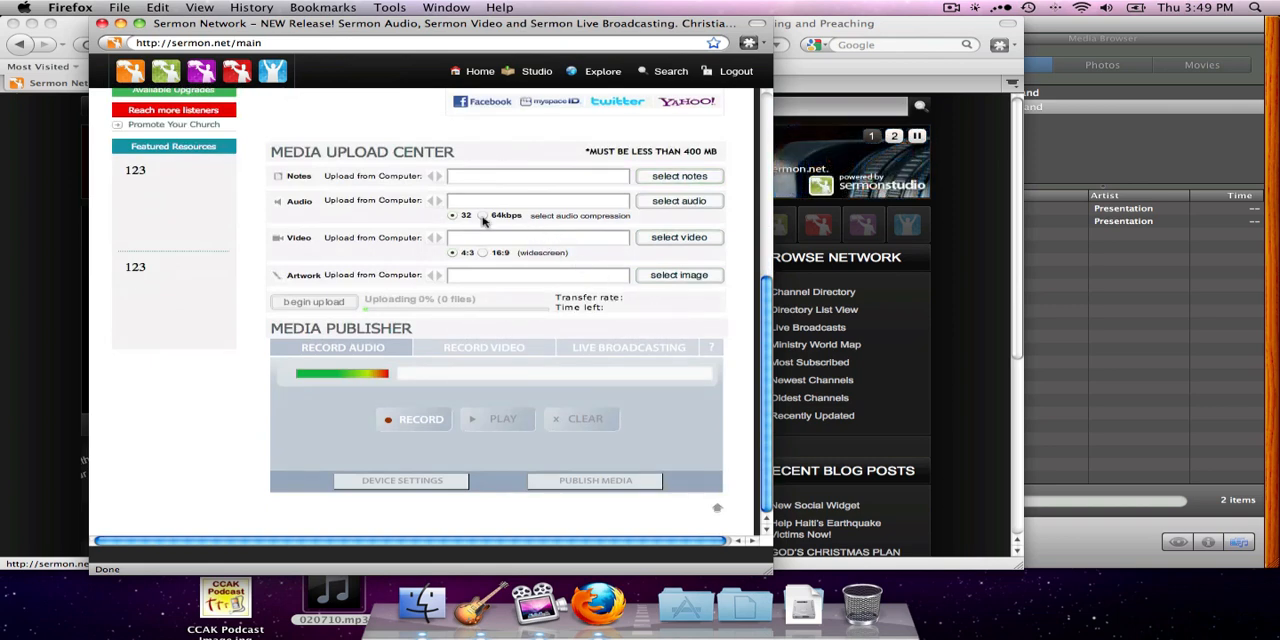
mouse_move(372, 166)
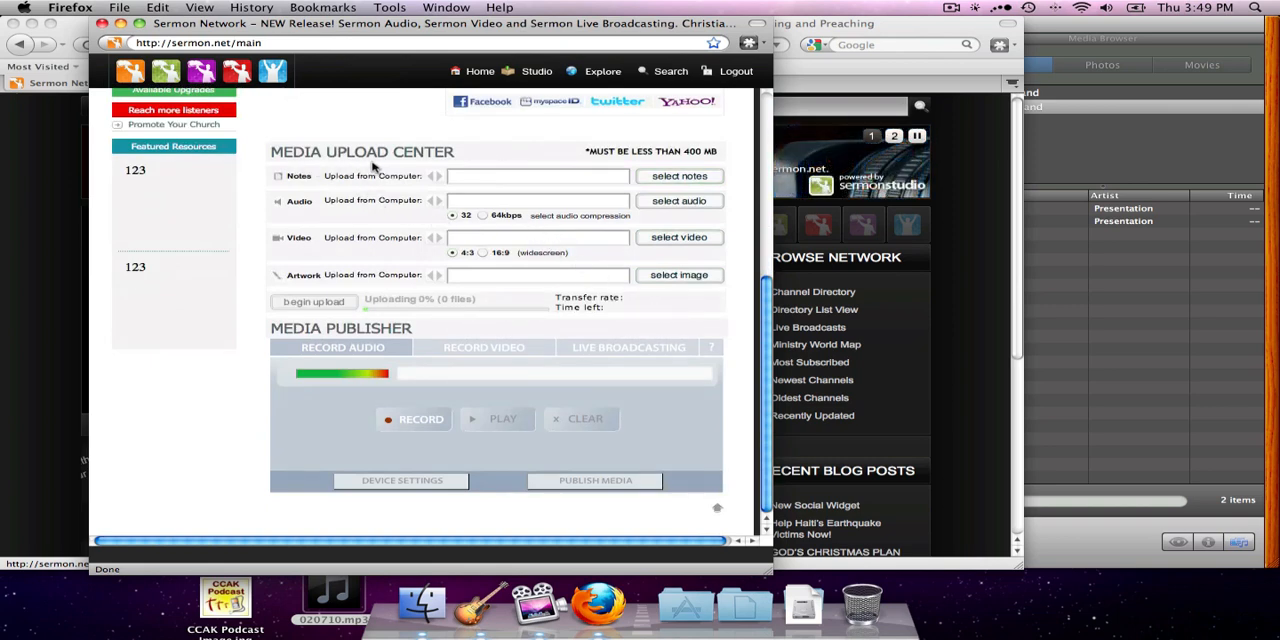
mouse_move(492, 222)
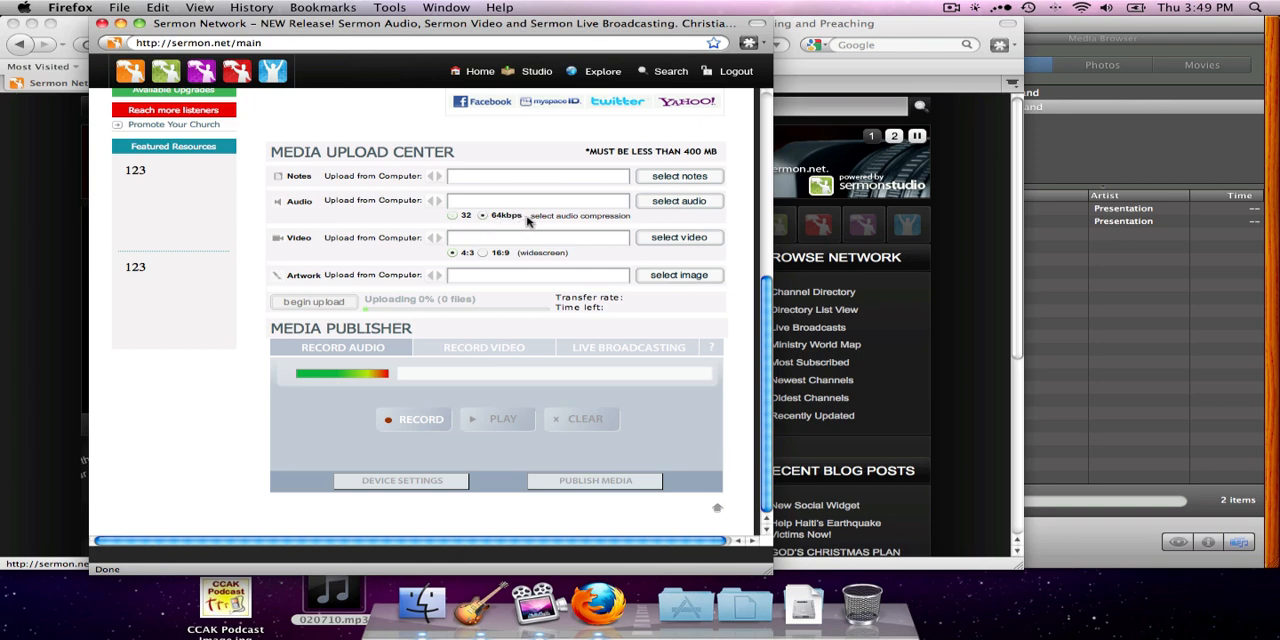
mouse_move(596, 224)
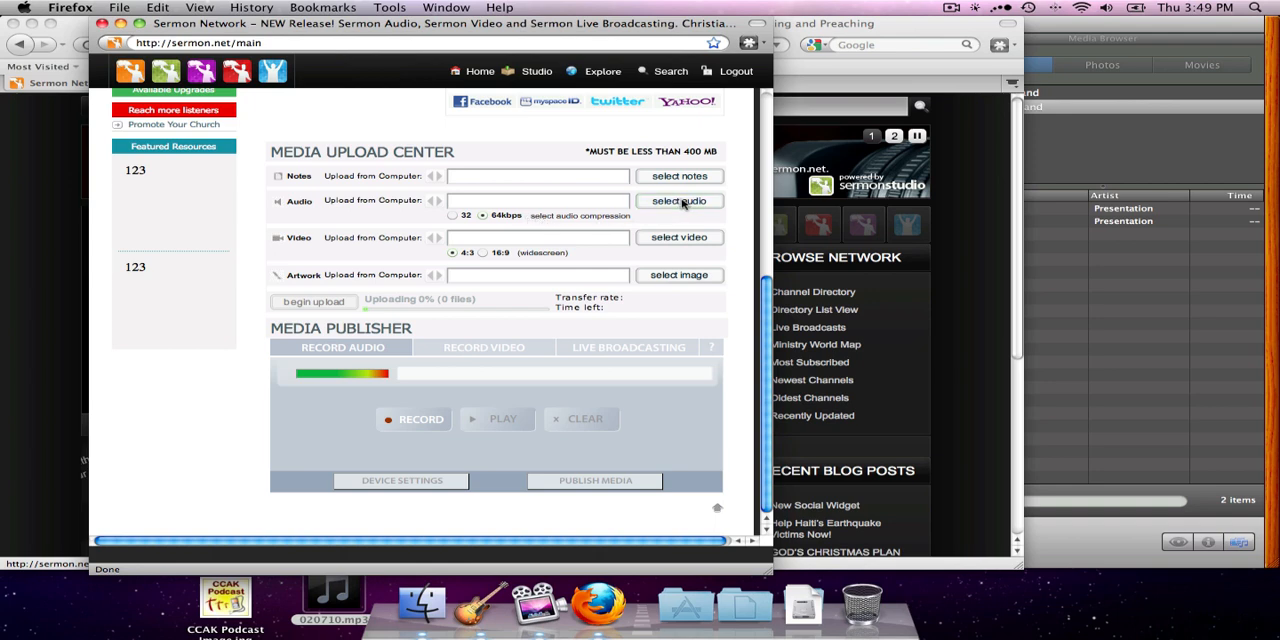
Choose 020710.mp3 from the Desktop as the record's audio file, without starting the upload.
click(680, 200)
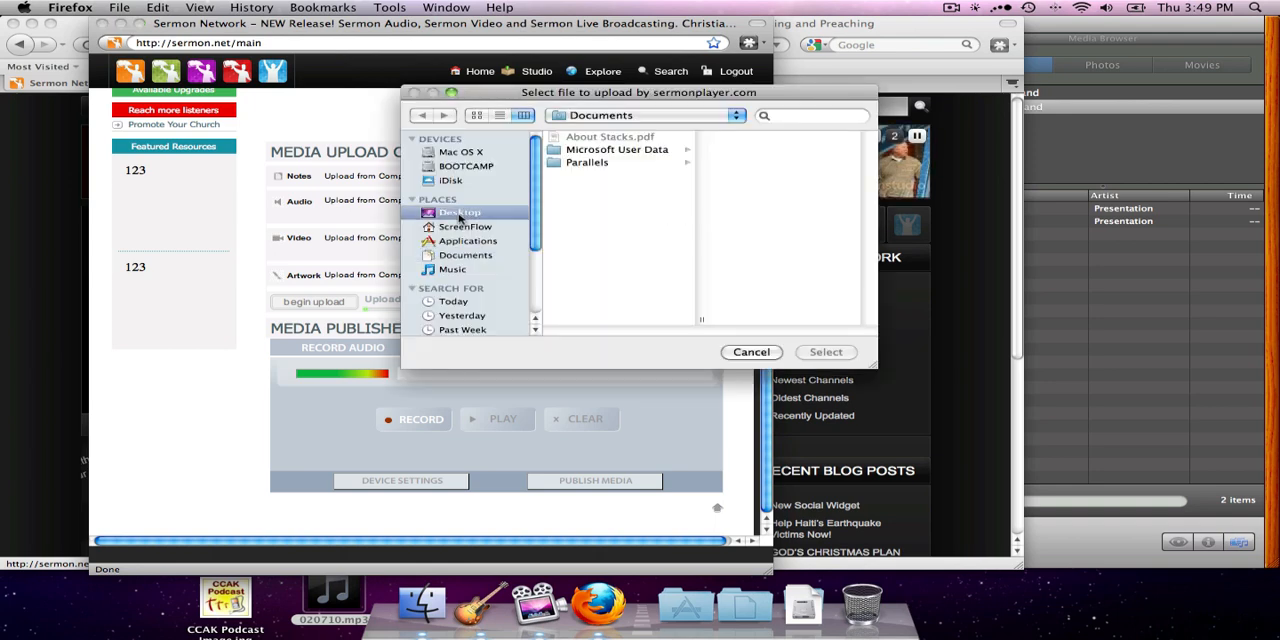
click(460, 212)
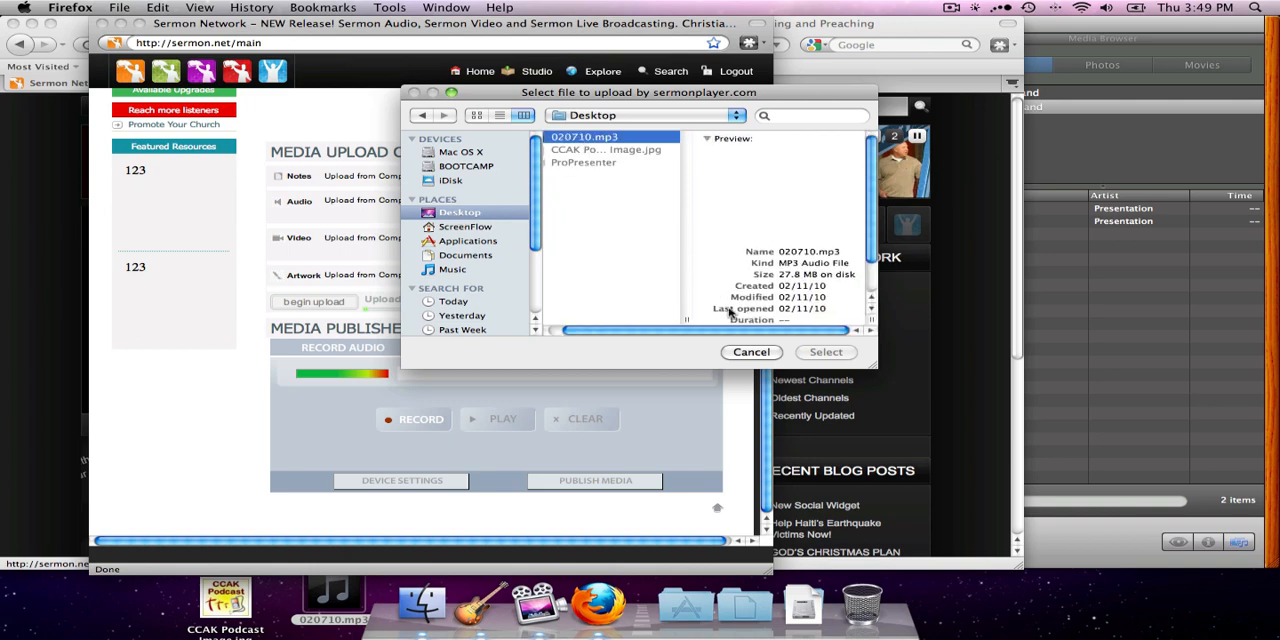
click(824, 352)
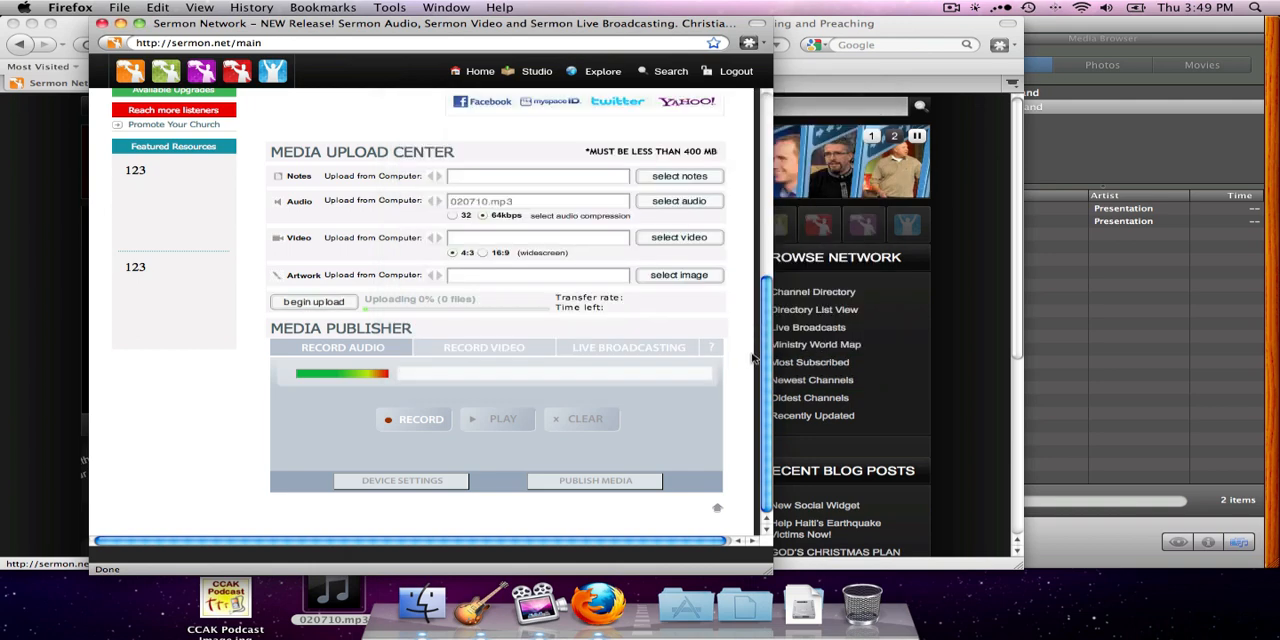